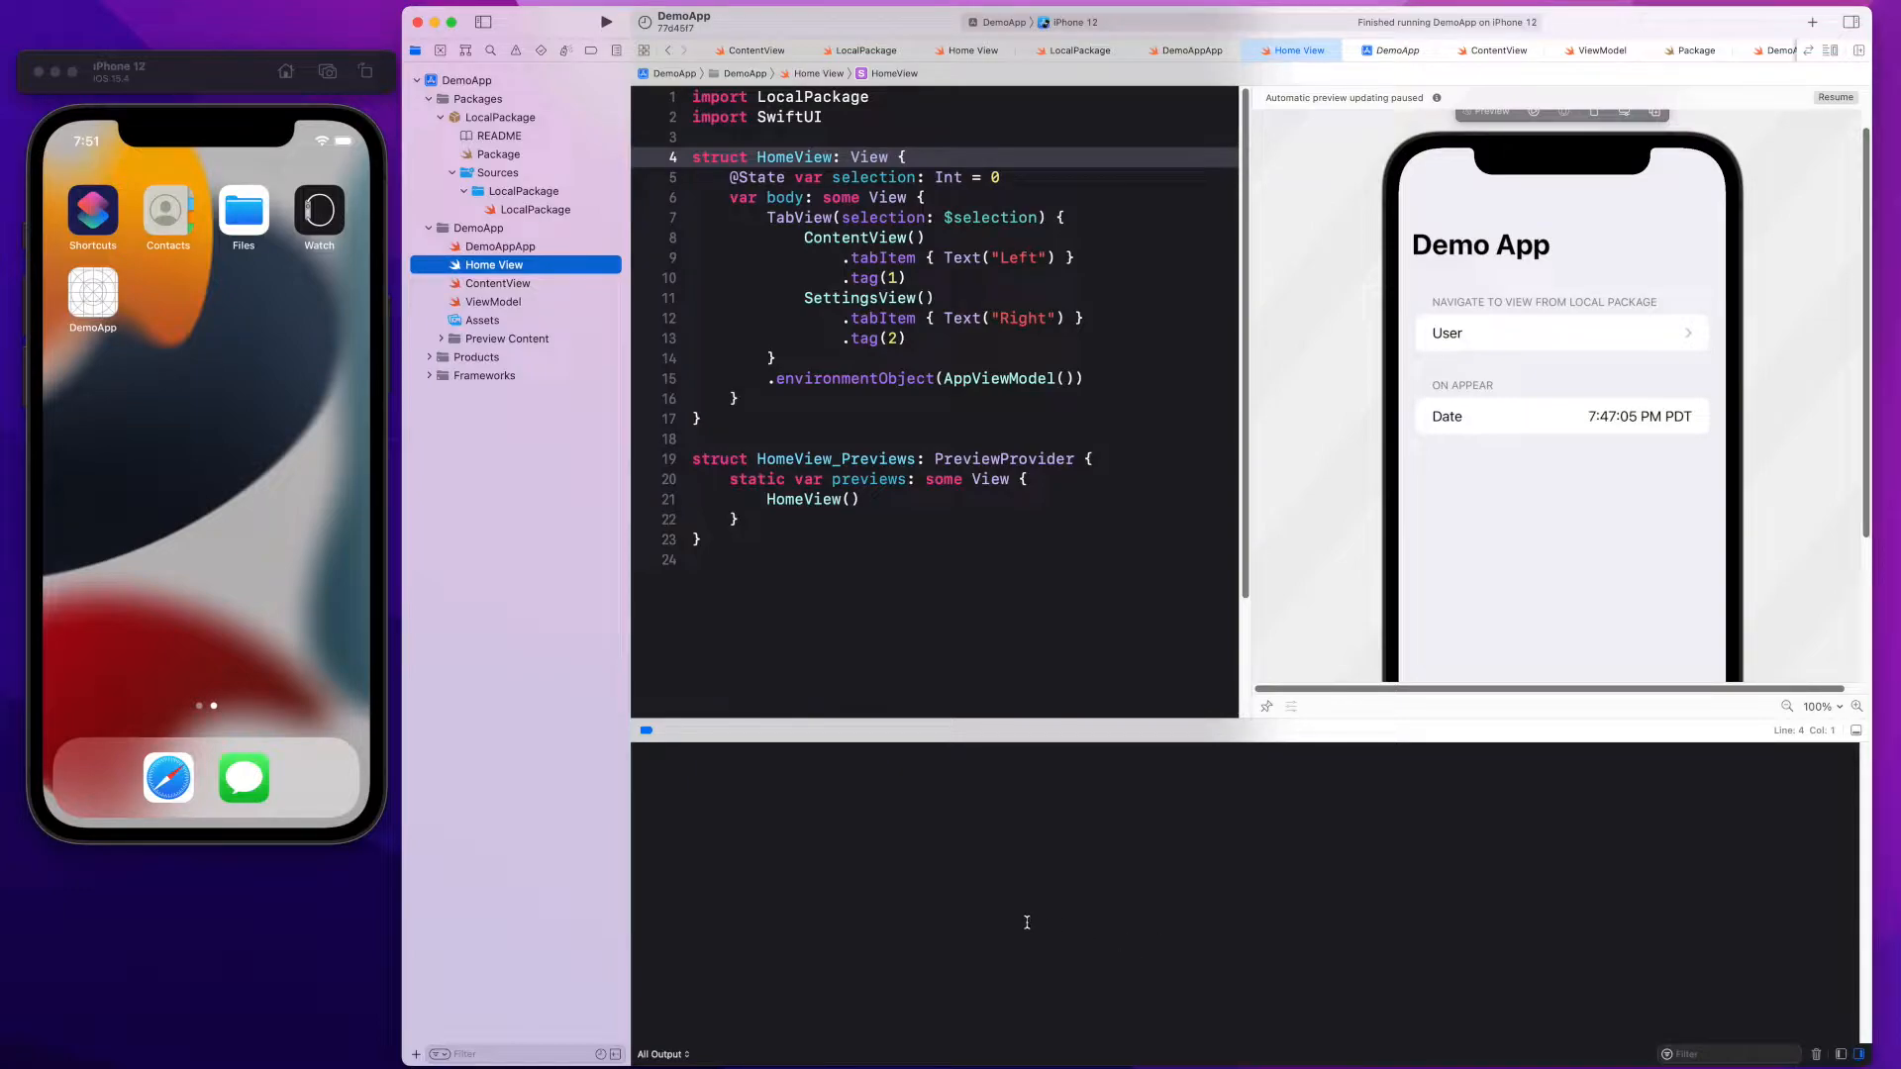
{"action": "mouse_move", "coordinate": [1184, 806]}
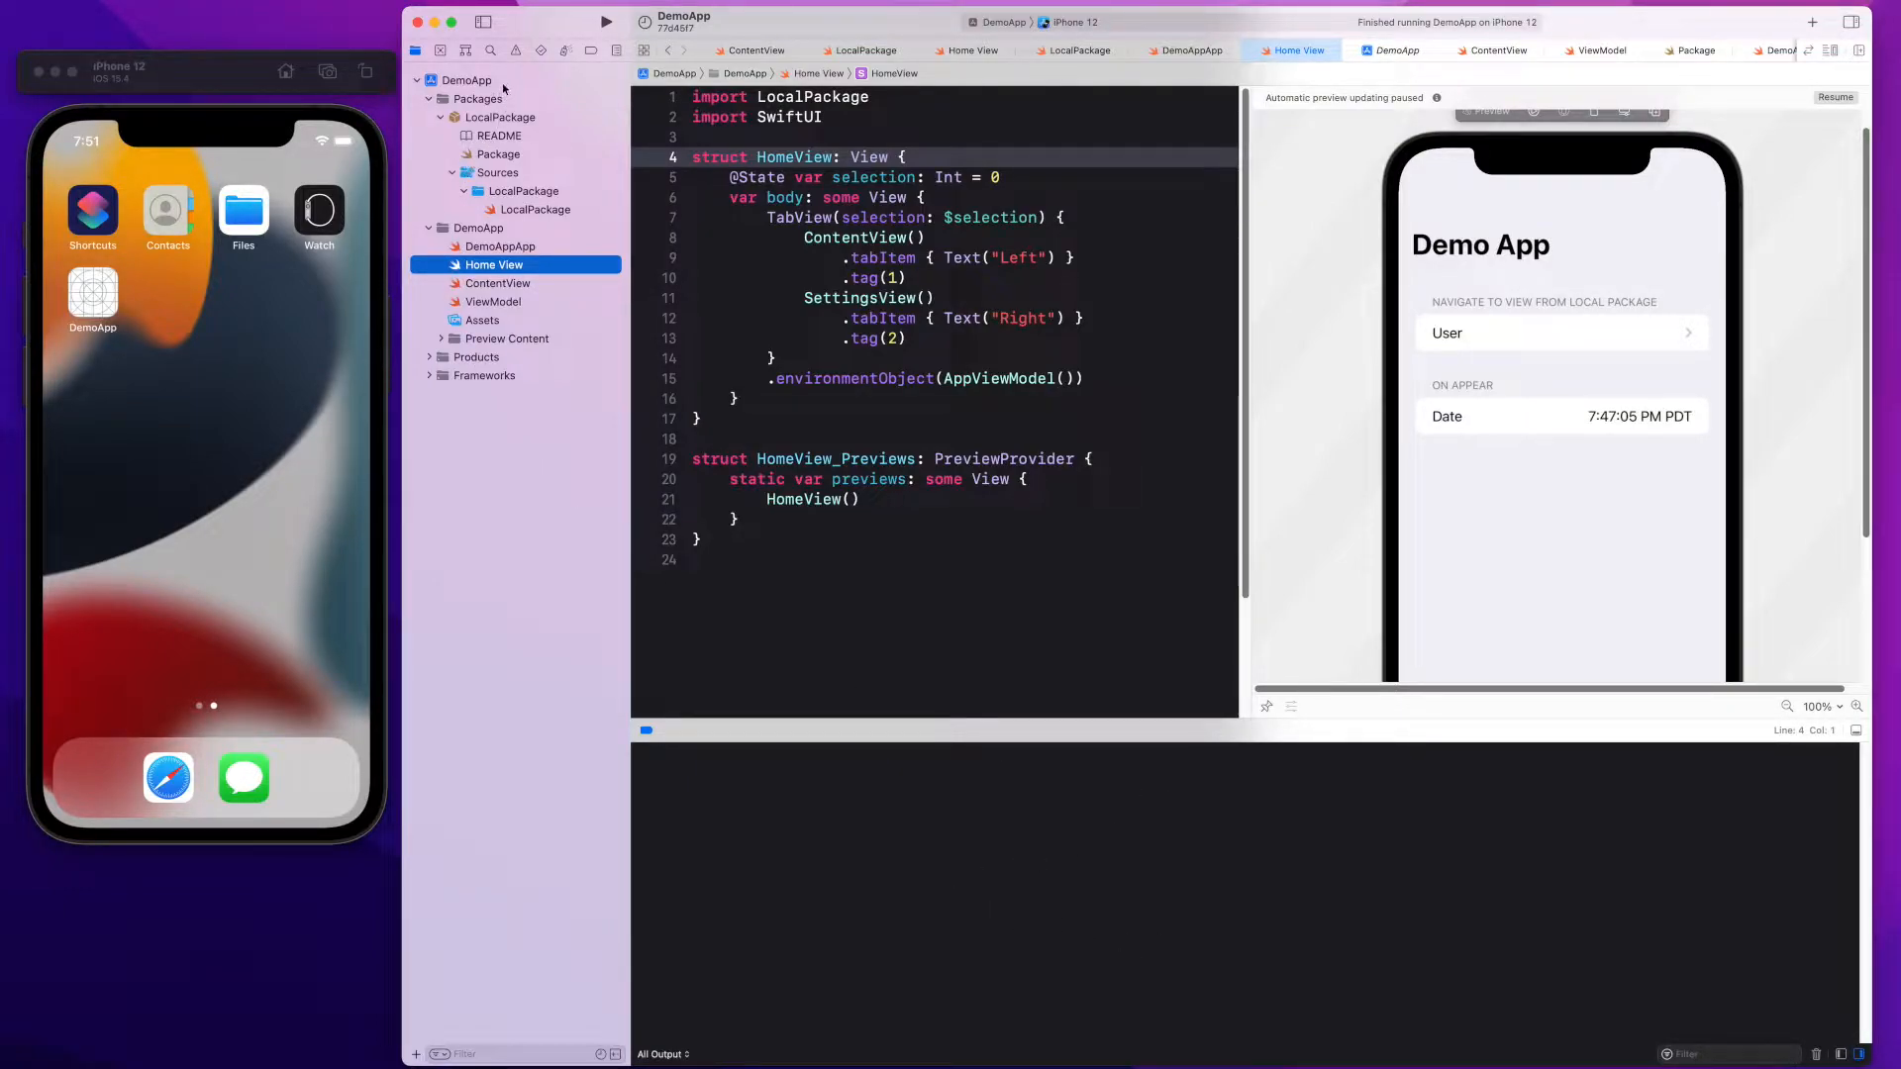
Add the Inject 1.0.3 Swift package to DemoApp's package dependencies
{"action": "left_click", "coordinate": [467, 79]}
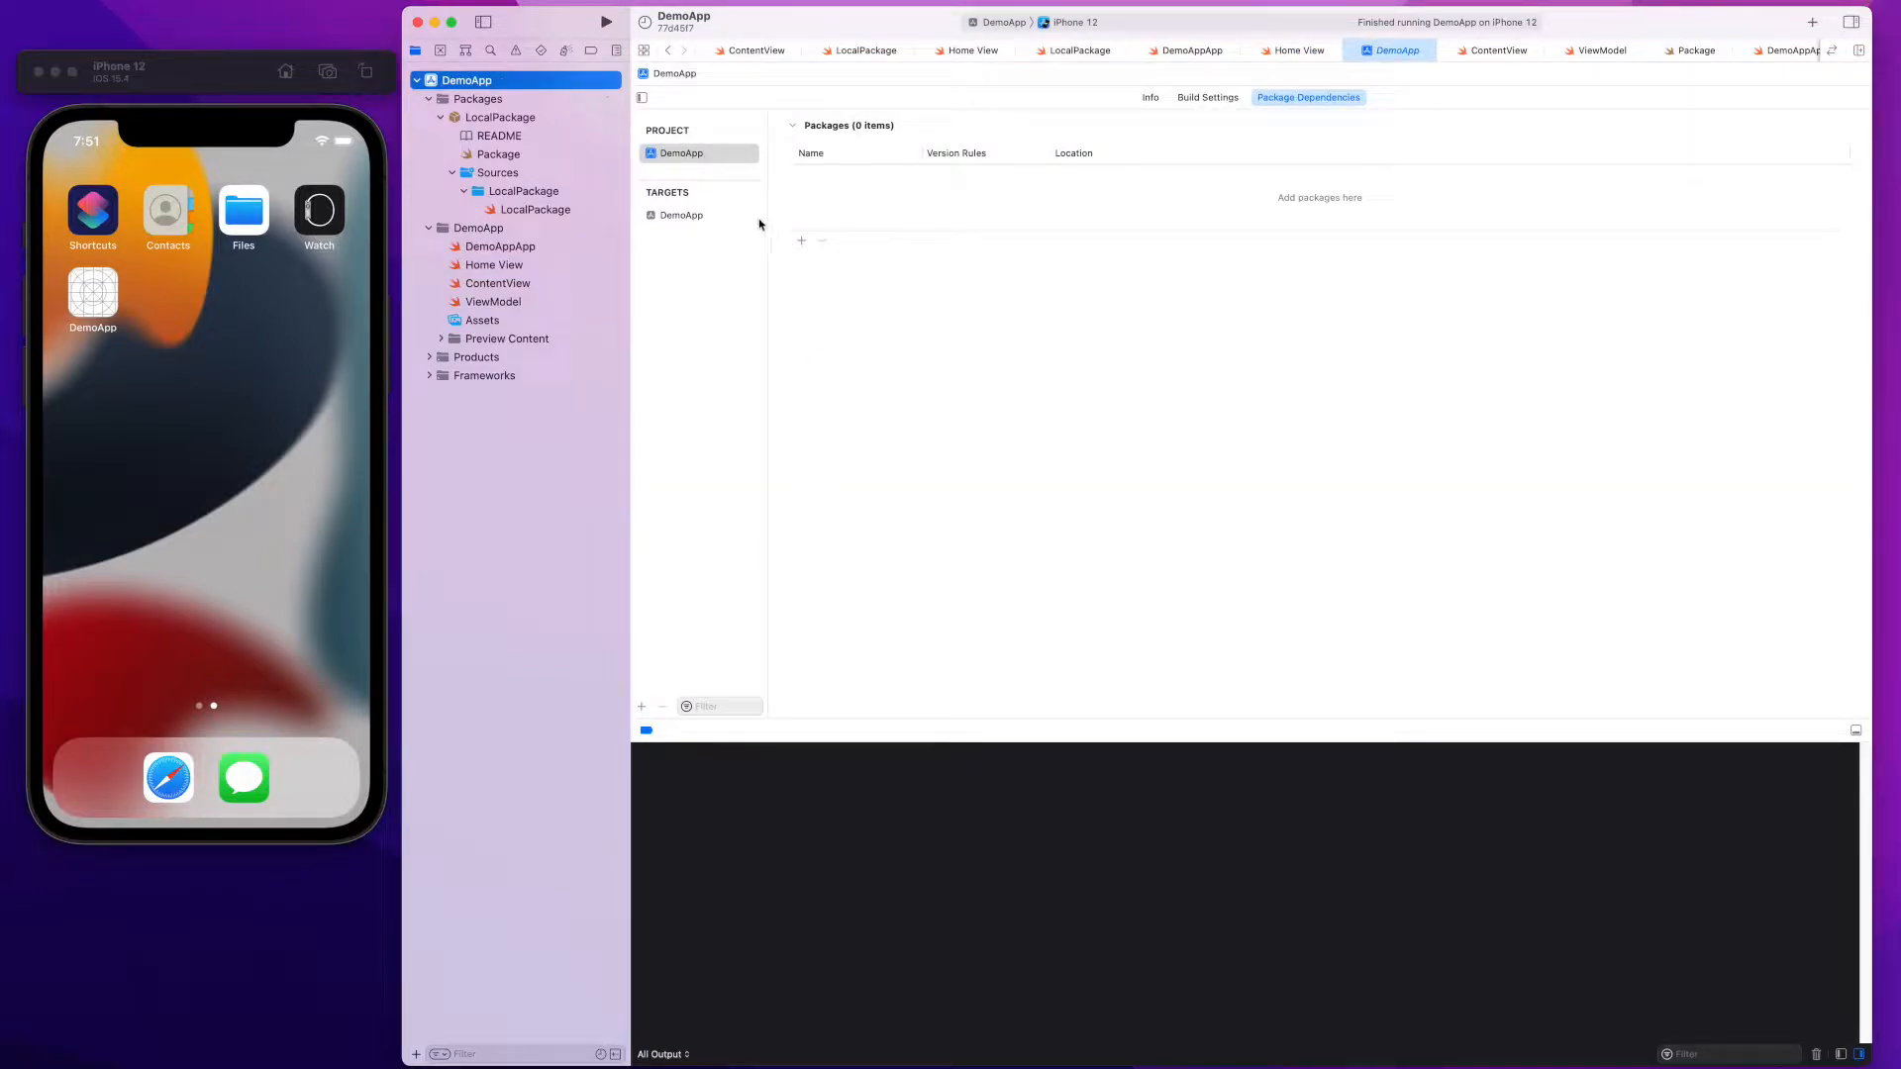
{"action": "left_click", "coordinate": [802, 239]}
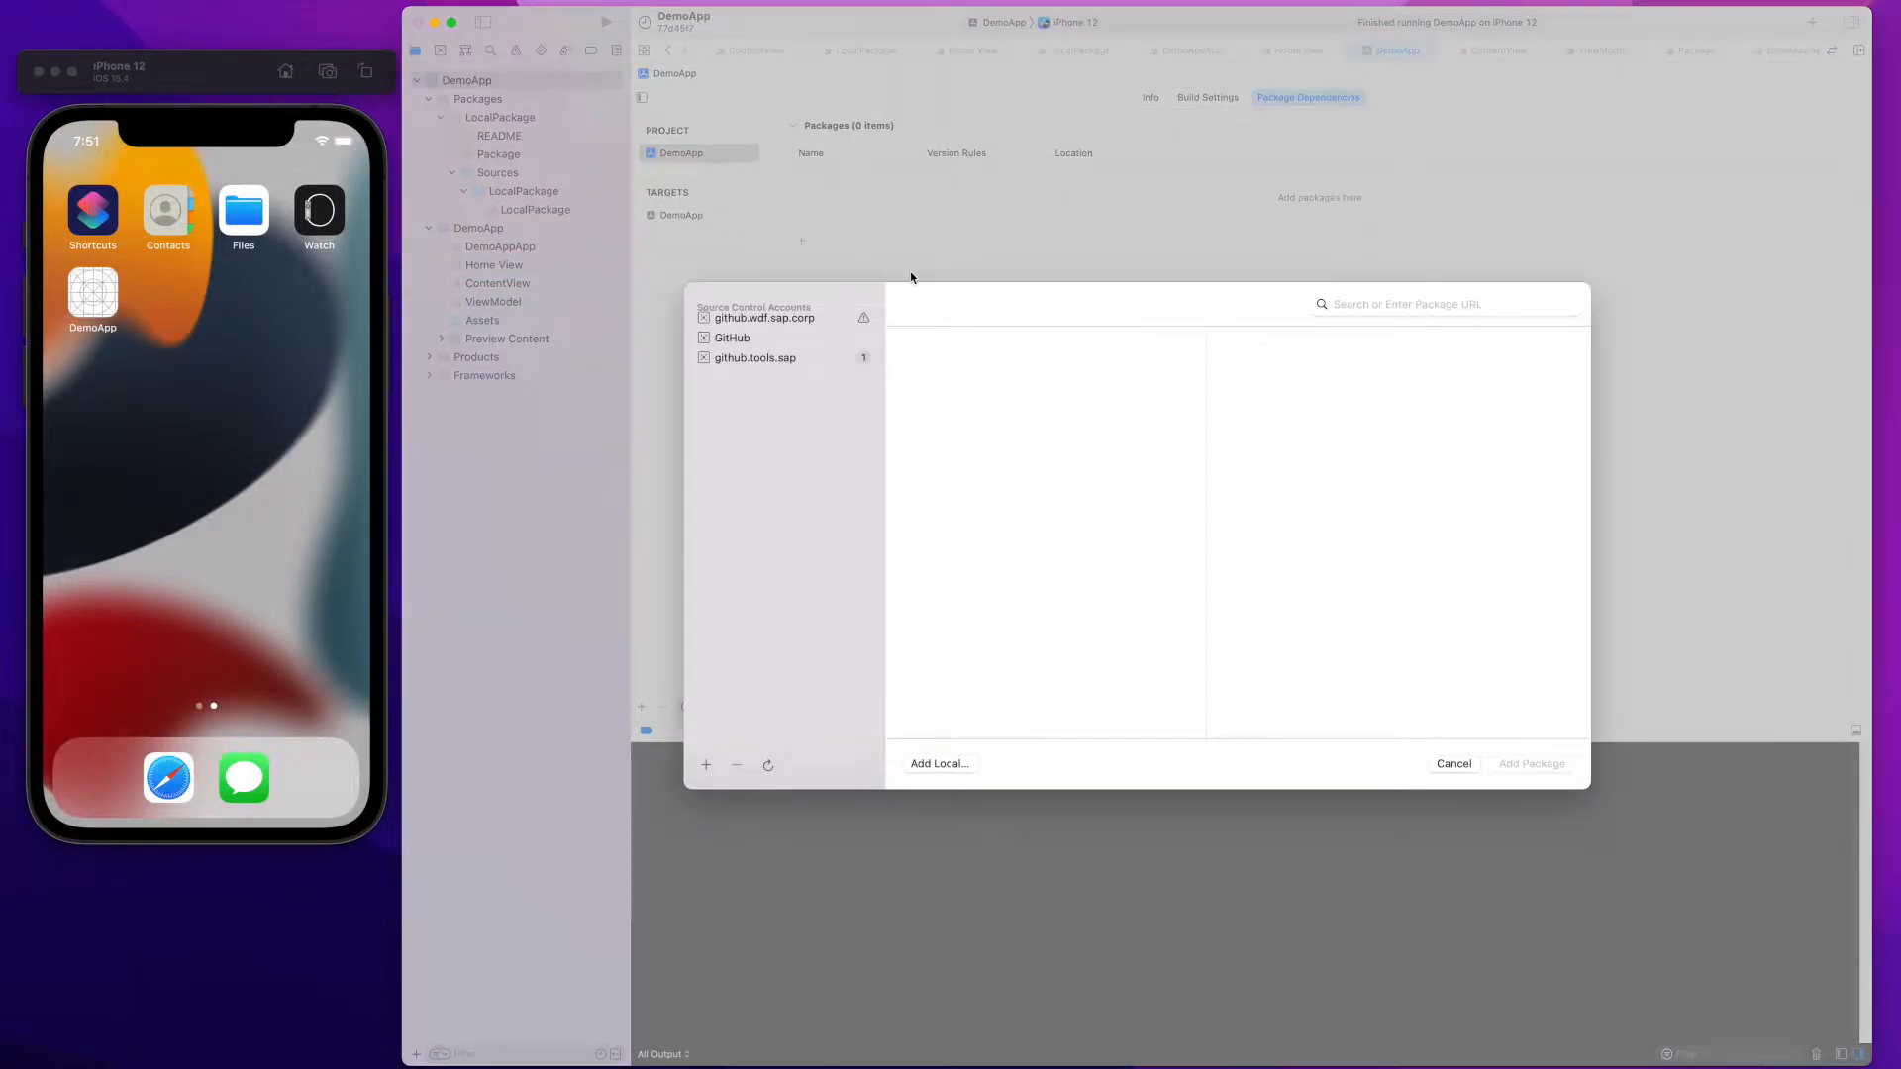
{"action": "left_click", "coordinate": [751, 300]}
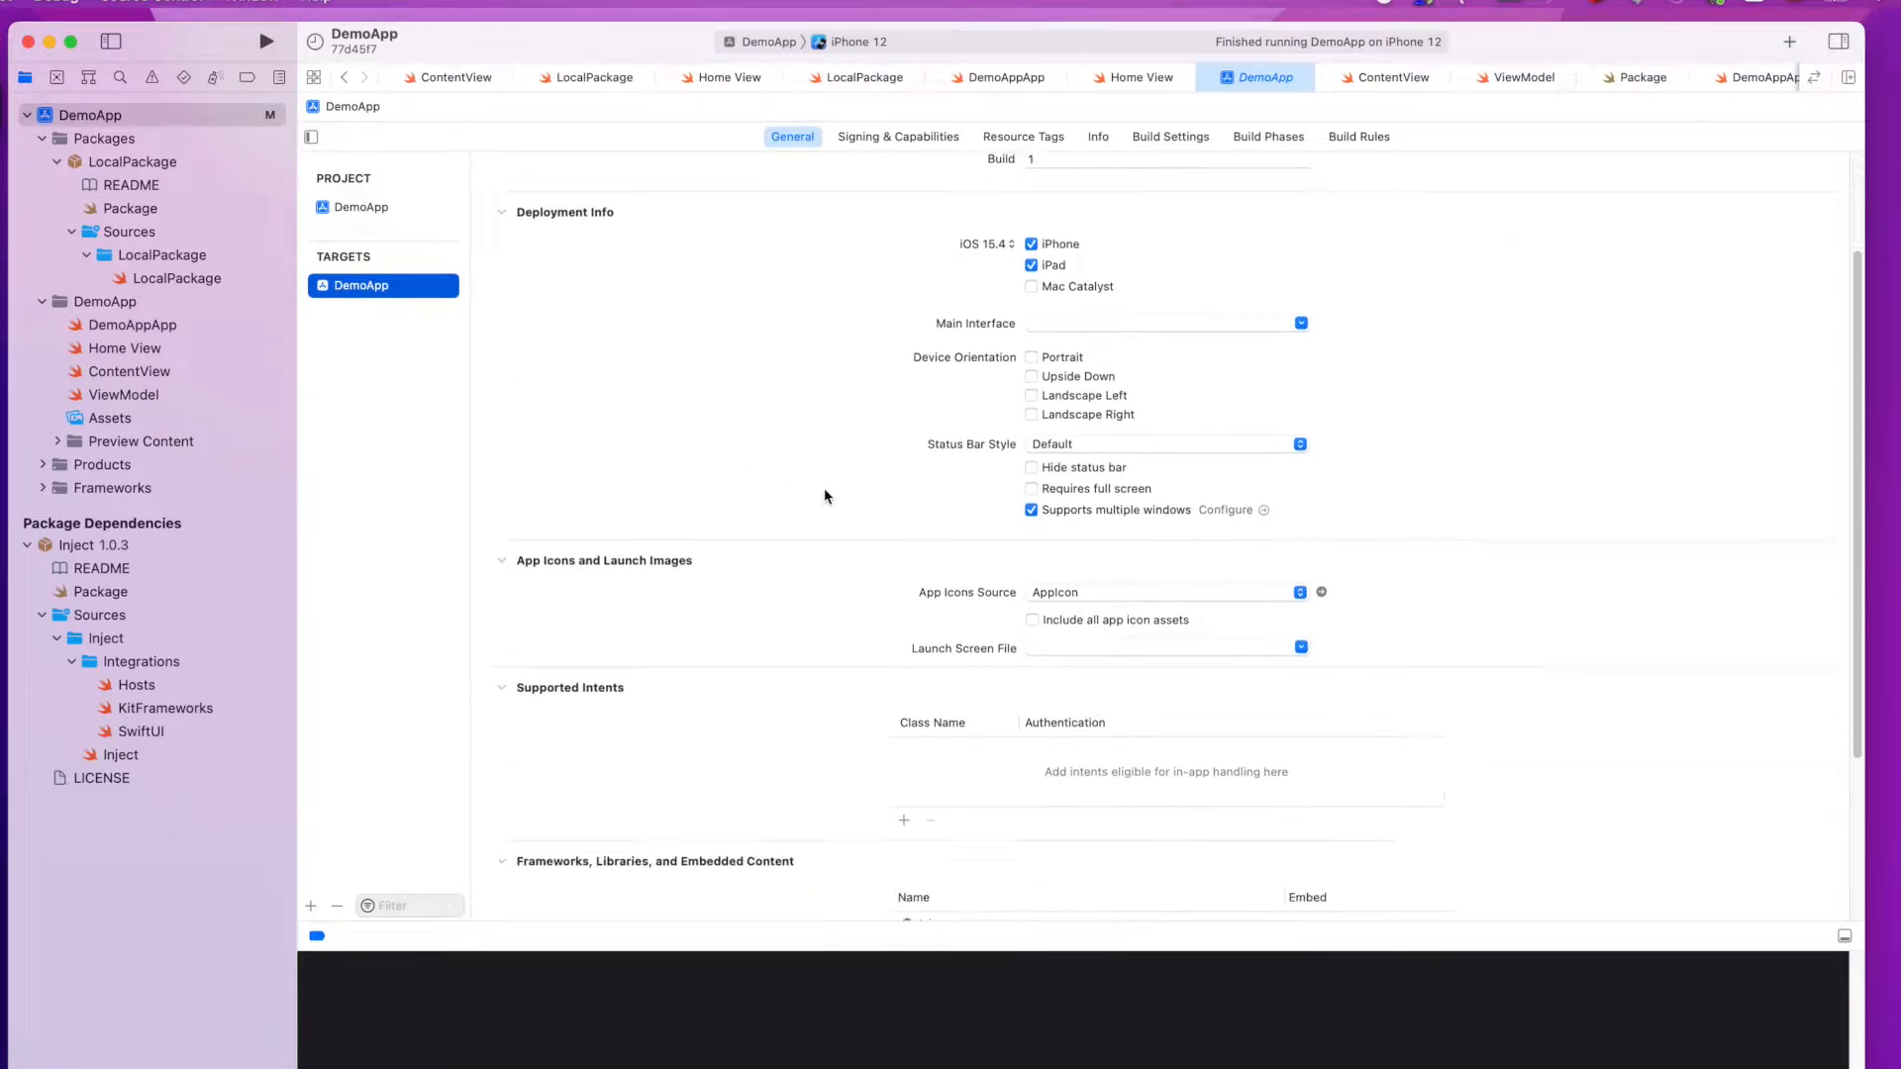
Filter the DemoApp build settings for 'other linker' to set Other Linker Flags to -Xlinker -interposable
{"action": "scroll", "scroll_direction": "down", "scroll_amount": 3}
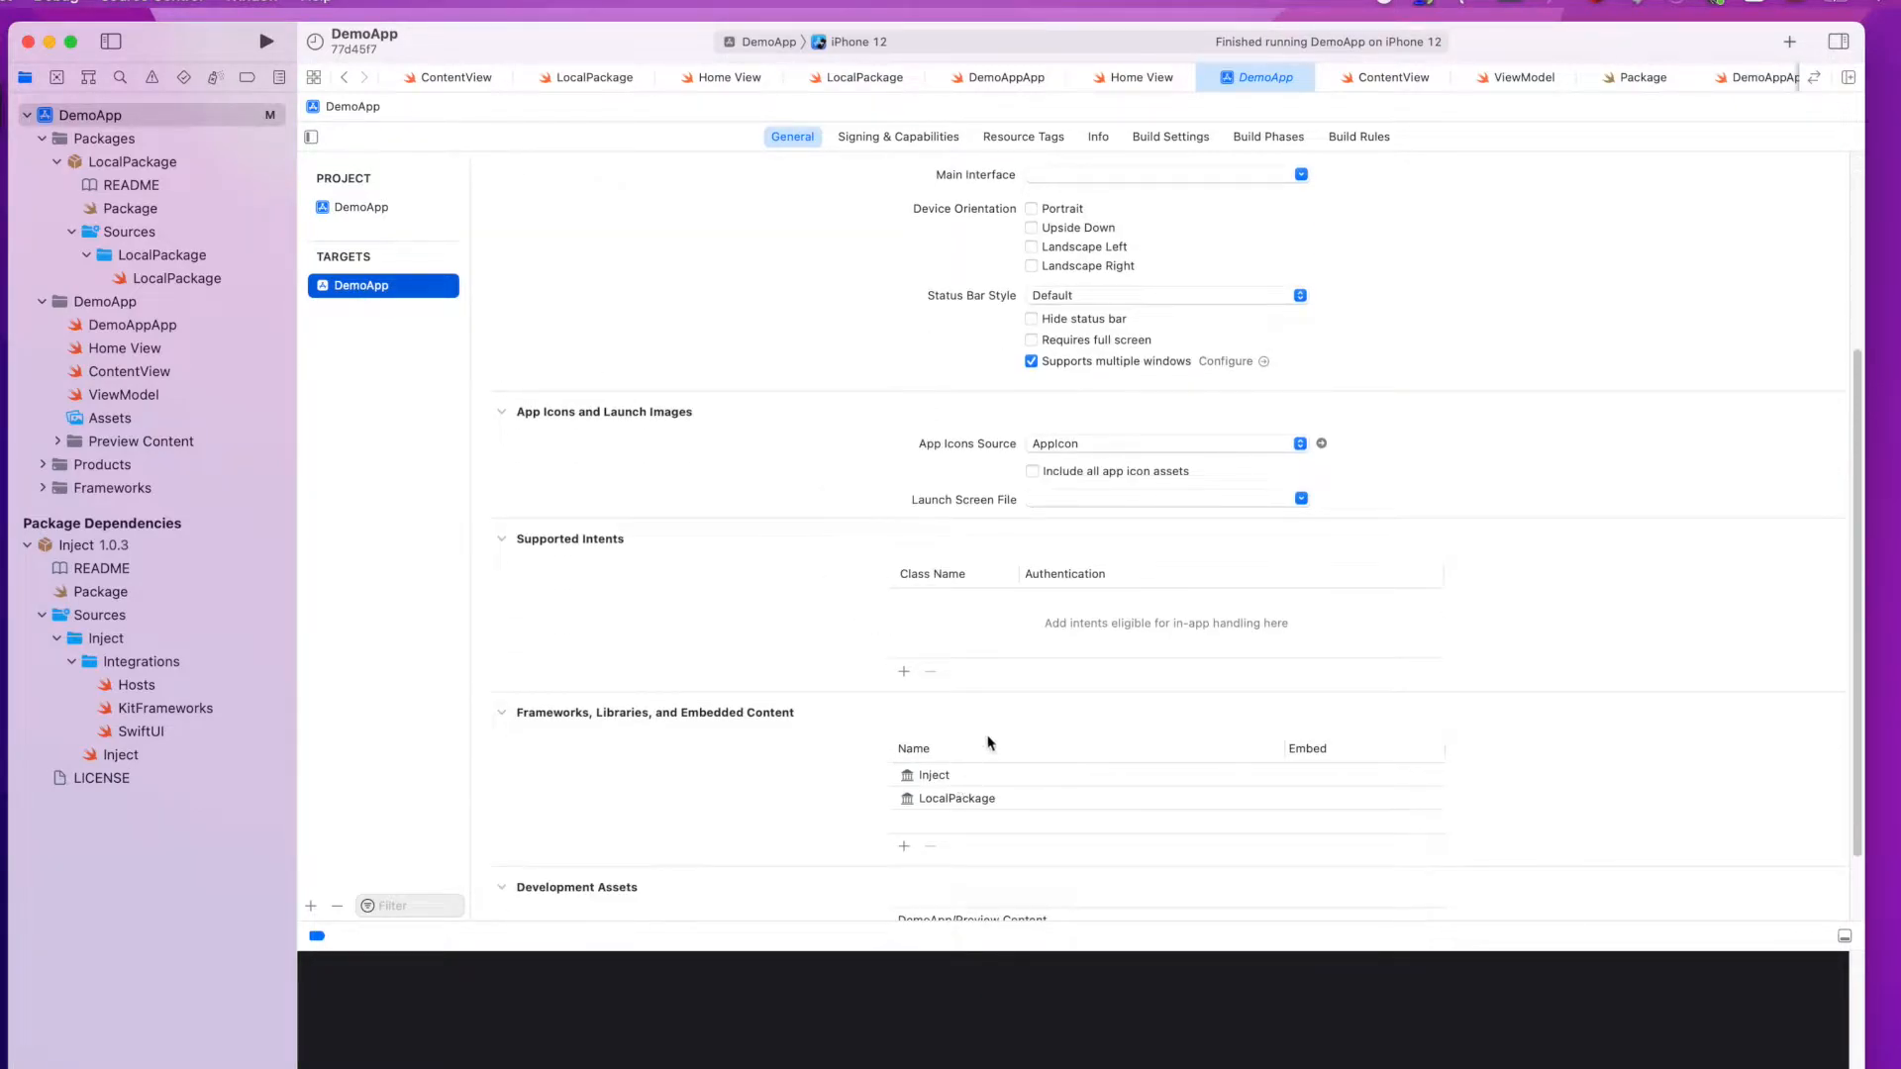
{"action": "left_click", "coordinate": [1170, 137]}
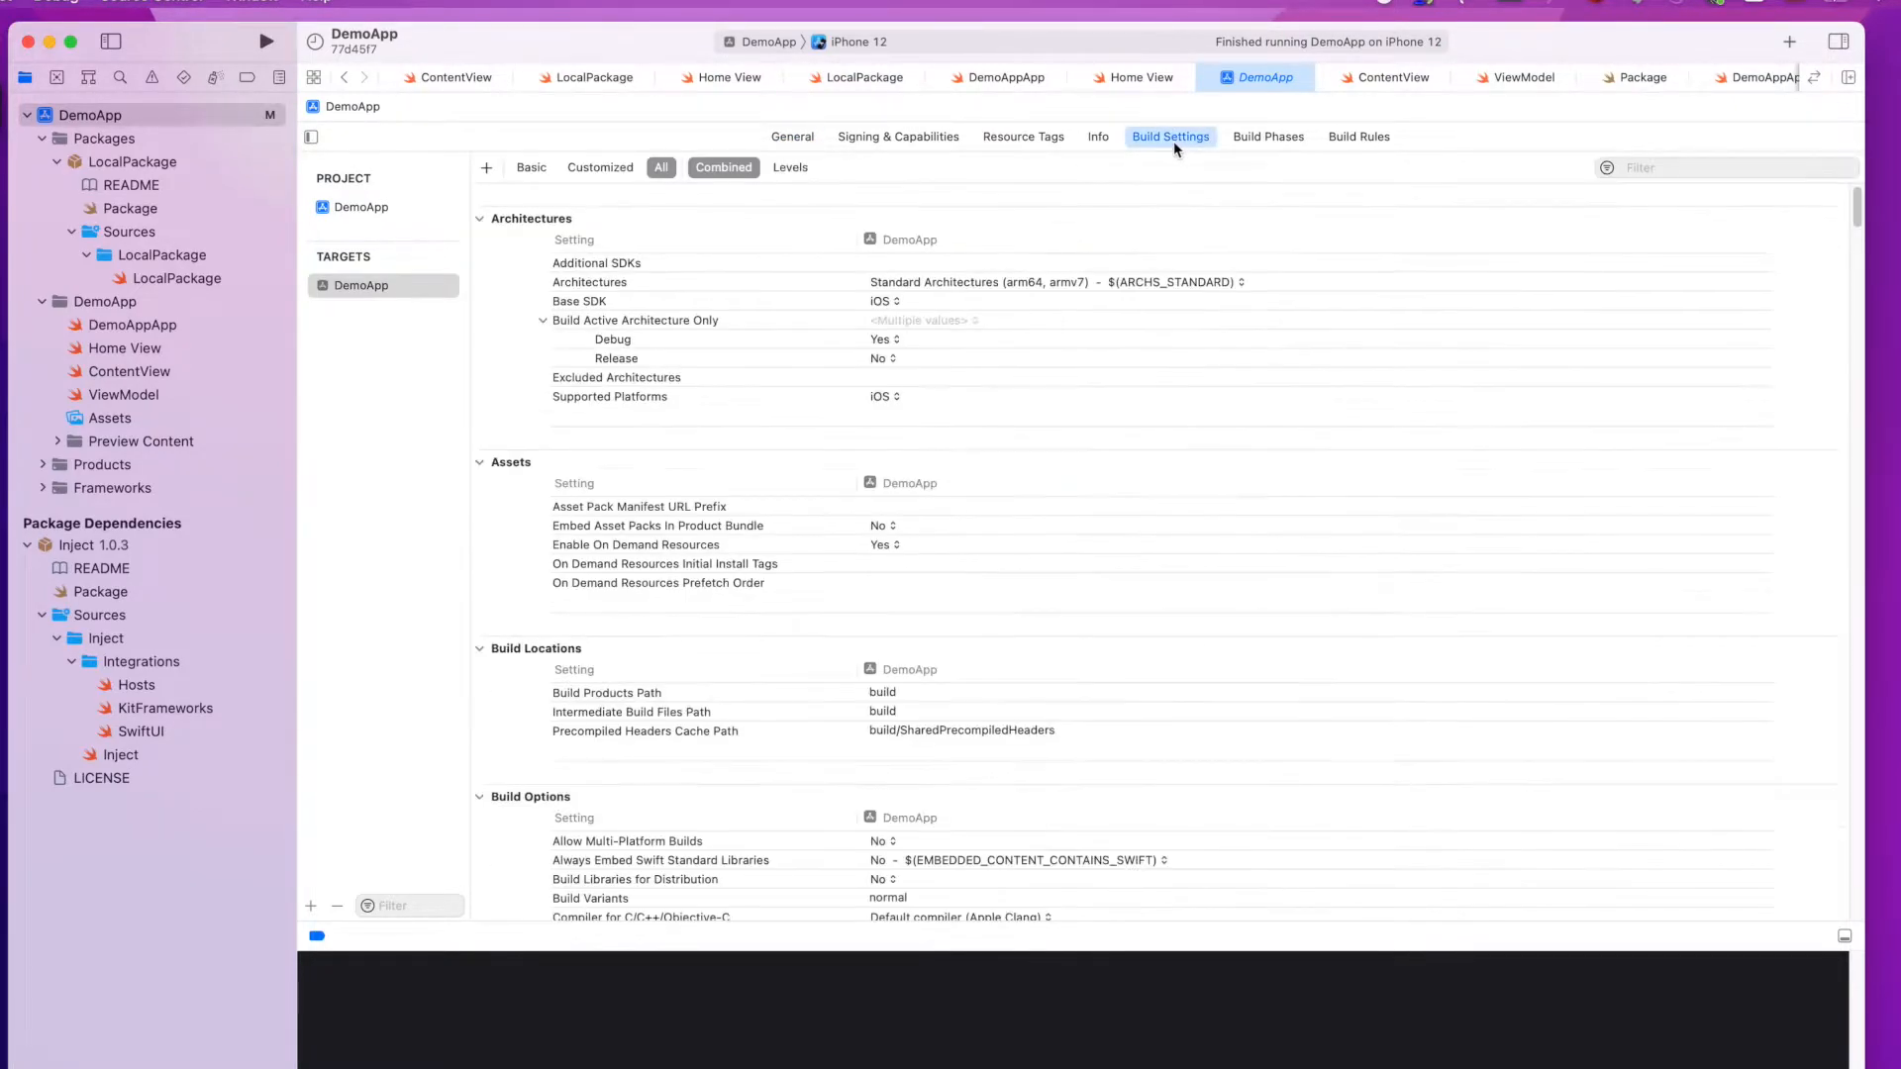
{"action": "left_click", "coordinate": [1735, 166]}
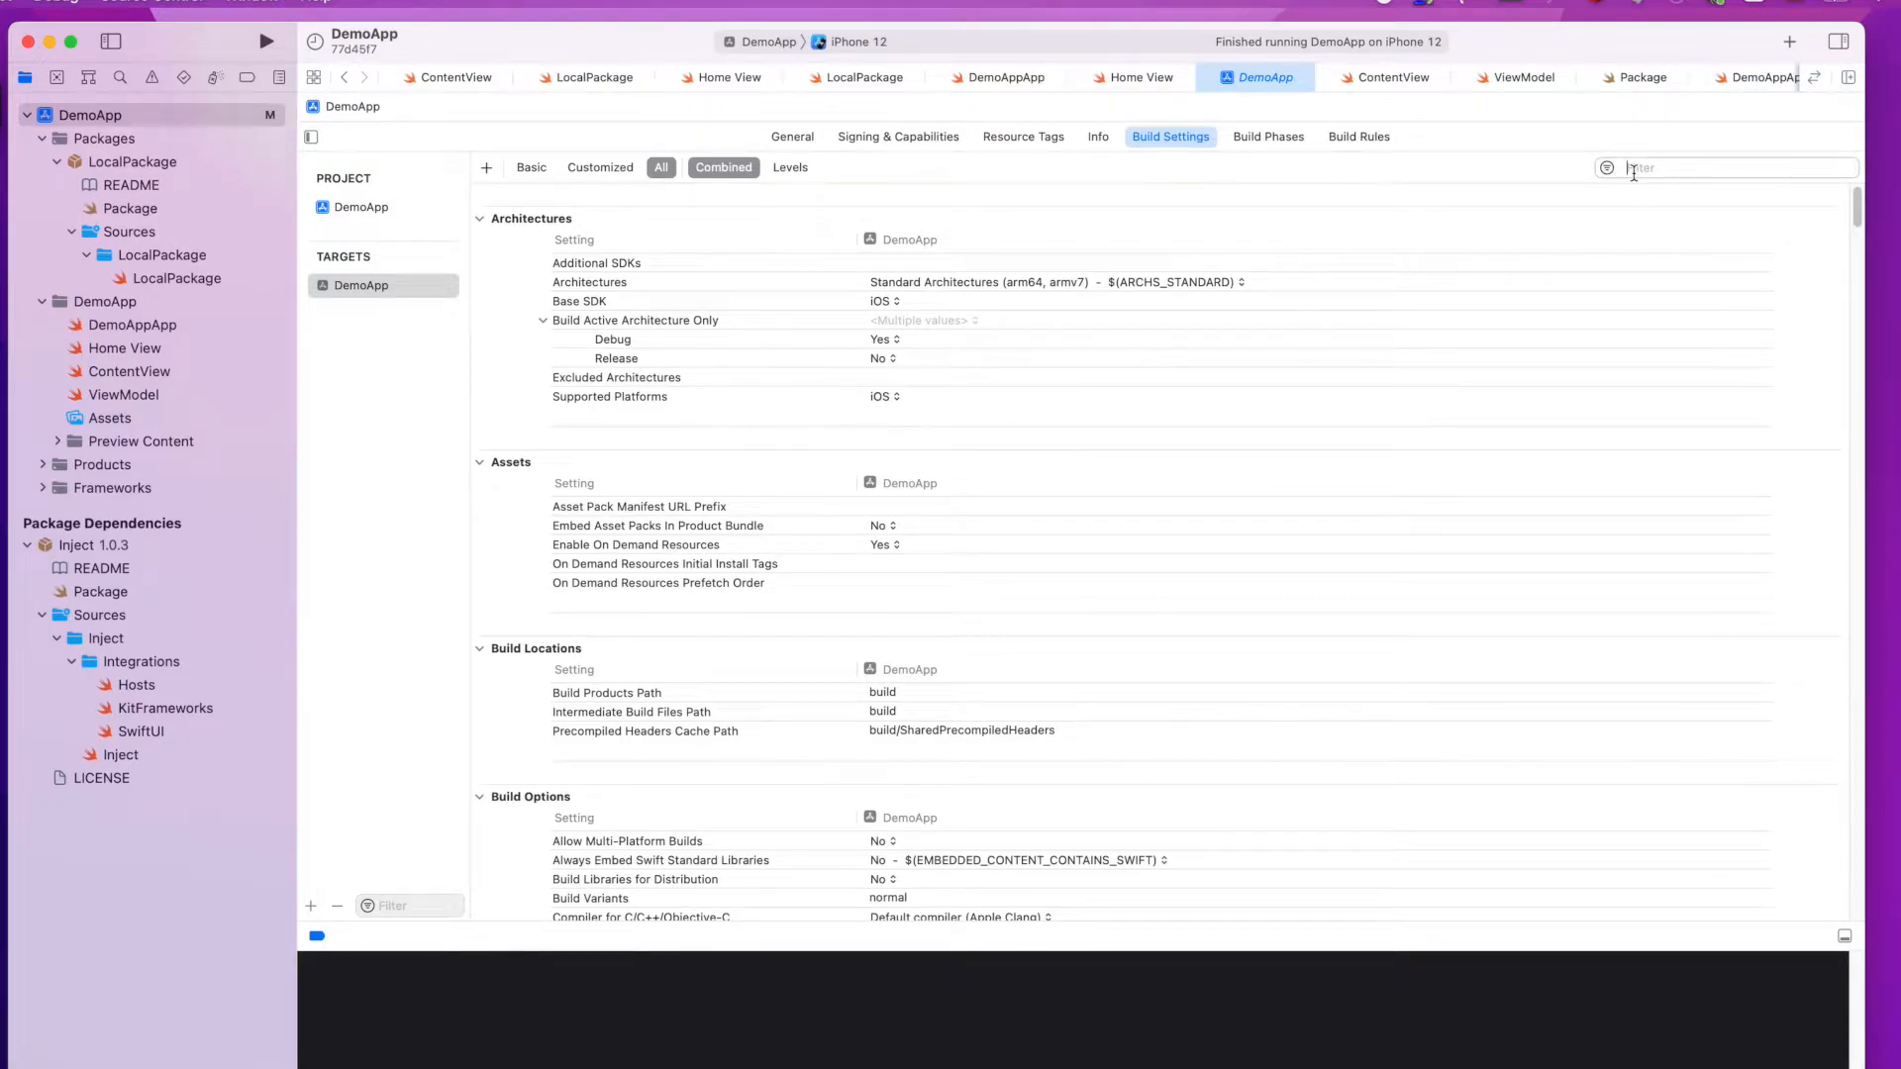
{"action": "type", "text": "other linker"}
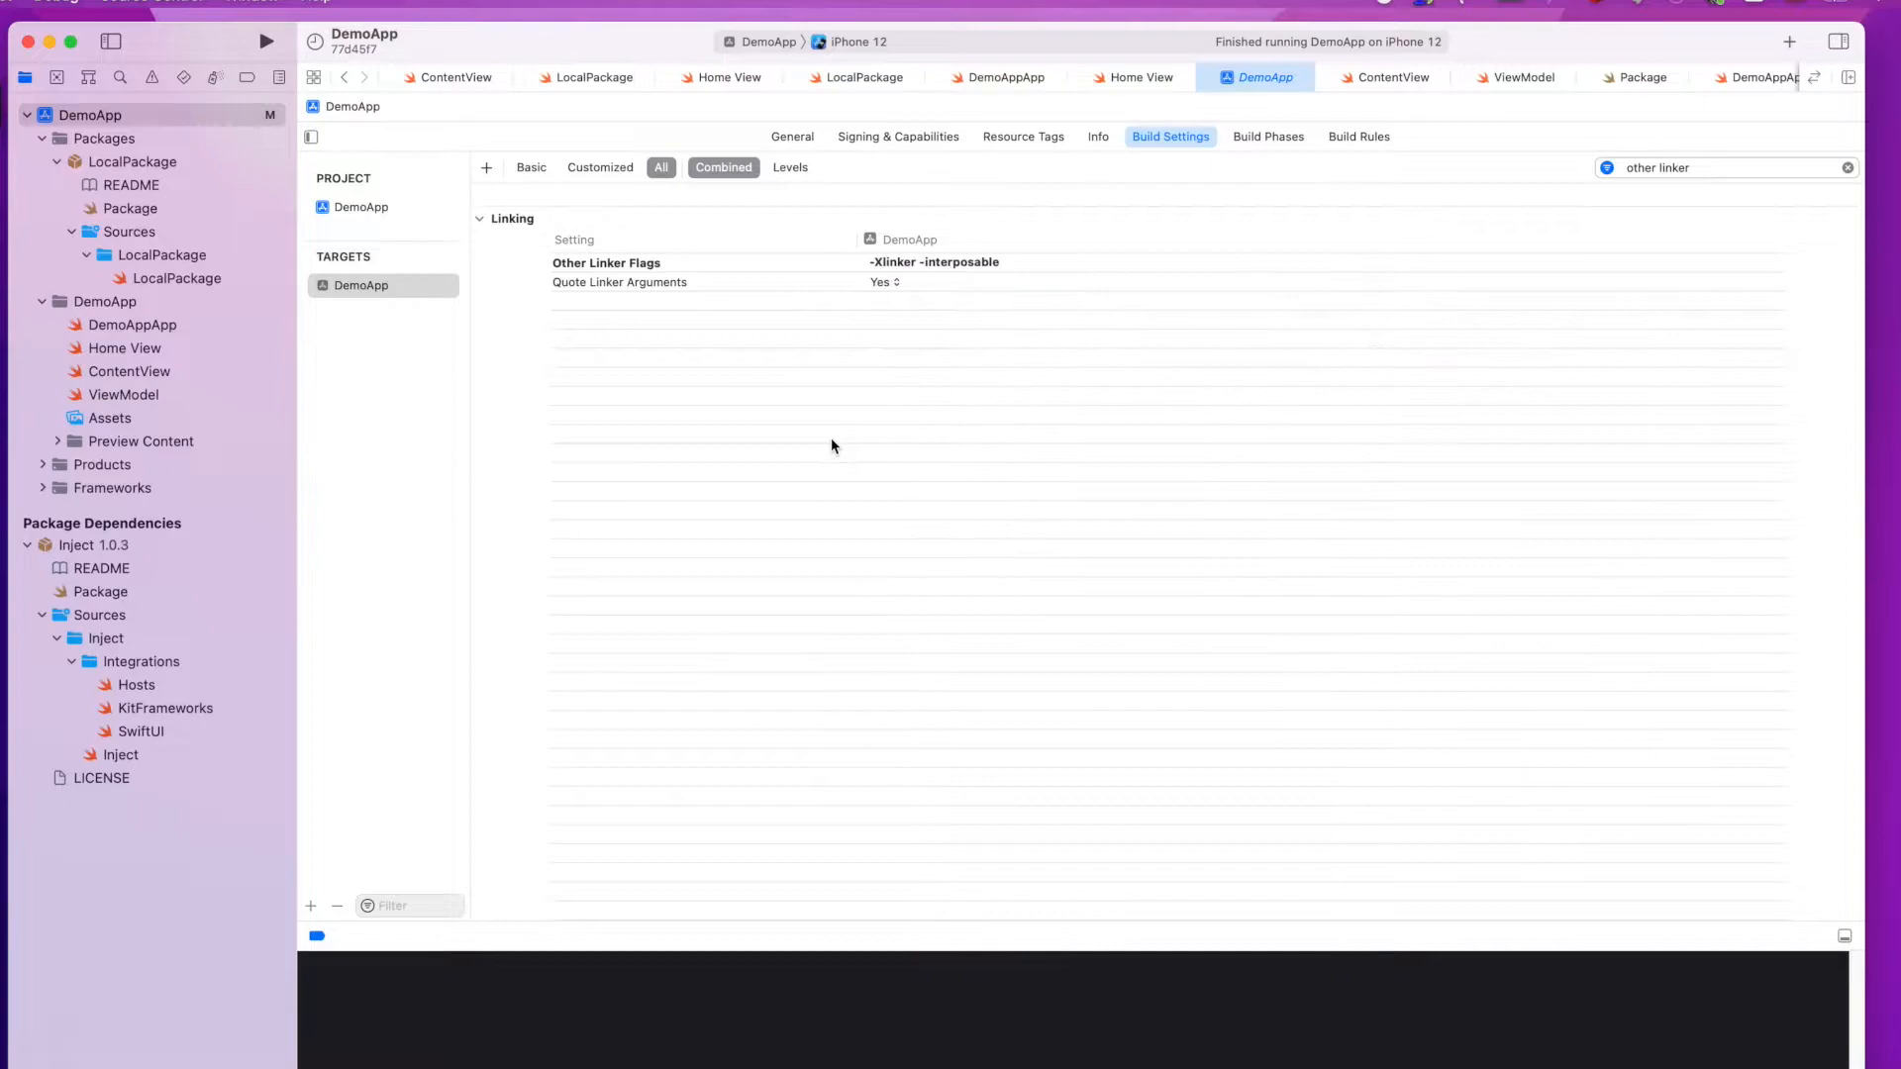
{"action": "mouse_move", "coordinate": [152, 348]}
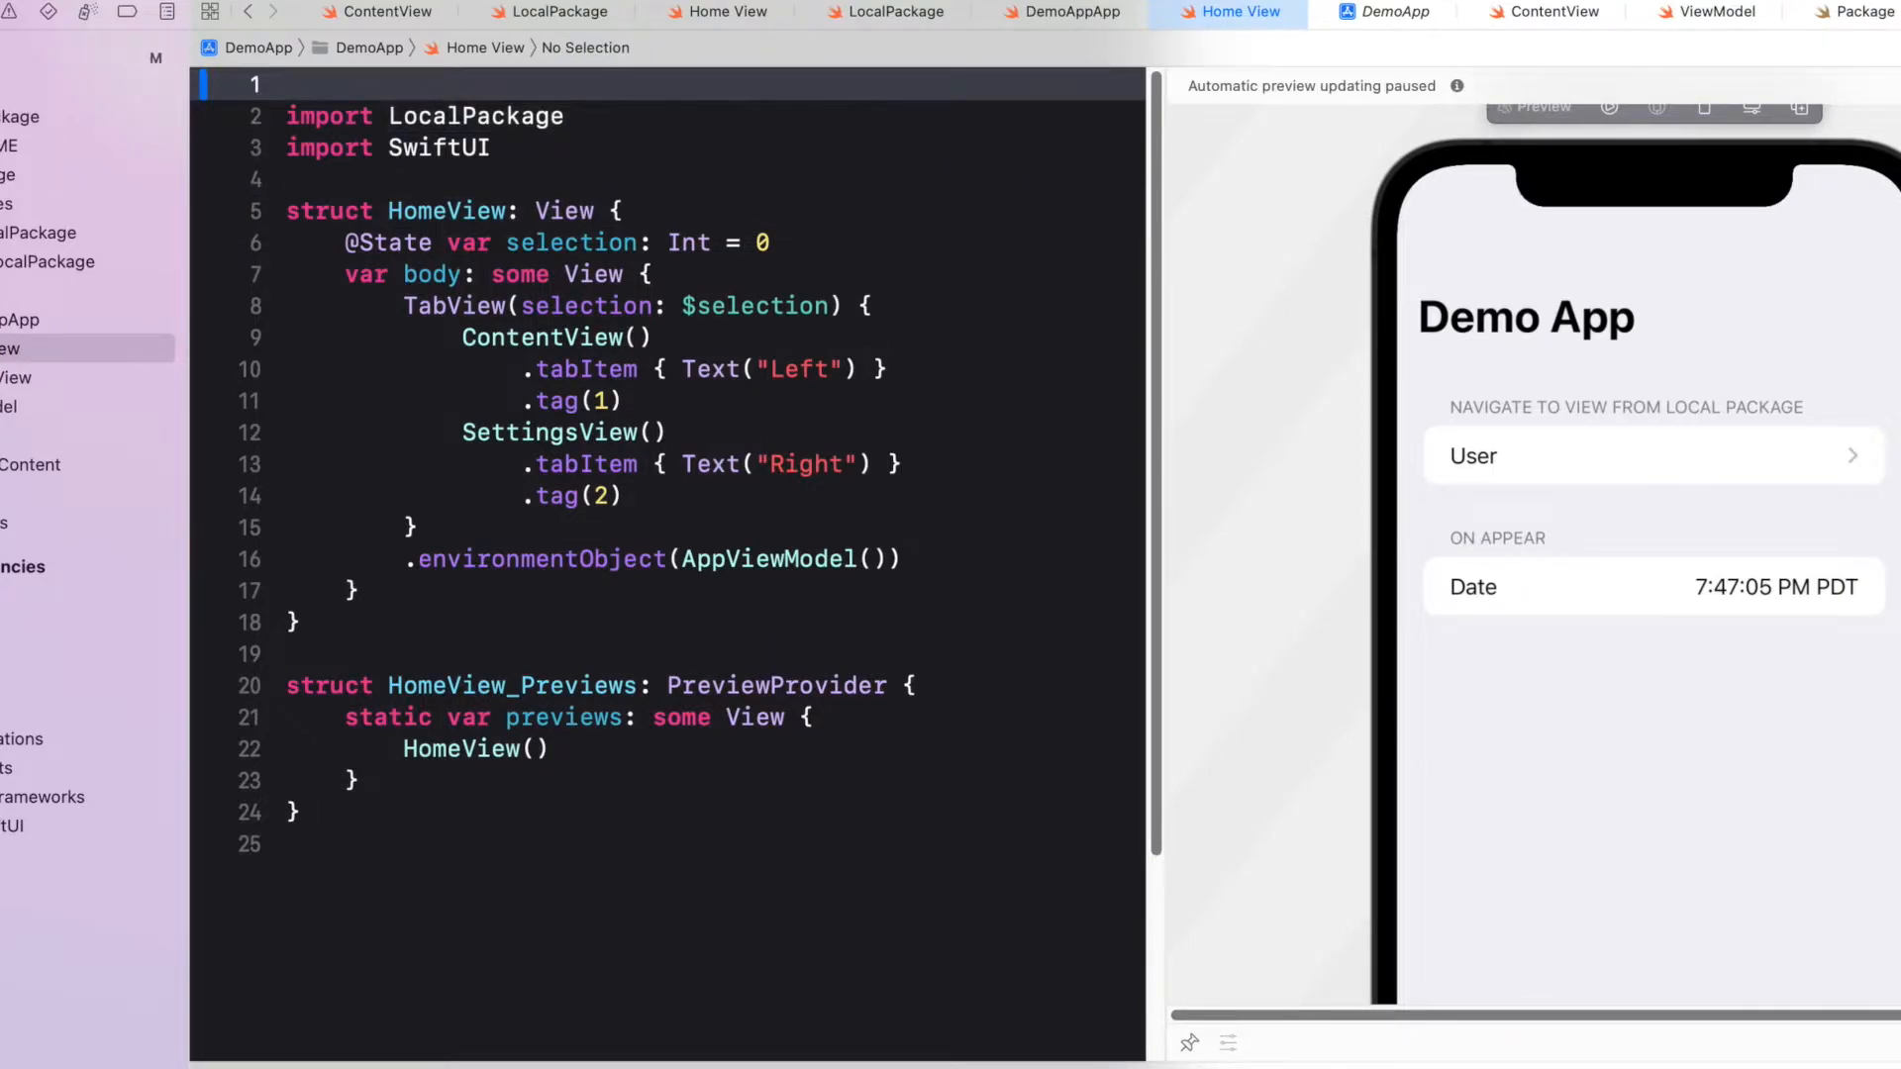
Add 'import Inject' and '.enableInjection()' after environmentObject in HomeView.swift
{"action": "type", "text": "import Inject"}
{"action": "type", "text": "@ObservedObject private var iO = Inject.observer"}
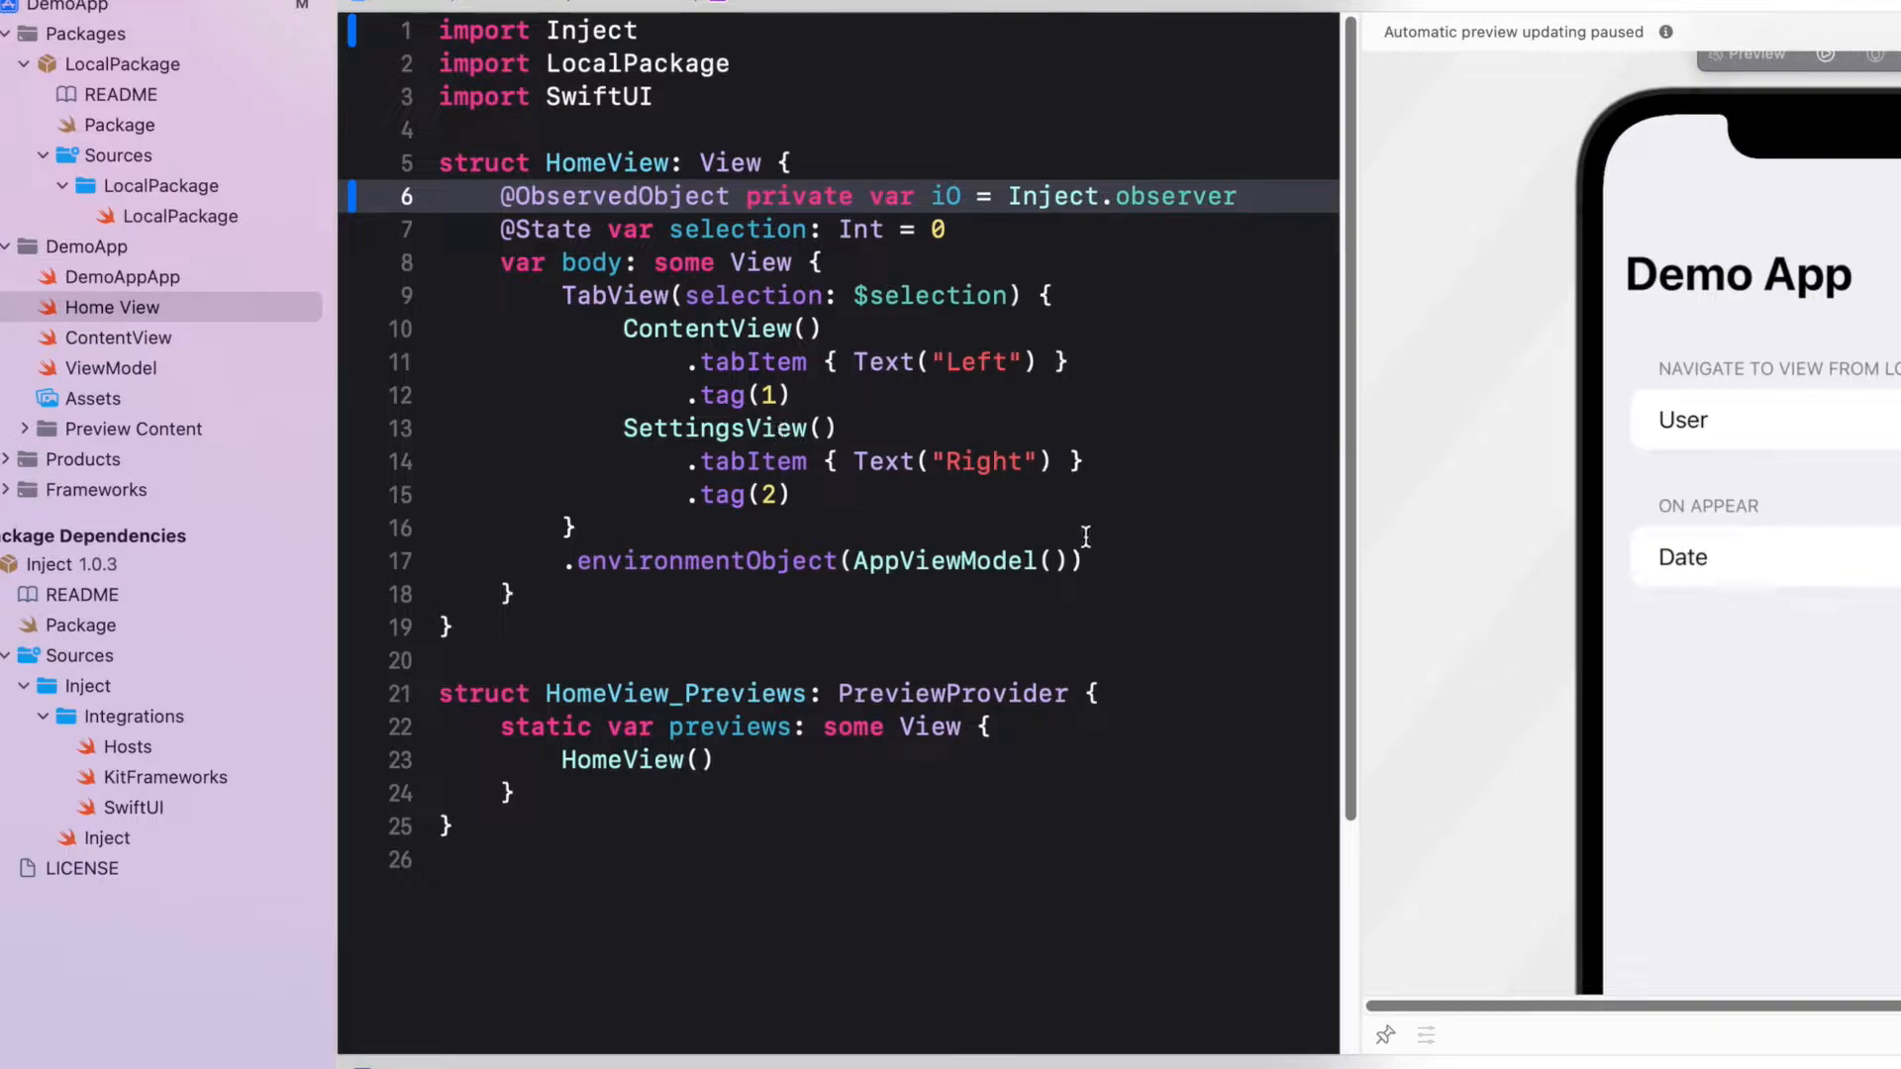
{"action": "left_click", "coordinate": [1089, 560]}
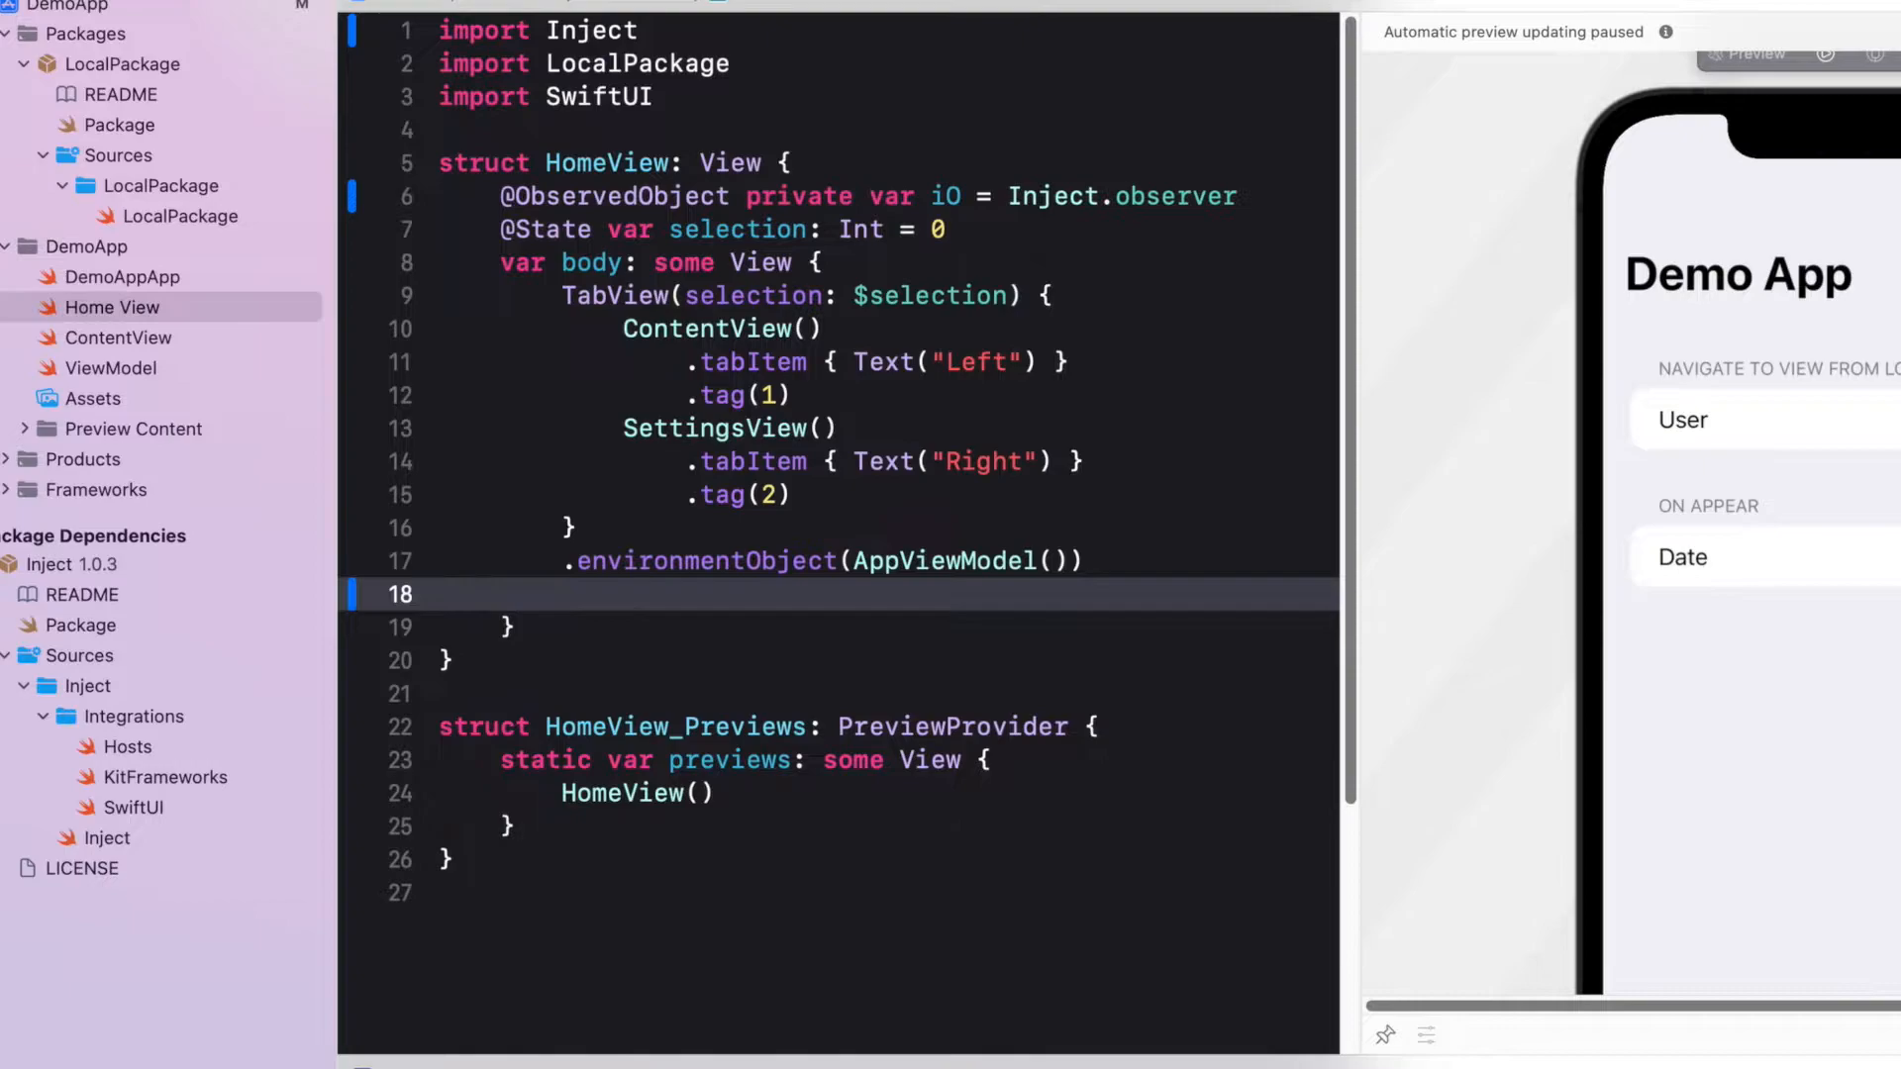
{"action": "type", "text": ".enableInjection()"}
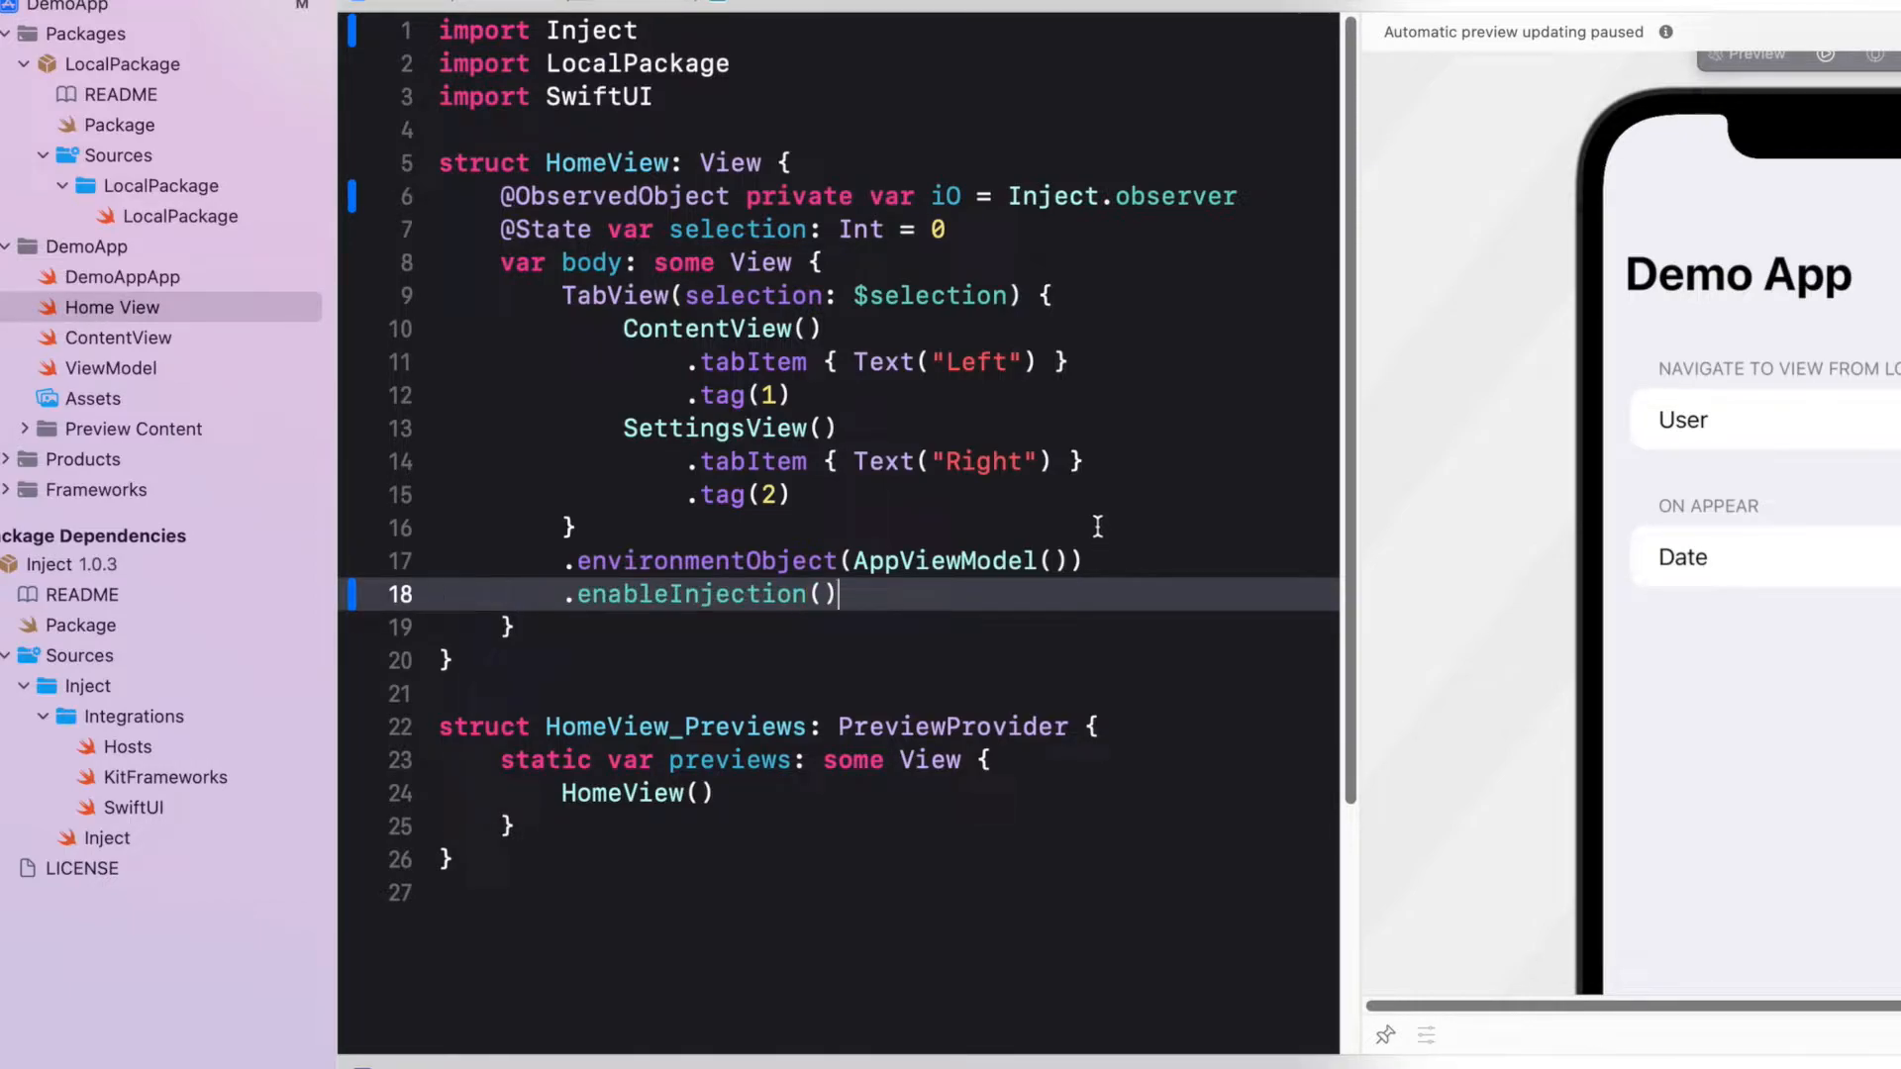
{"action": "left_click", "coordinate": [1245, 18]}
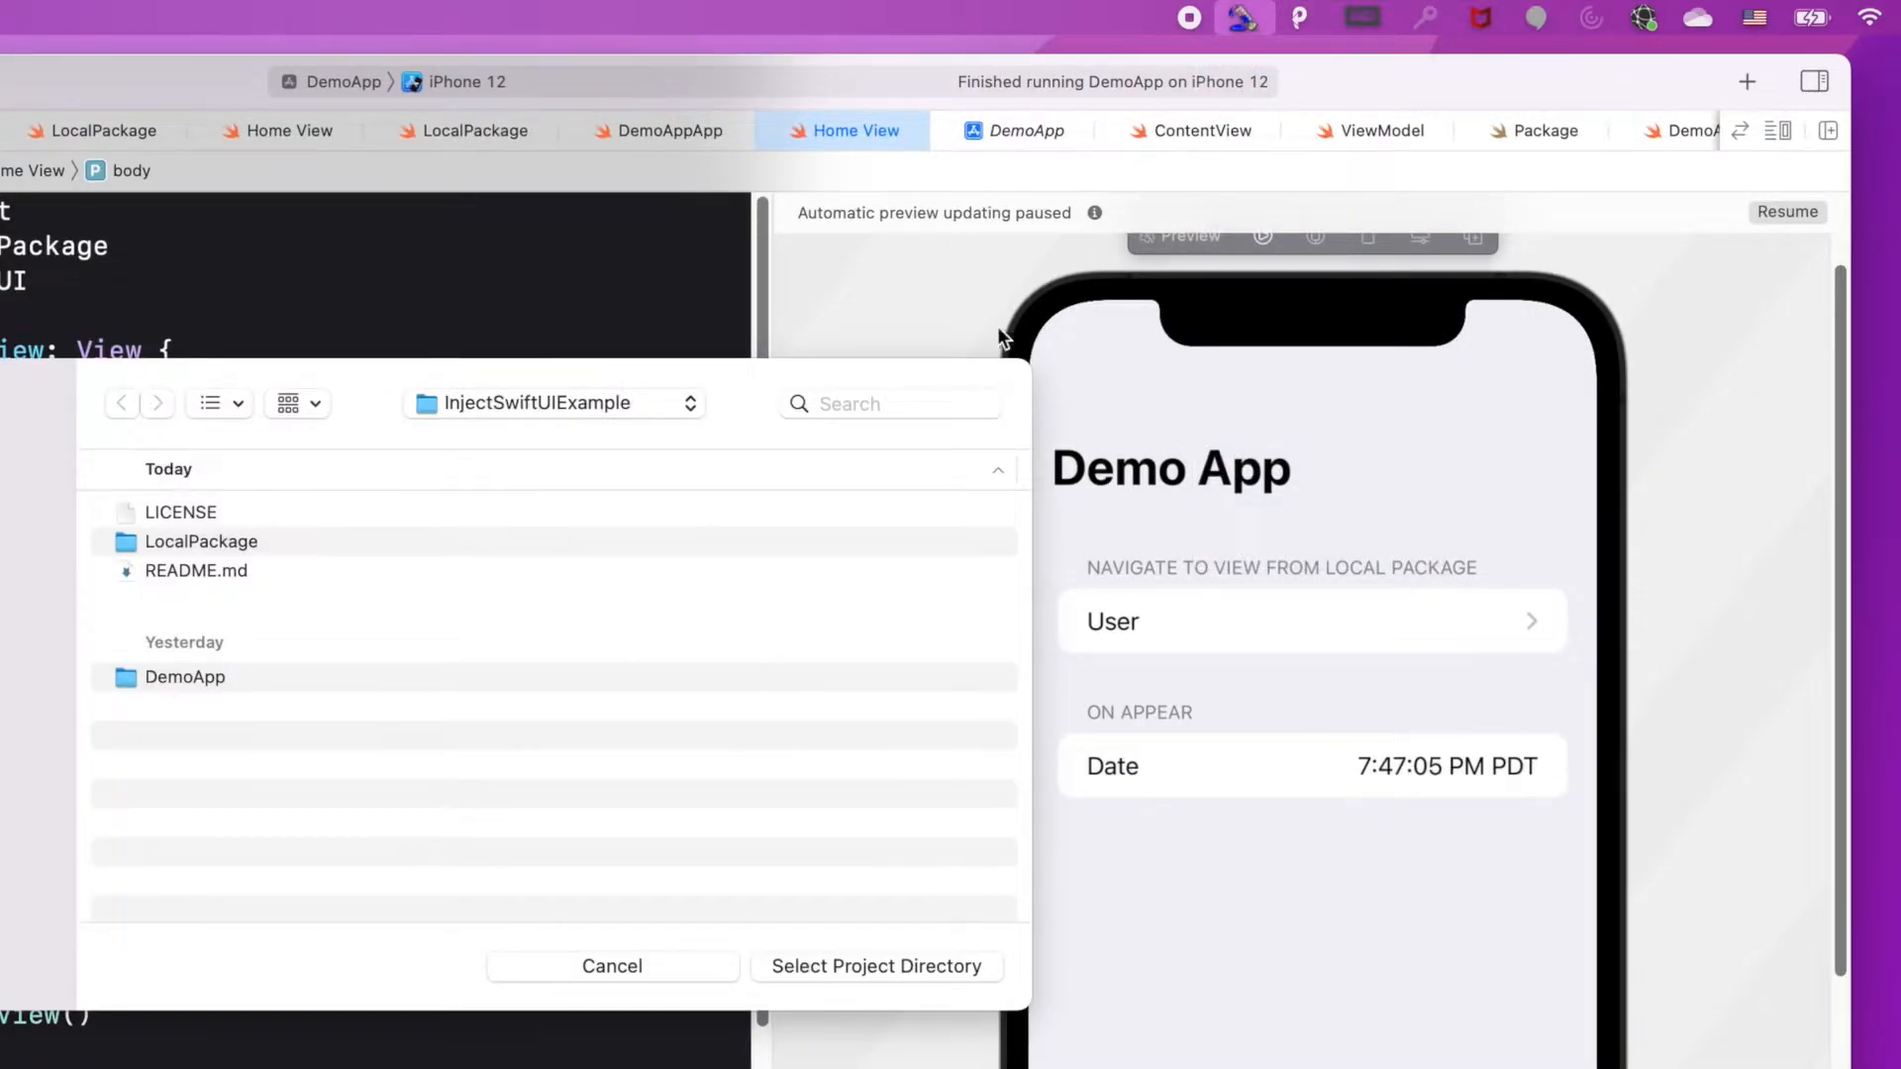
Choose InjectSwiftUIExample as the injection project directory and run DemoApp on the iPhone 12 simulator
{"action": "left_click", "coordinate": [184, 677]}
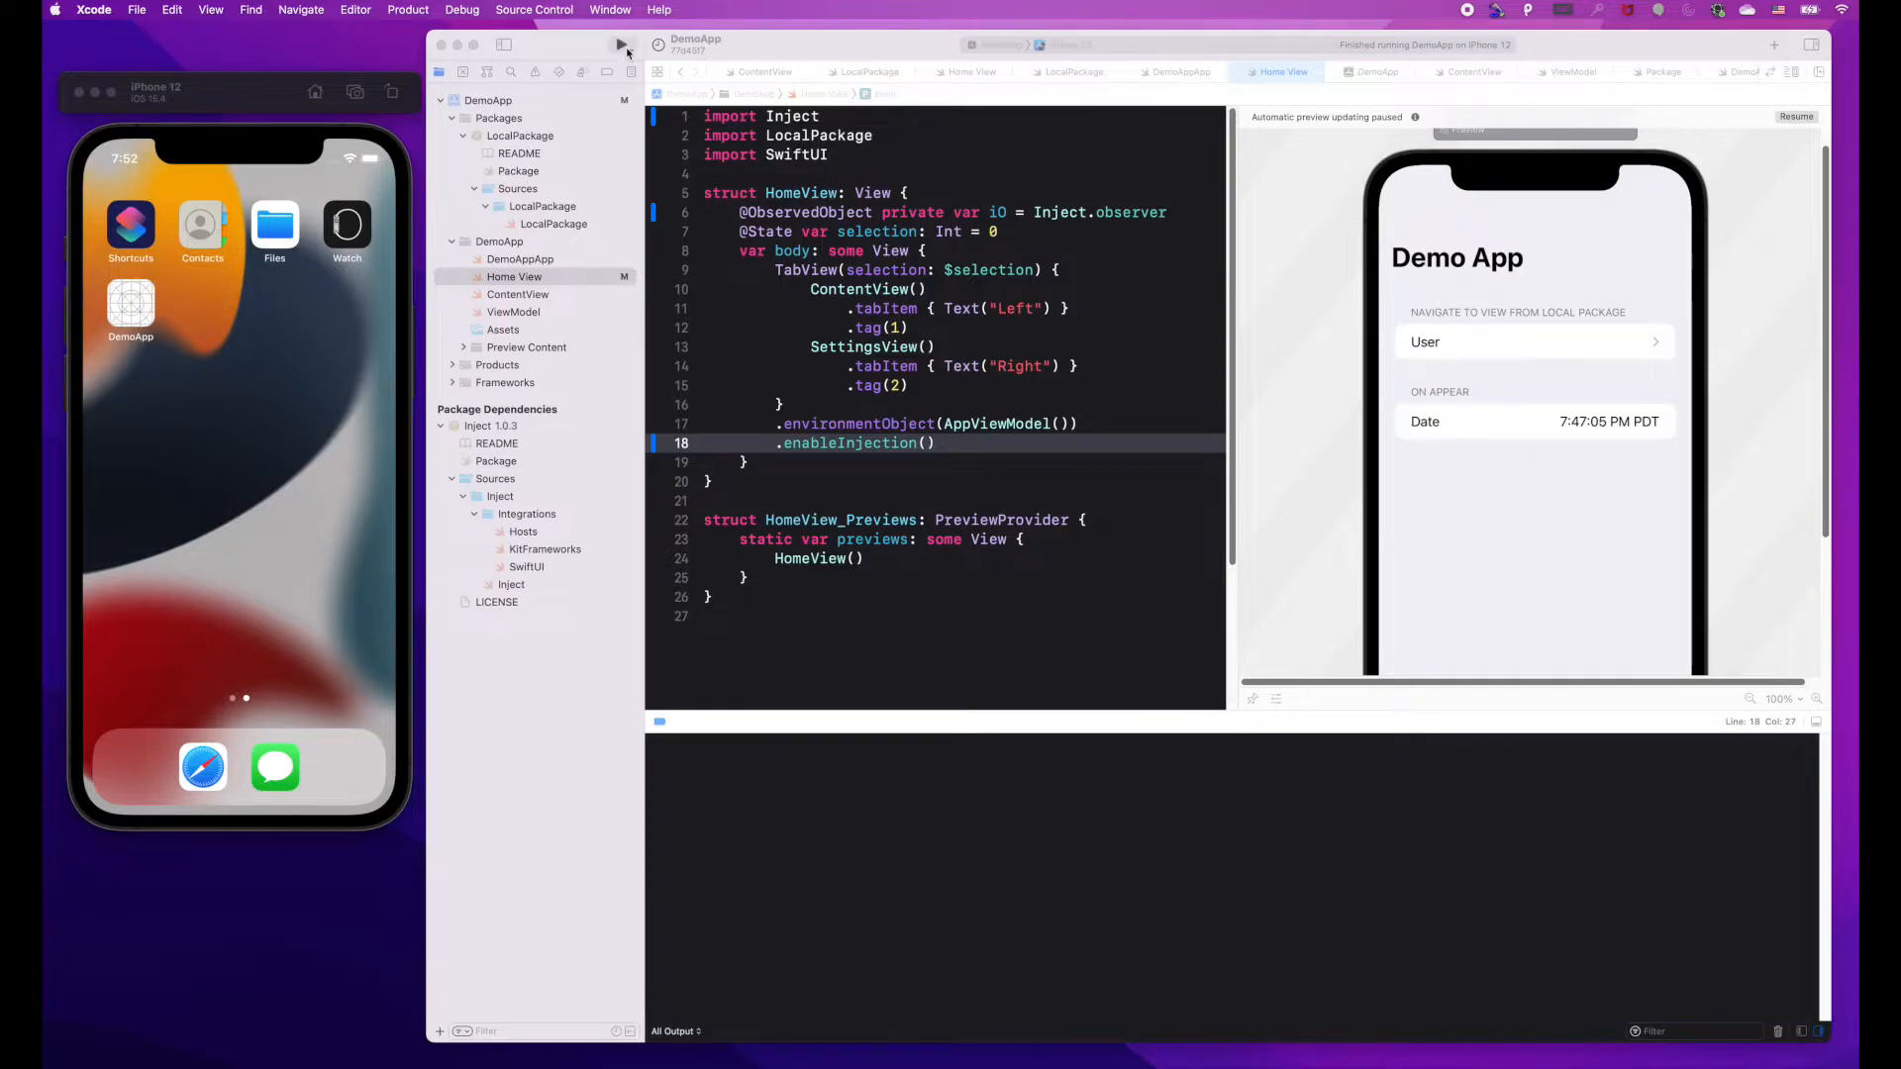
{"action": "left_click", "coordinate": [620, 46]}
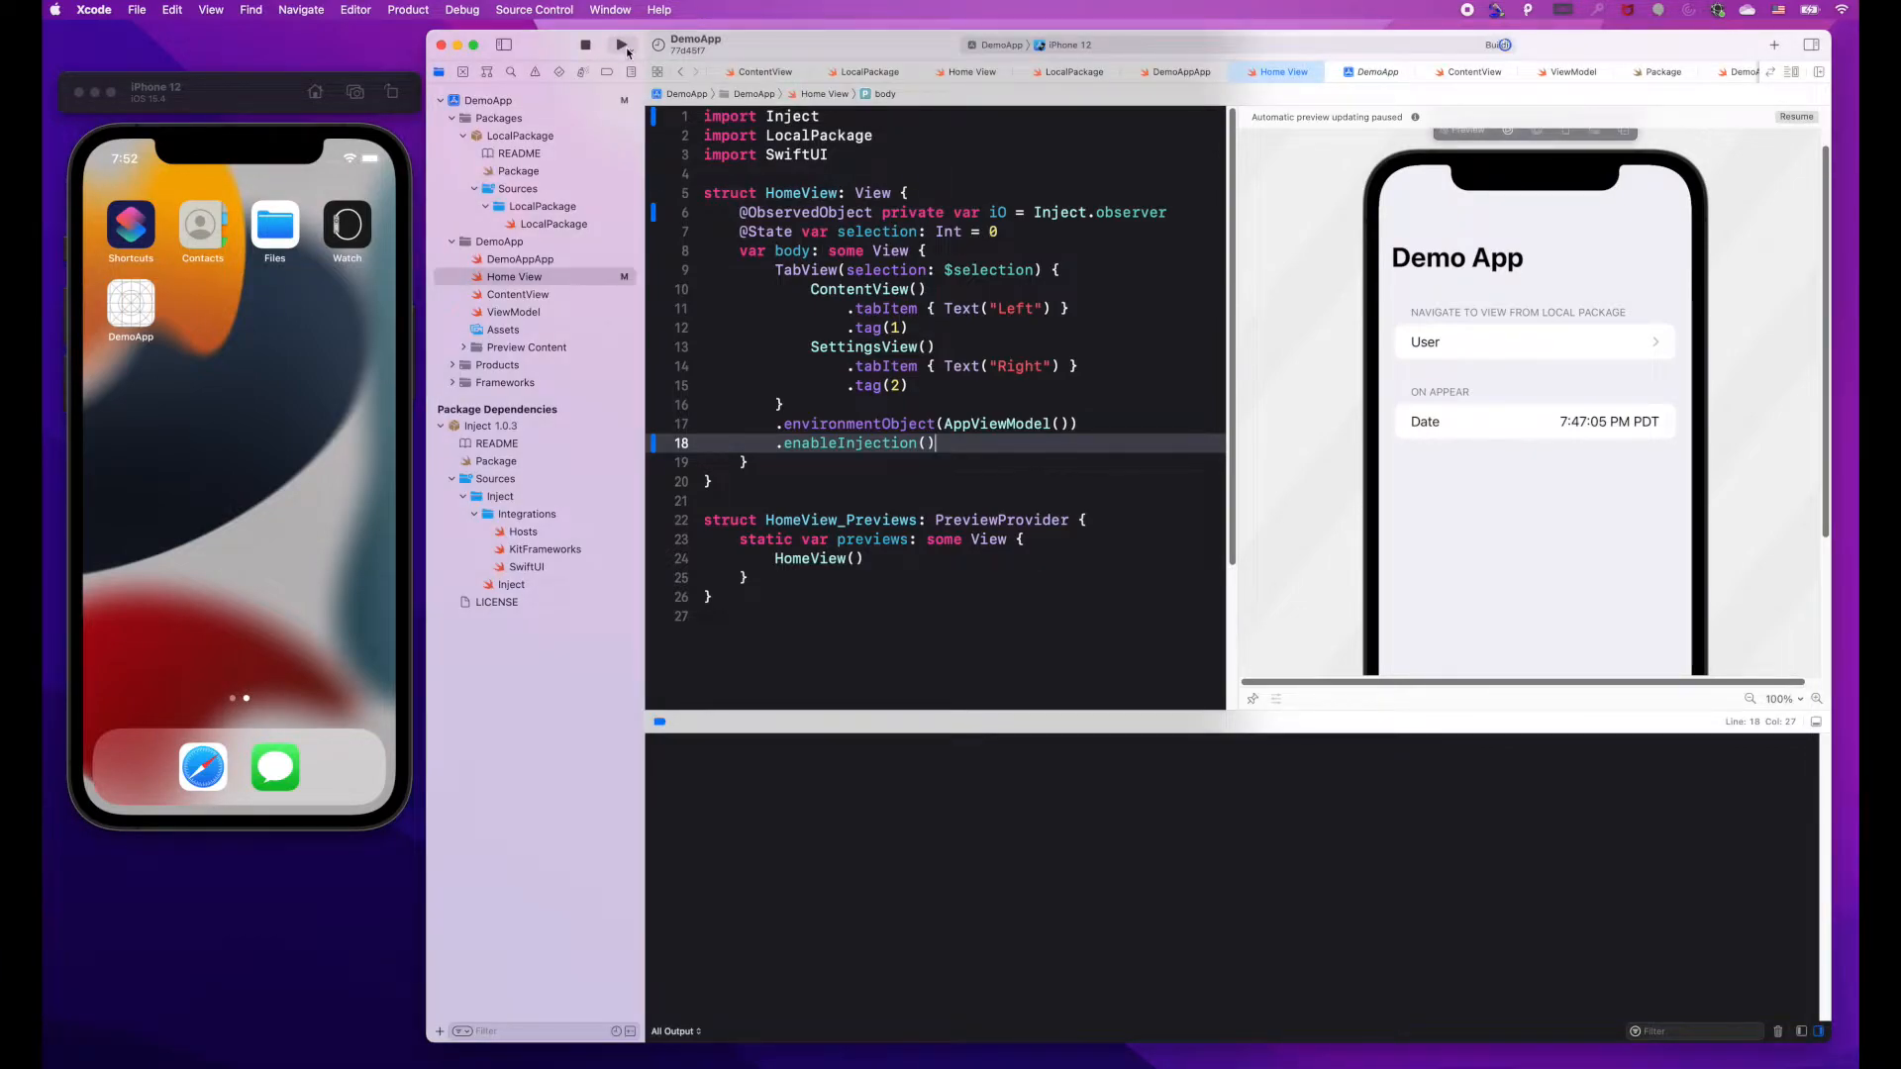
{"action": "left_click", "coordinate": [620, 45]}
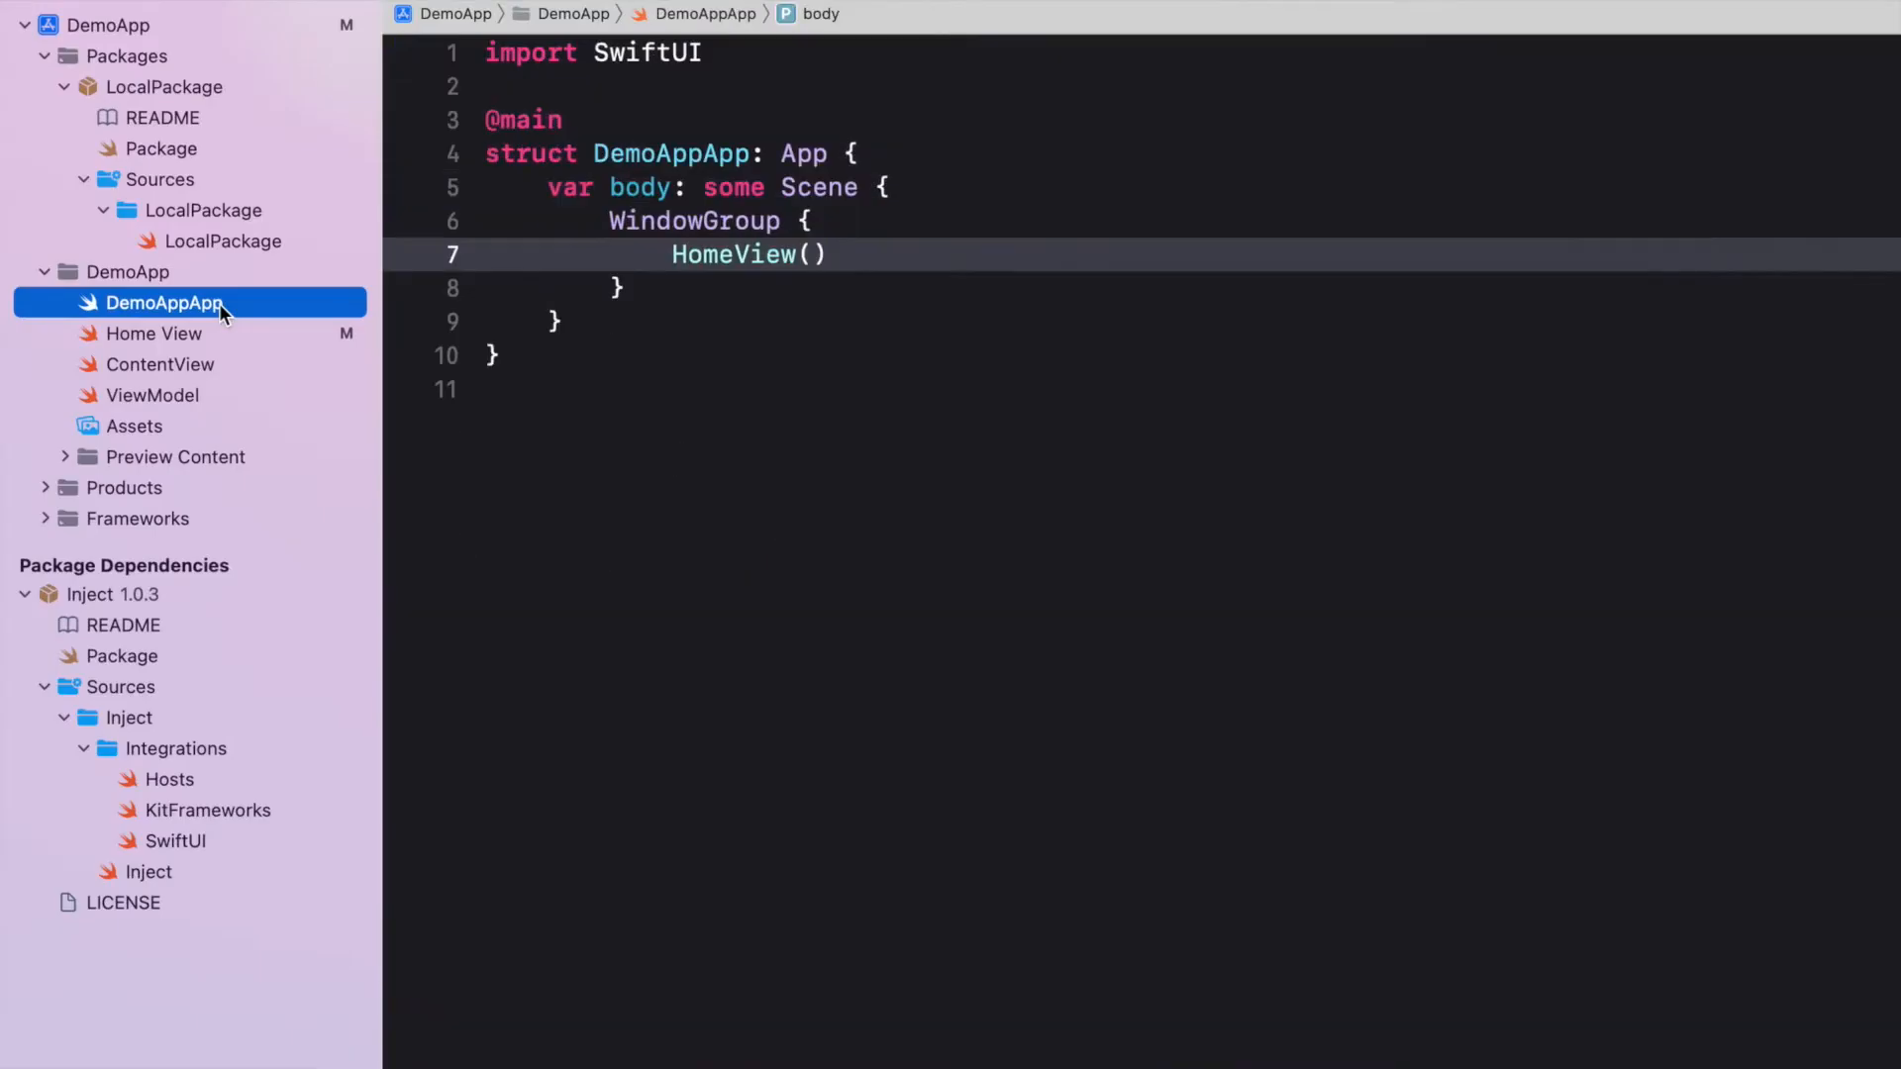
{"action": "mouse_move", "coordinate": [332, 291]}
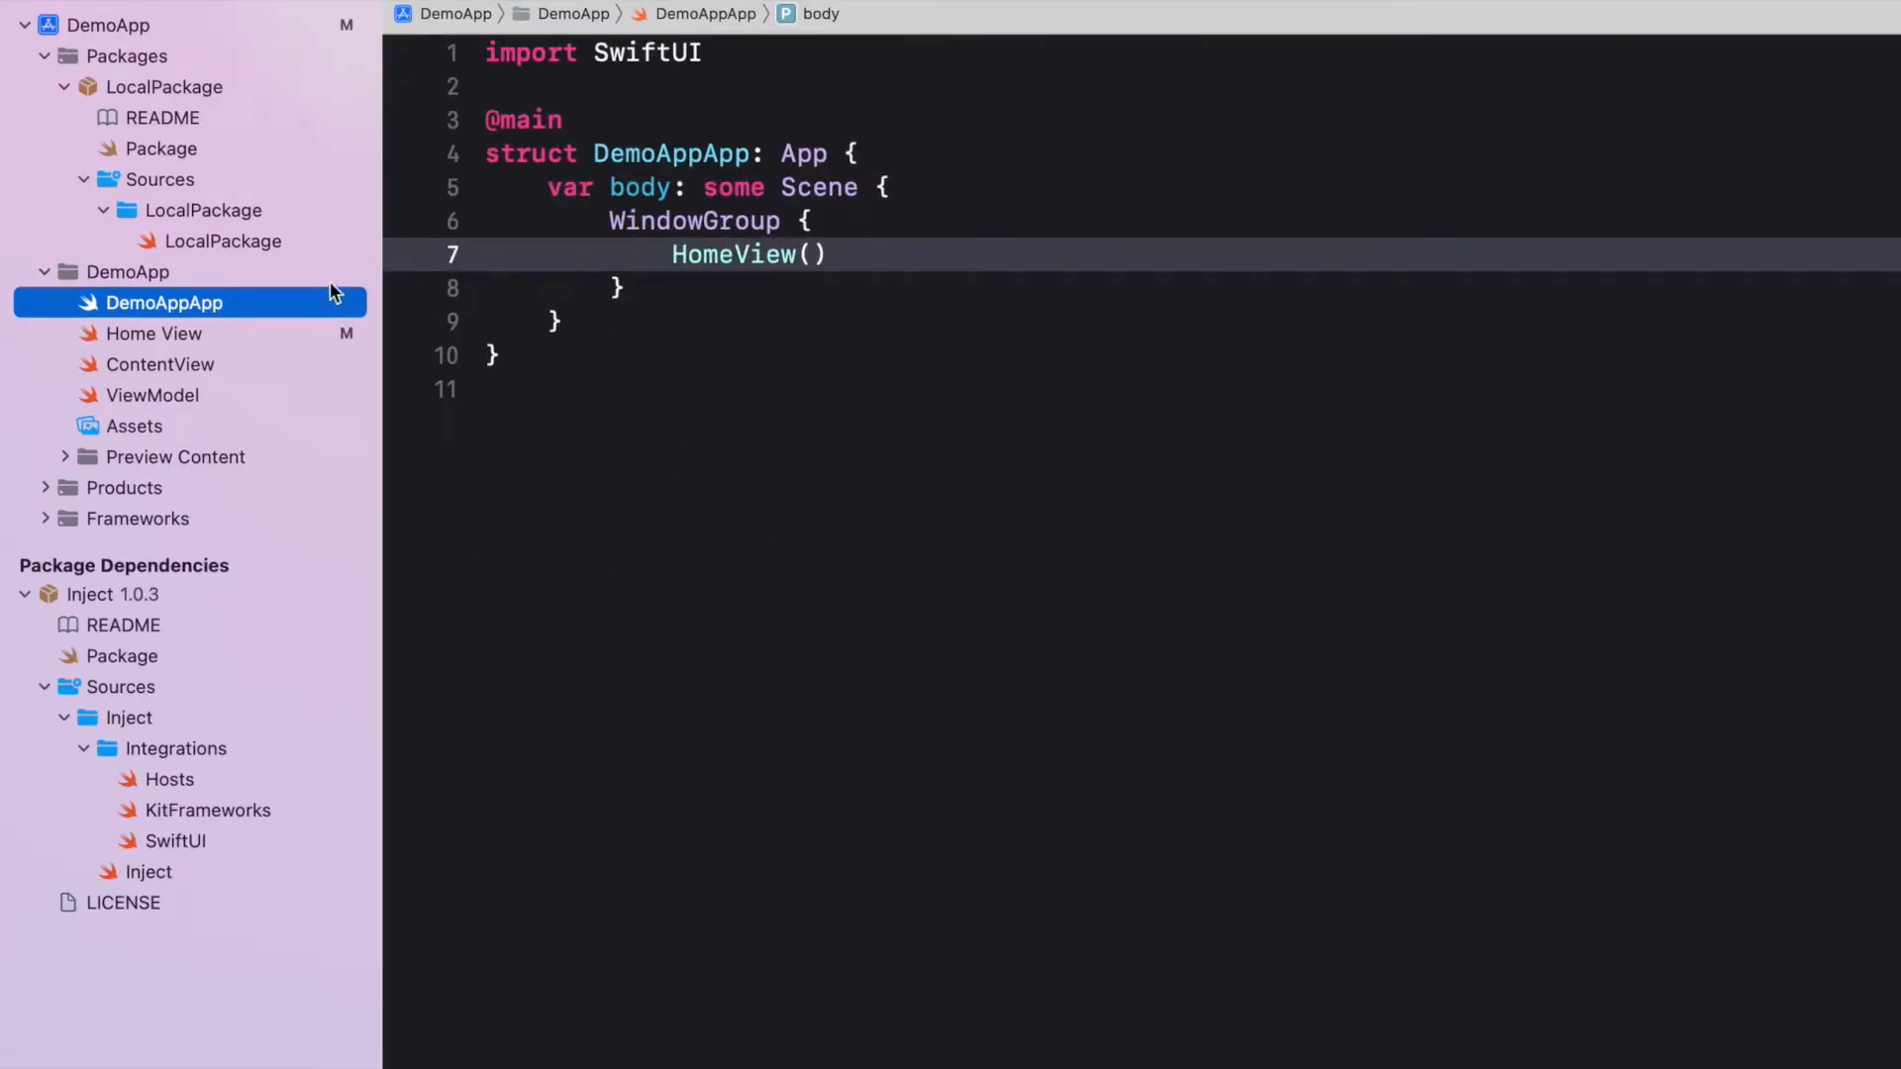
Review the Home View, ContentView and AppViewModel source files
{"action": "left_click", "coordinate": [154, 333]}
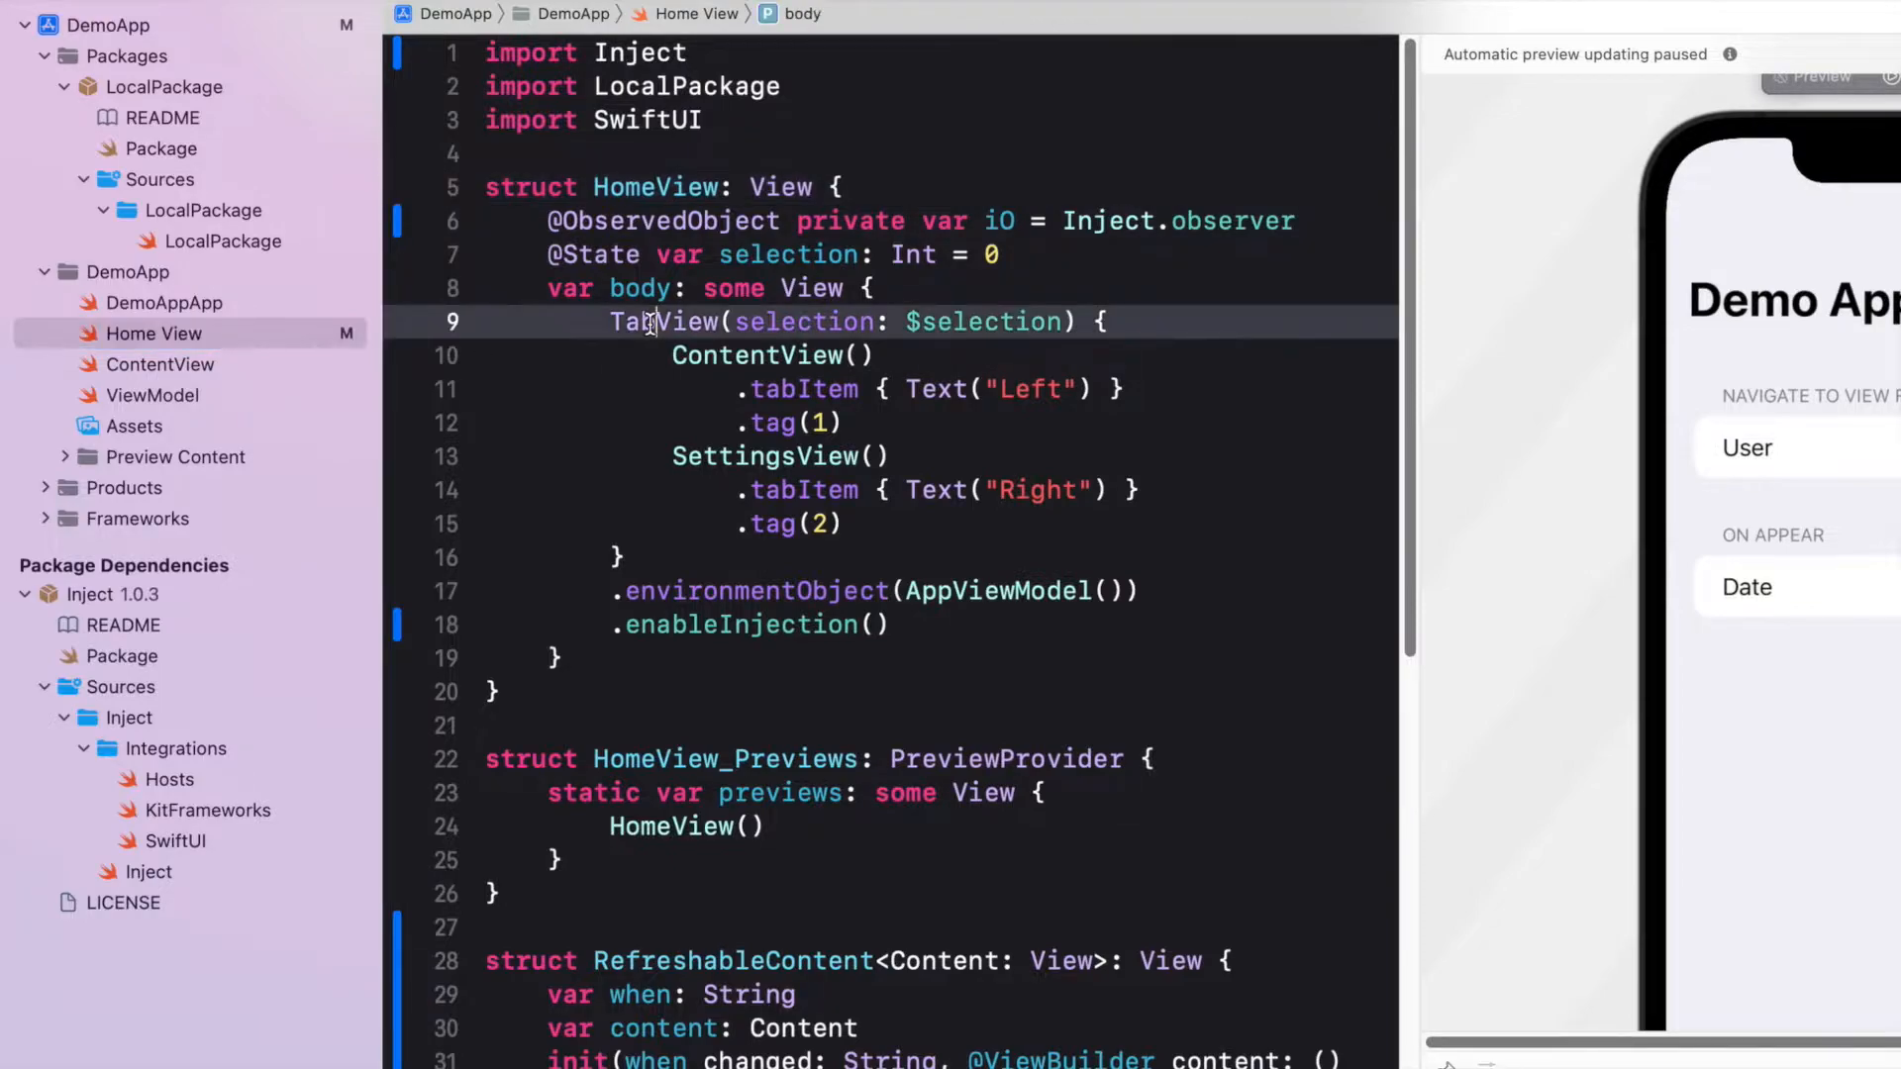
{"action": "left_click", "coordinate": [760, 355]}
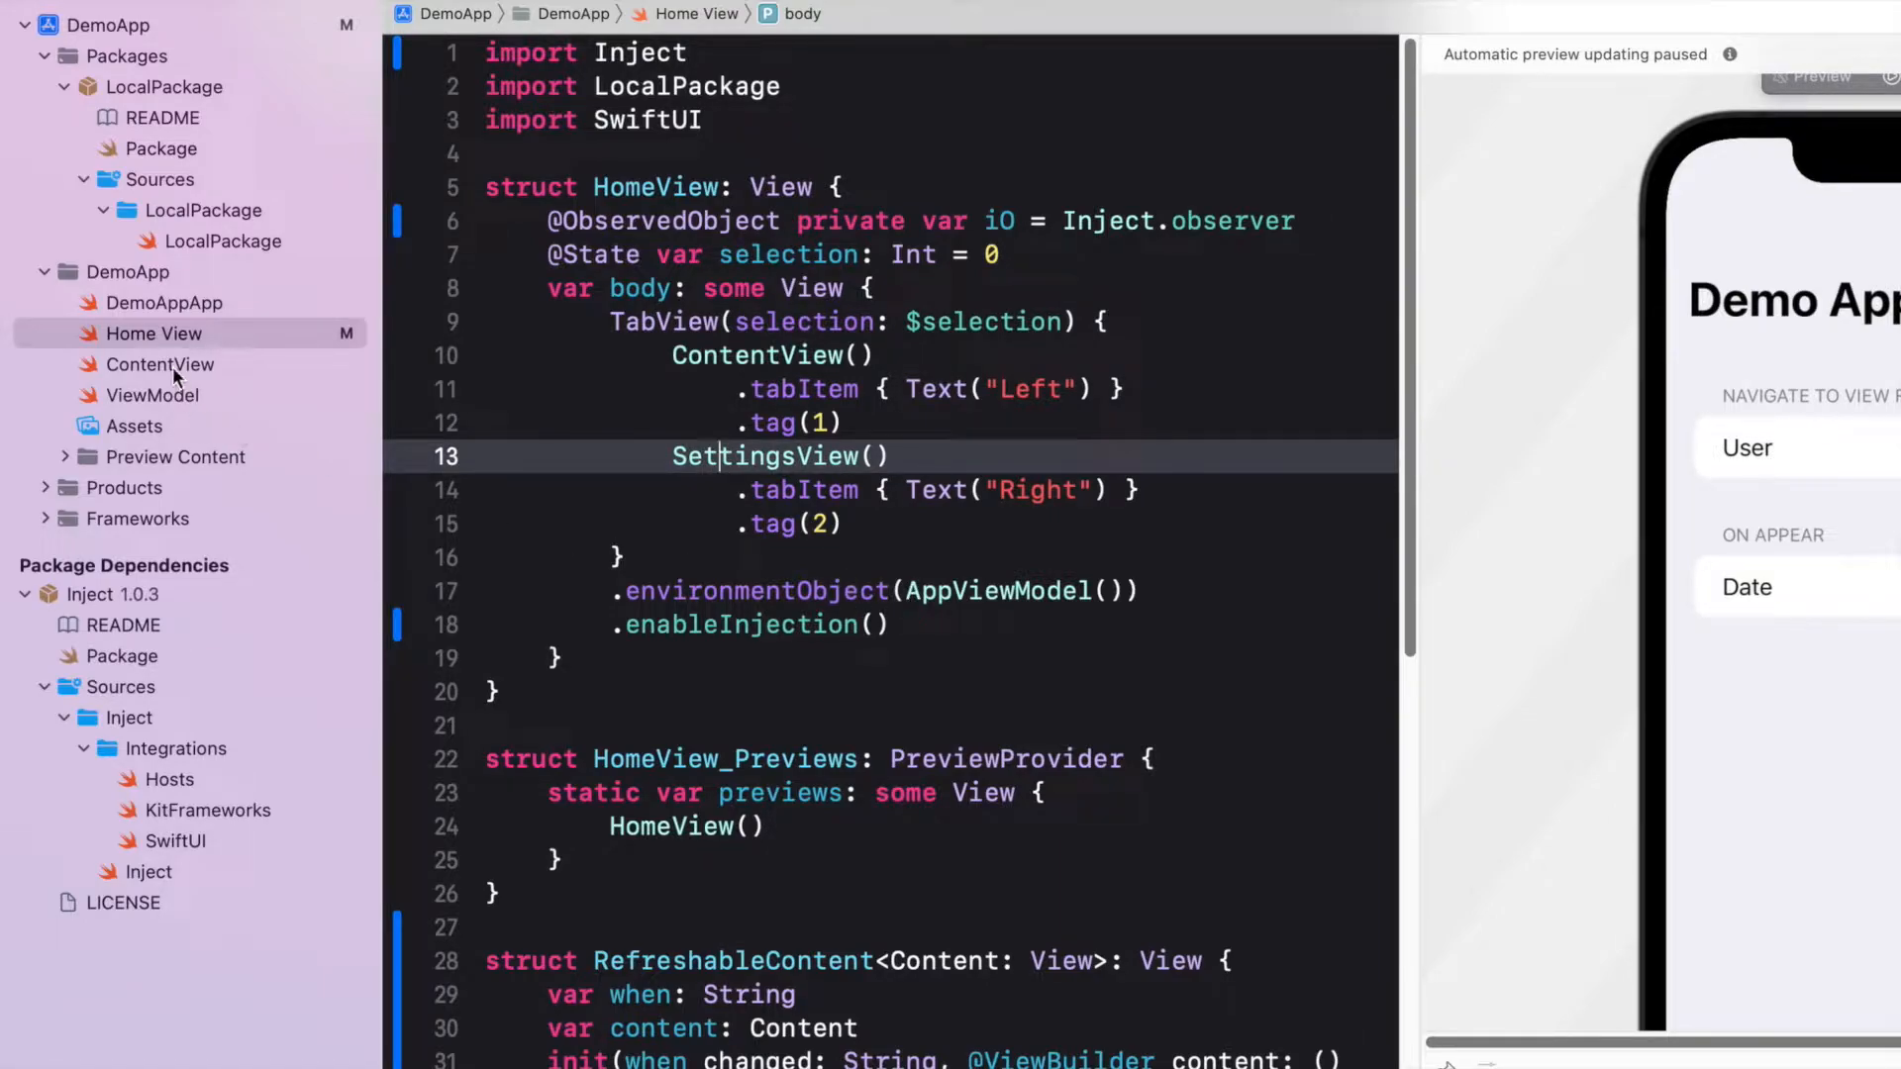
{"action": "left_click", "coordinate": [158, 364]}
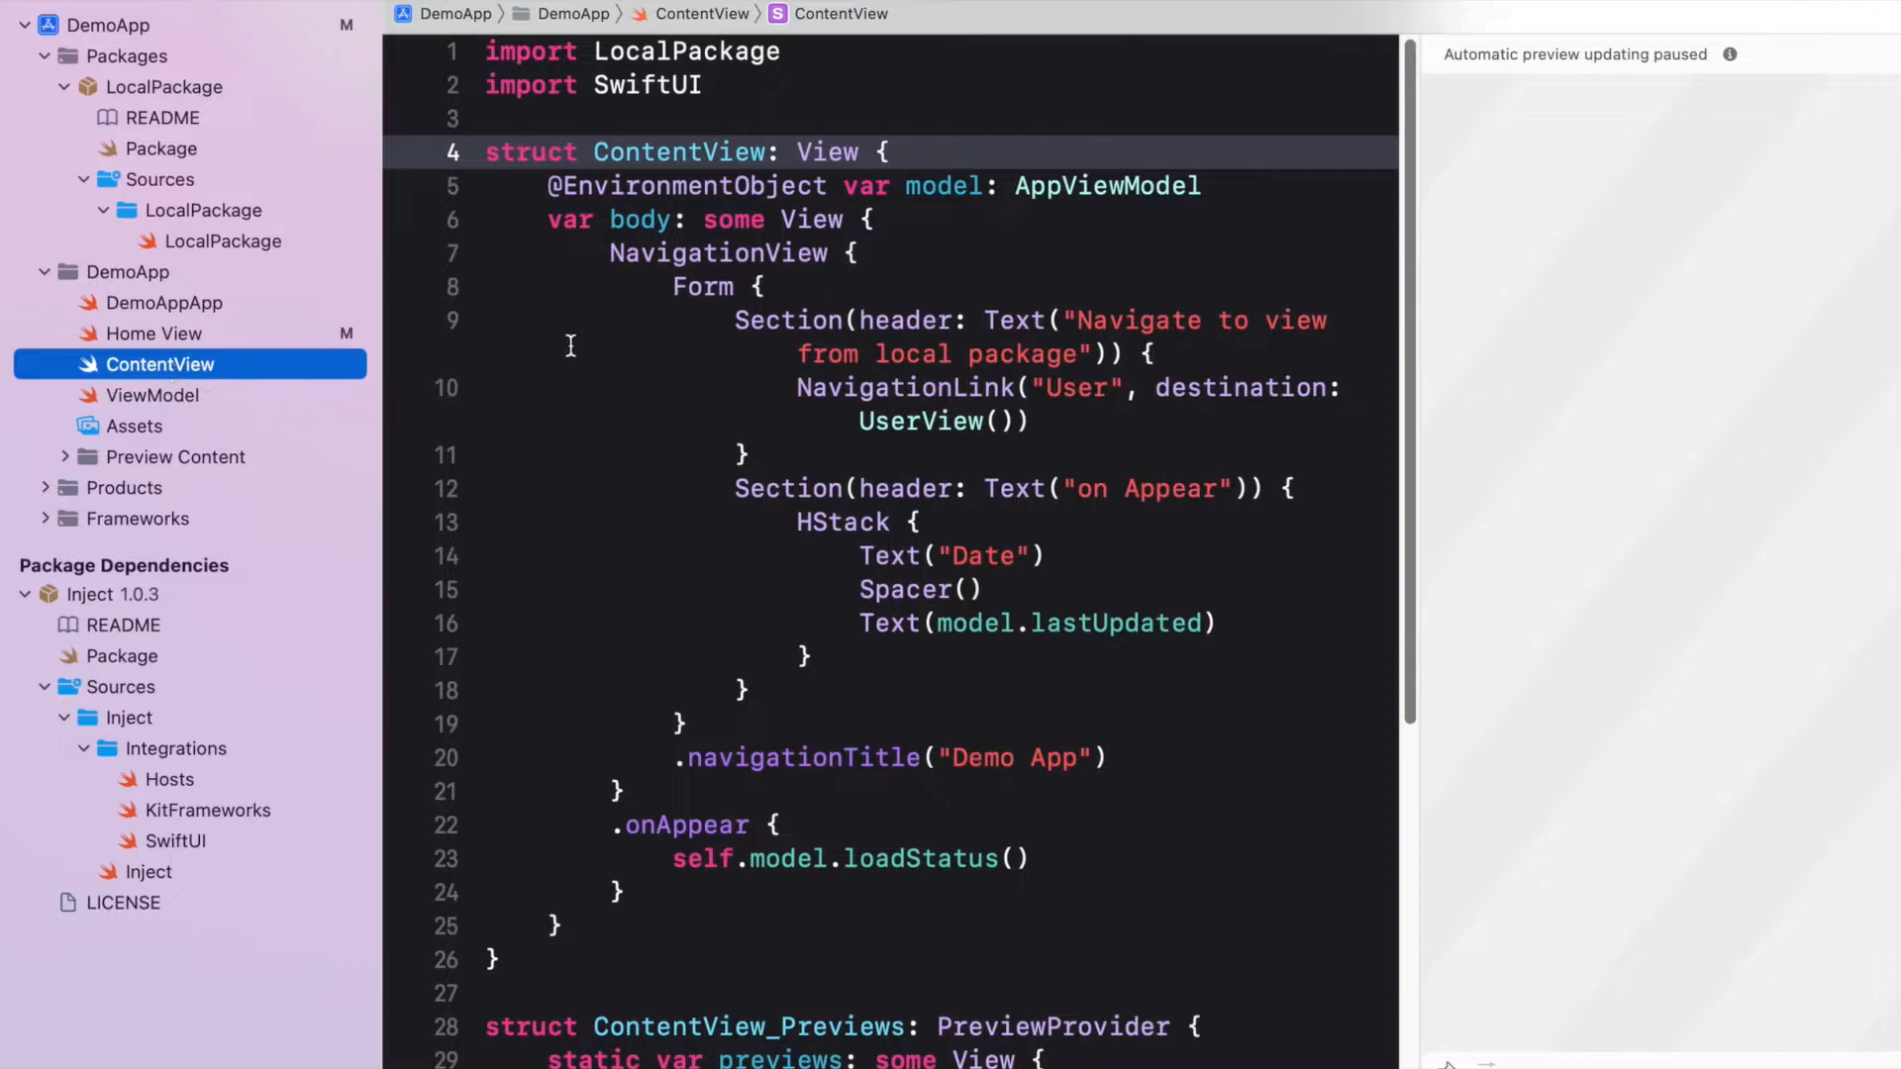
{"action": "mouse_move", "coordinate": [732, 224]}
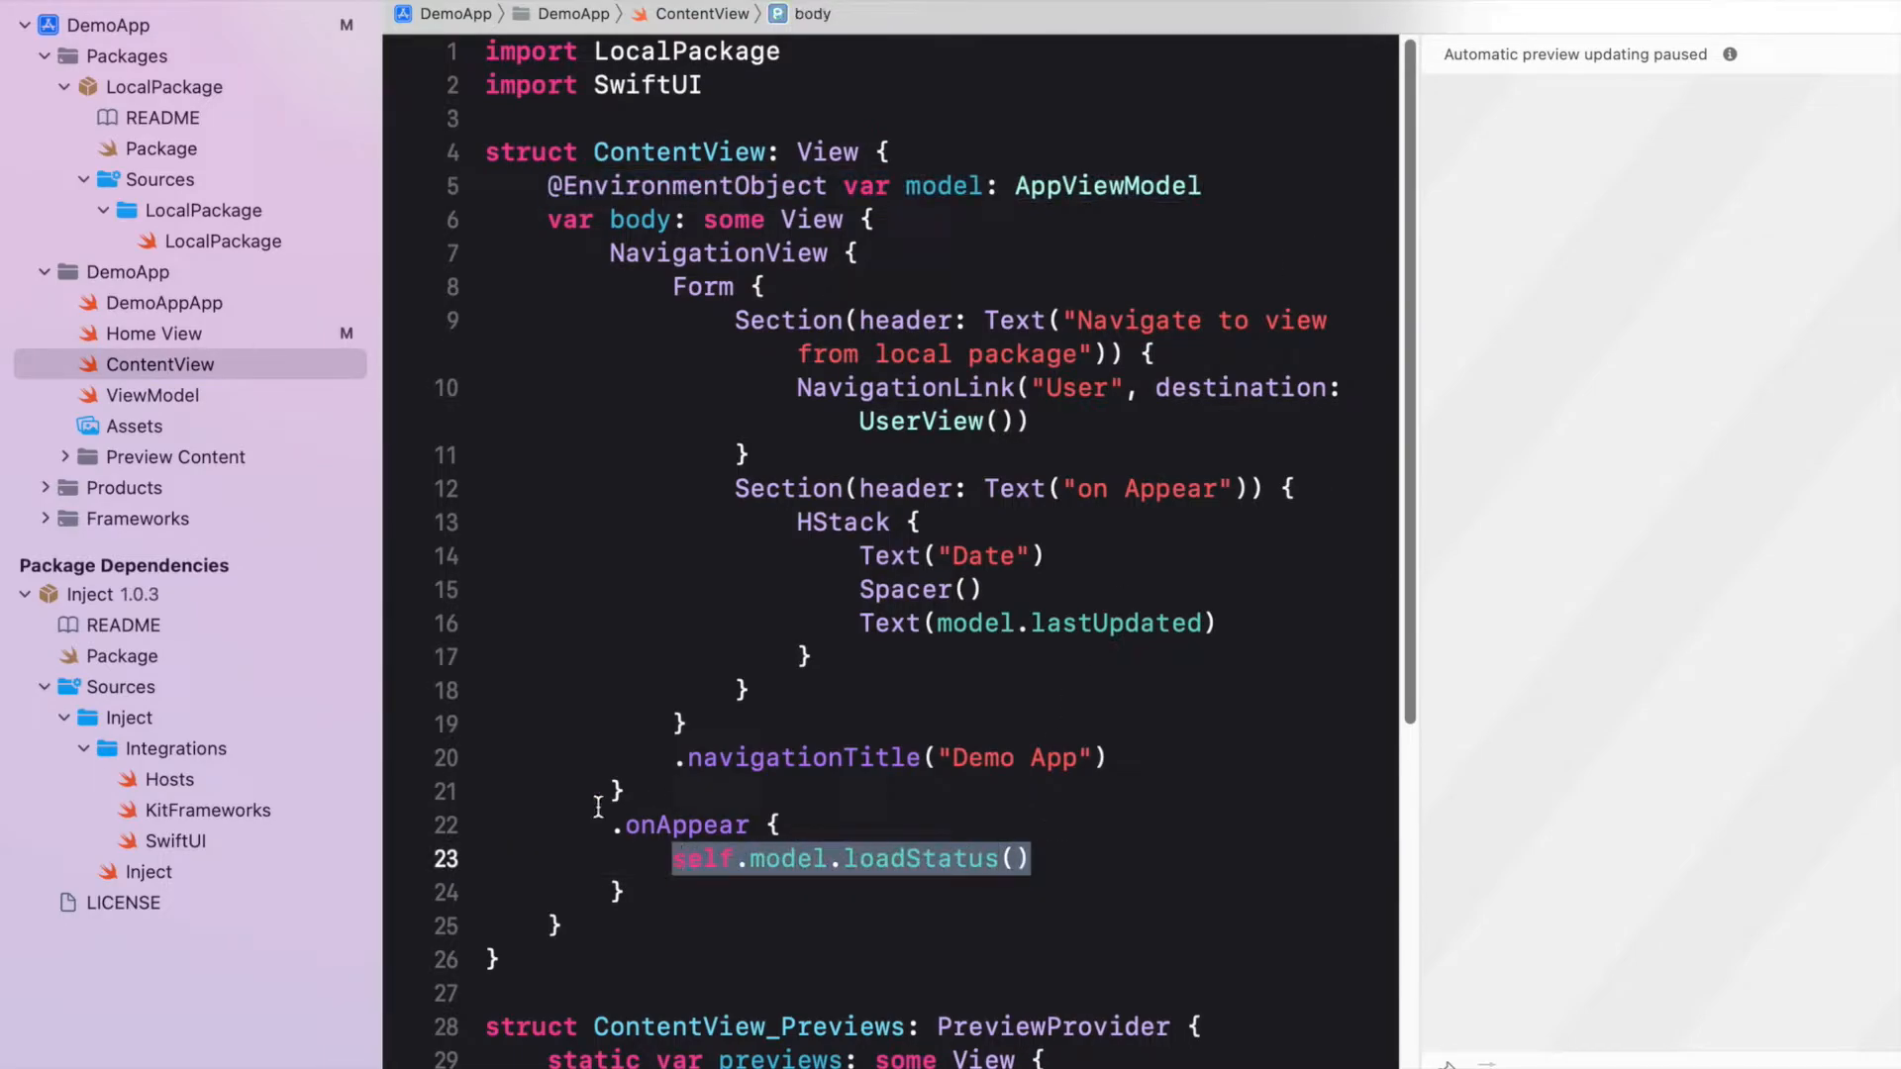
{"action": "left_click", "coordinate": [153, 396]}
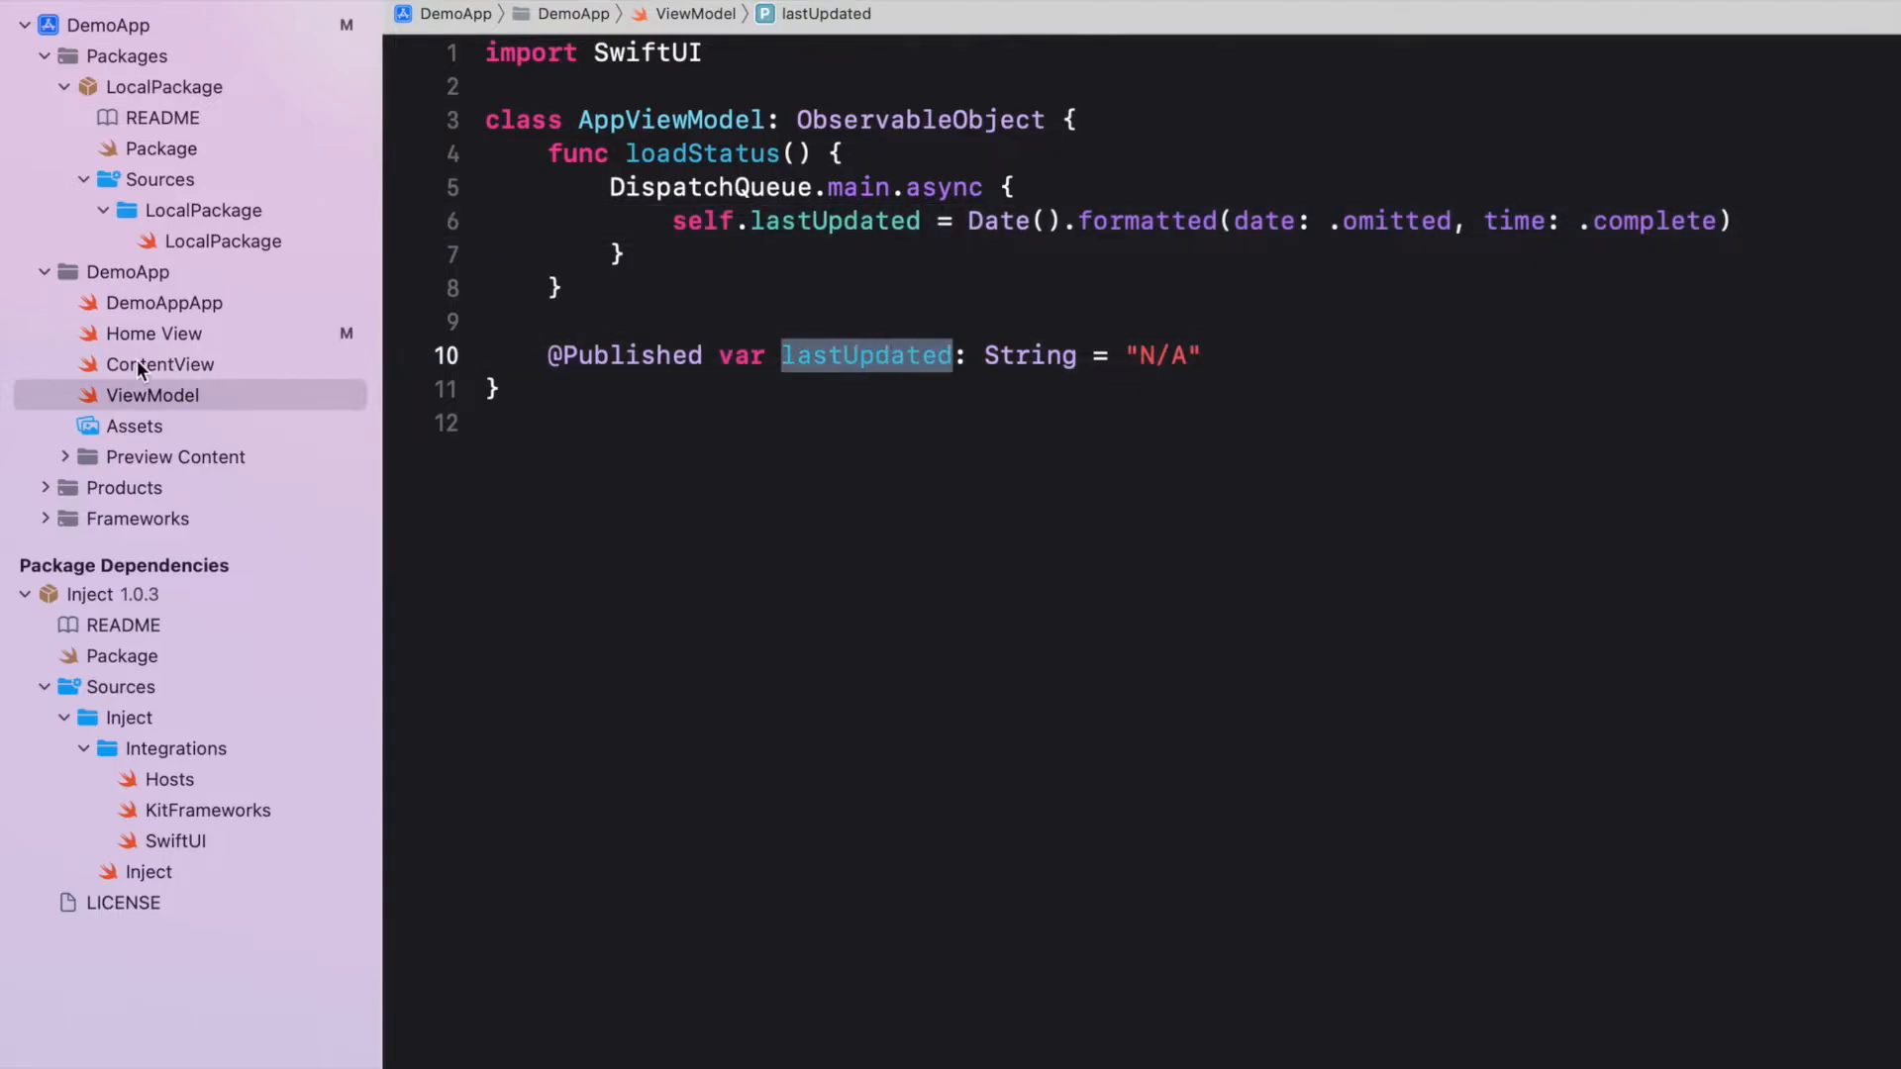
{"action": "left_click", "coordinate": [158, 364]}
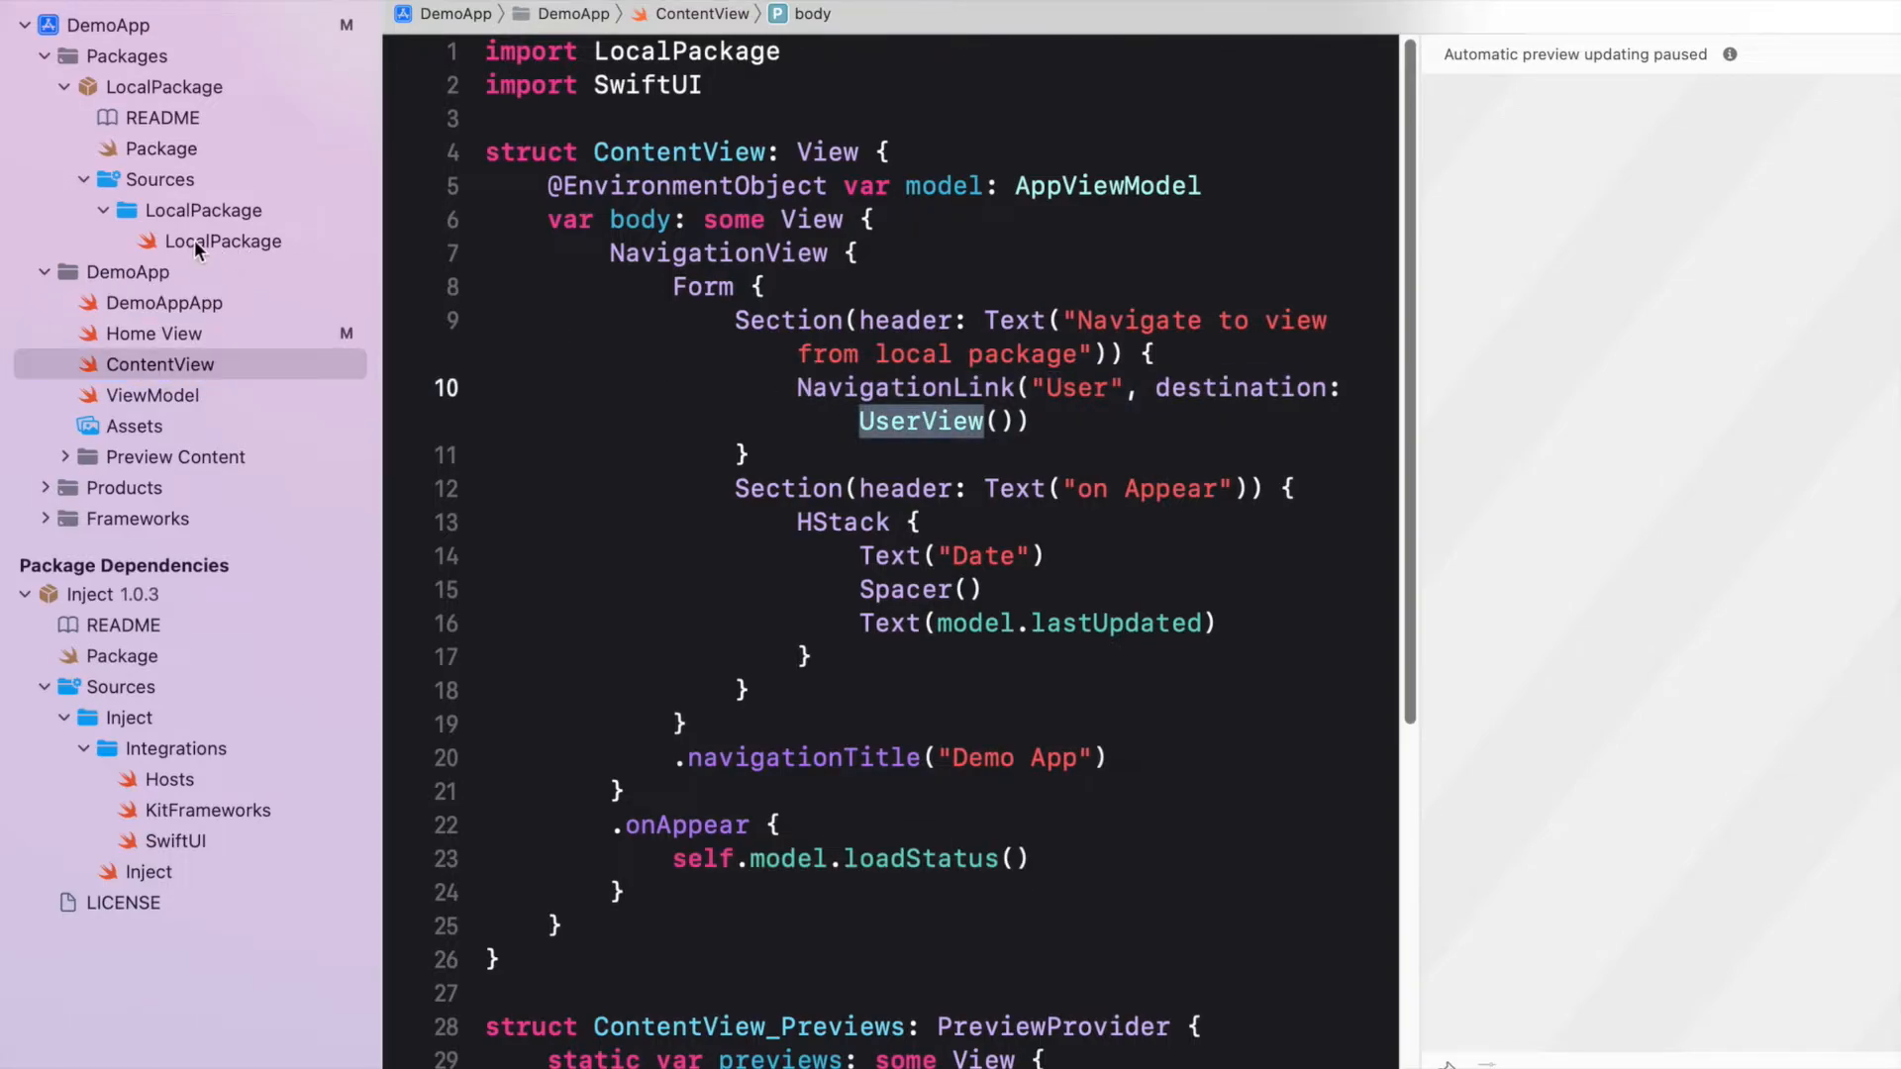
Show LocalPackage.swift and jump to its SettingsView definition
{"action": "left_click", "coordinate": [221, 239]}
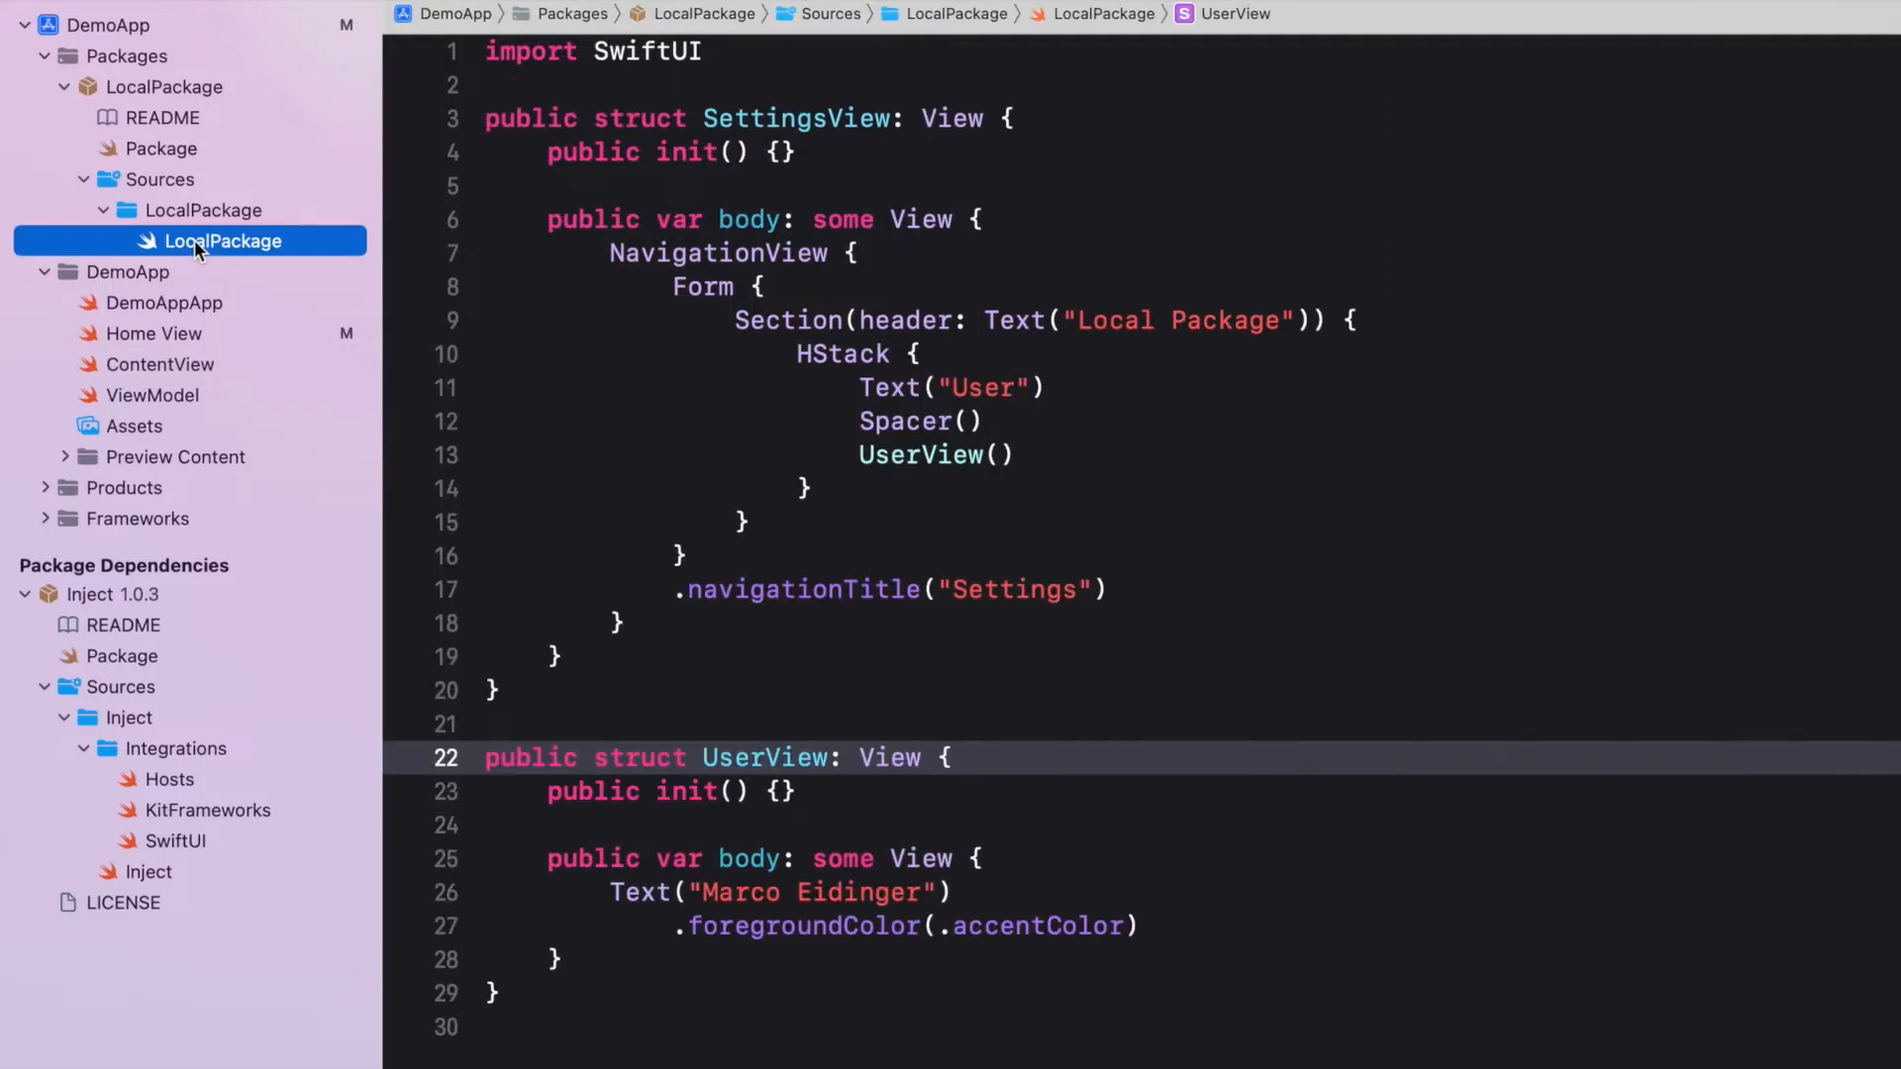
{"action": "left_click", "coordinate": [1087, 866]}
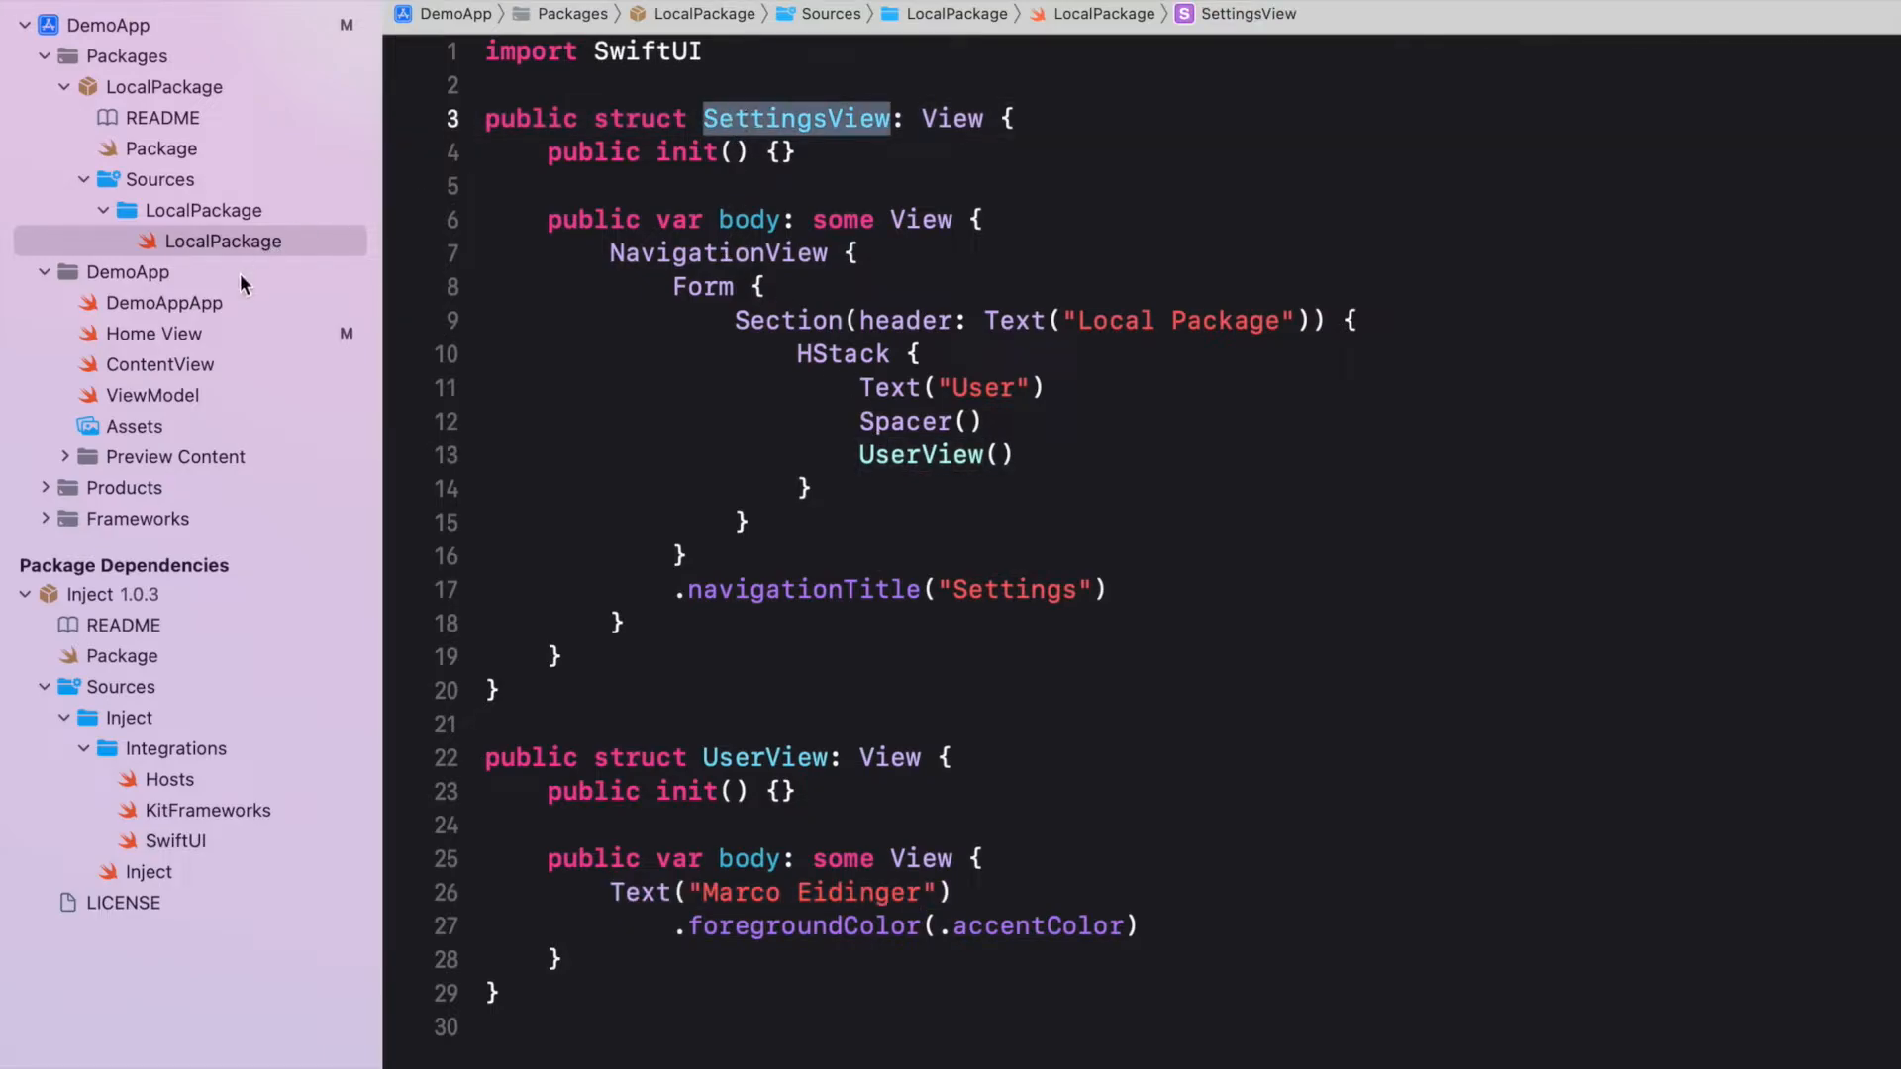
{"action": "mouse_move", "coordinate": [180, 353]}
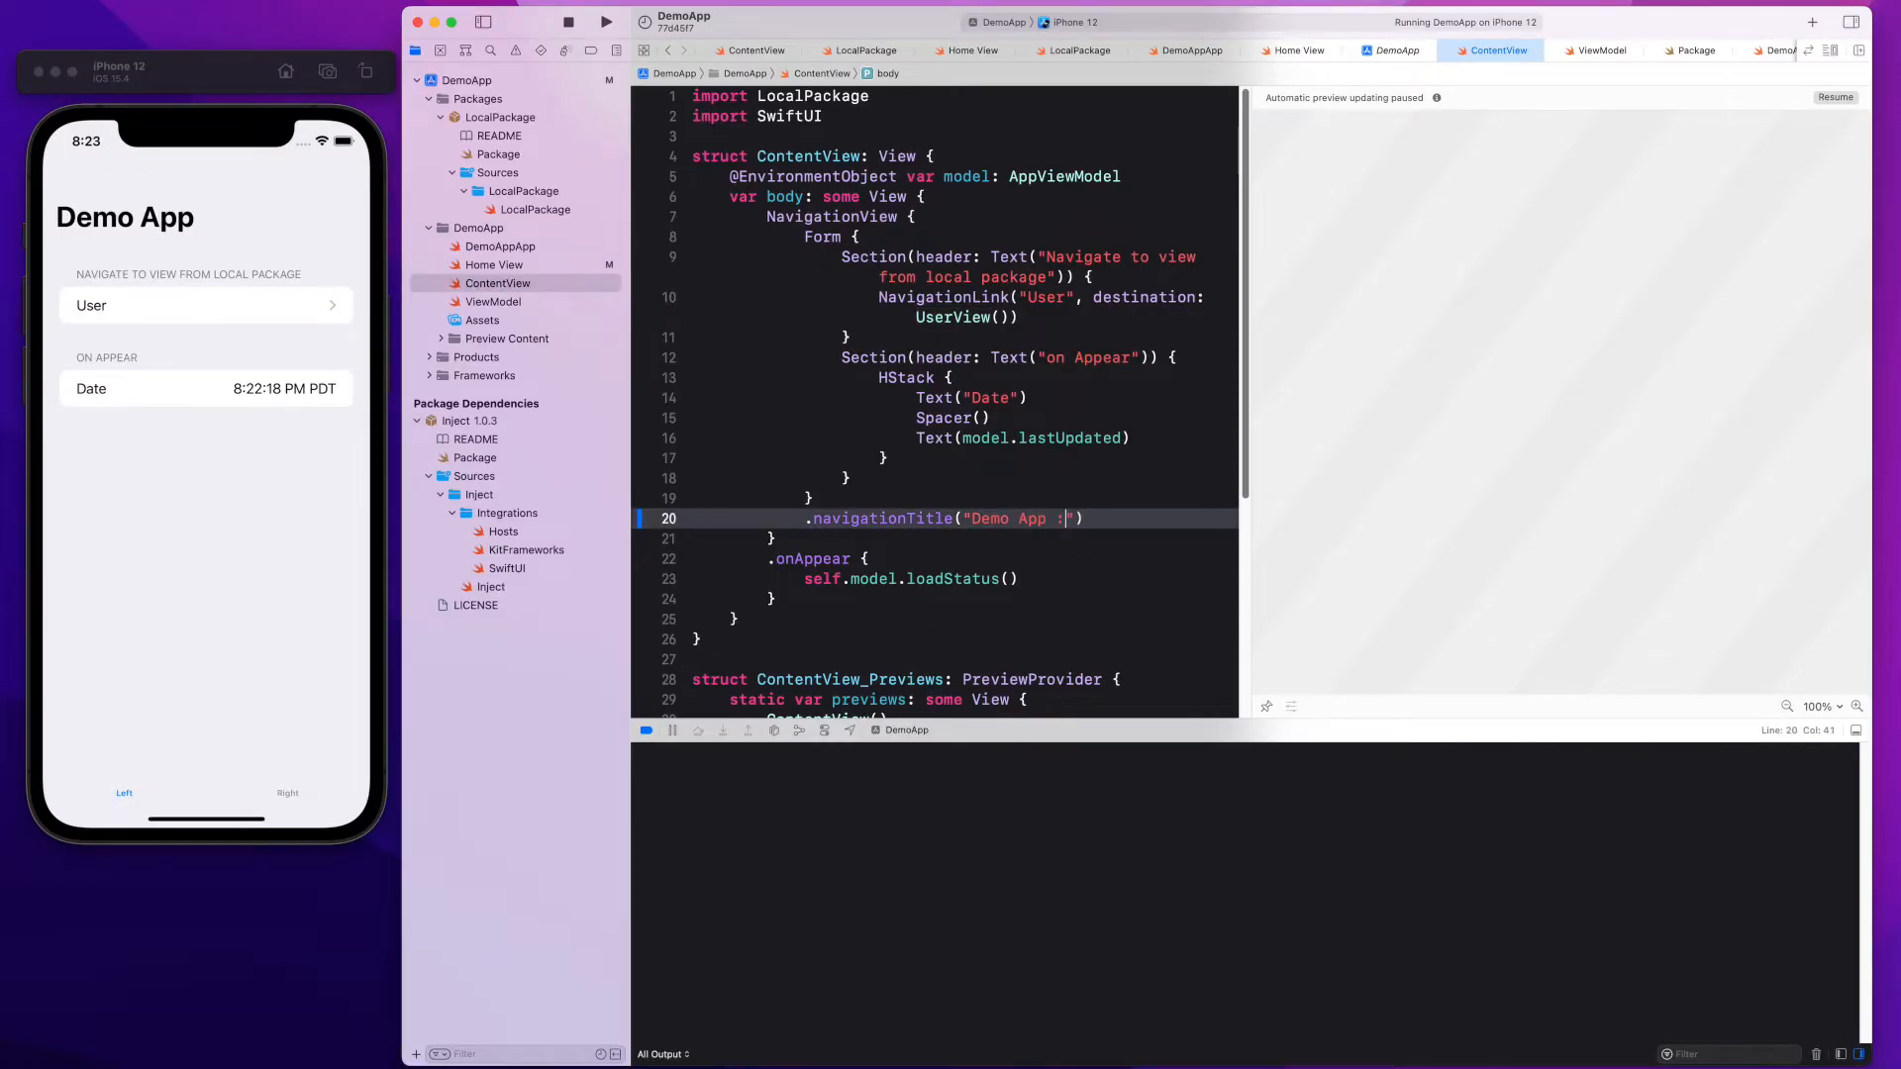
Change the ContentView navigation title to "Demo App :)" and watch the simulator hot-reload it
{"action": "type", "text": ")"}
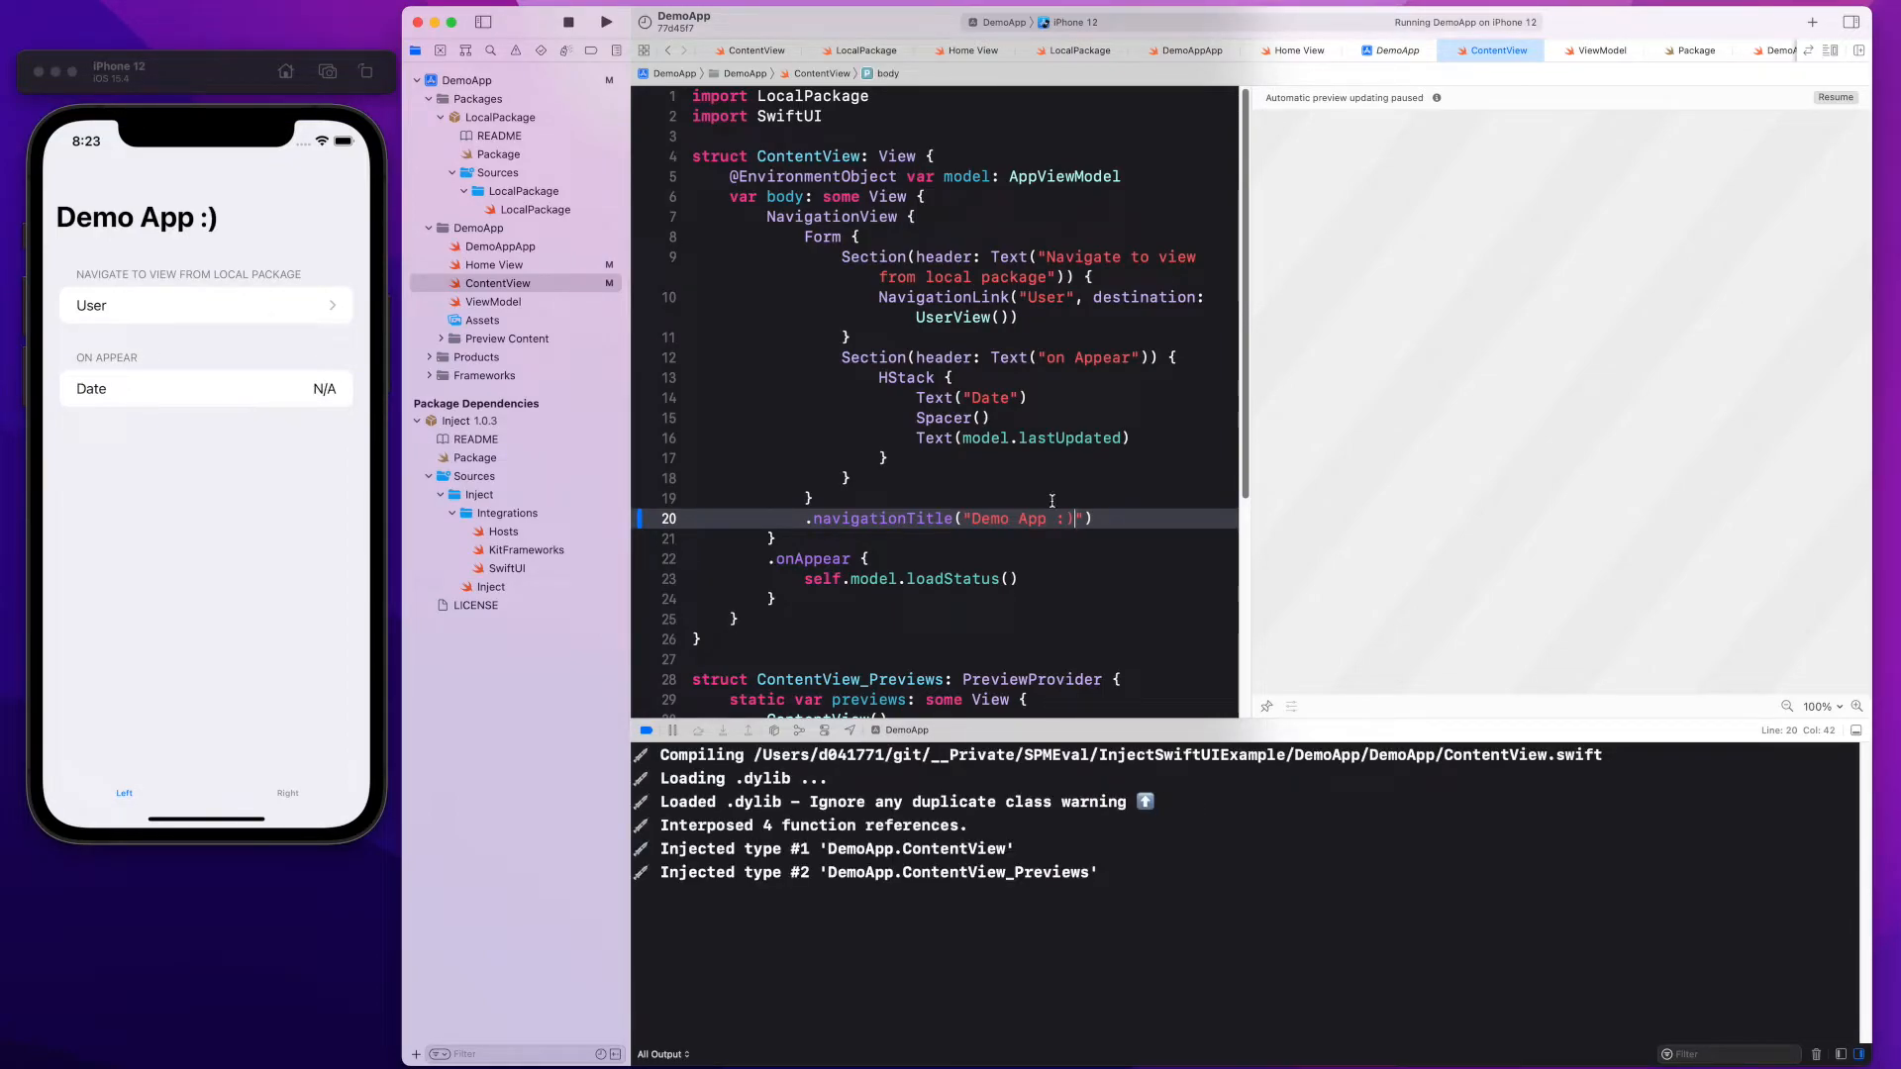
{"action": "left_click", "coordinate": [495, 264]}
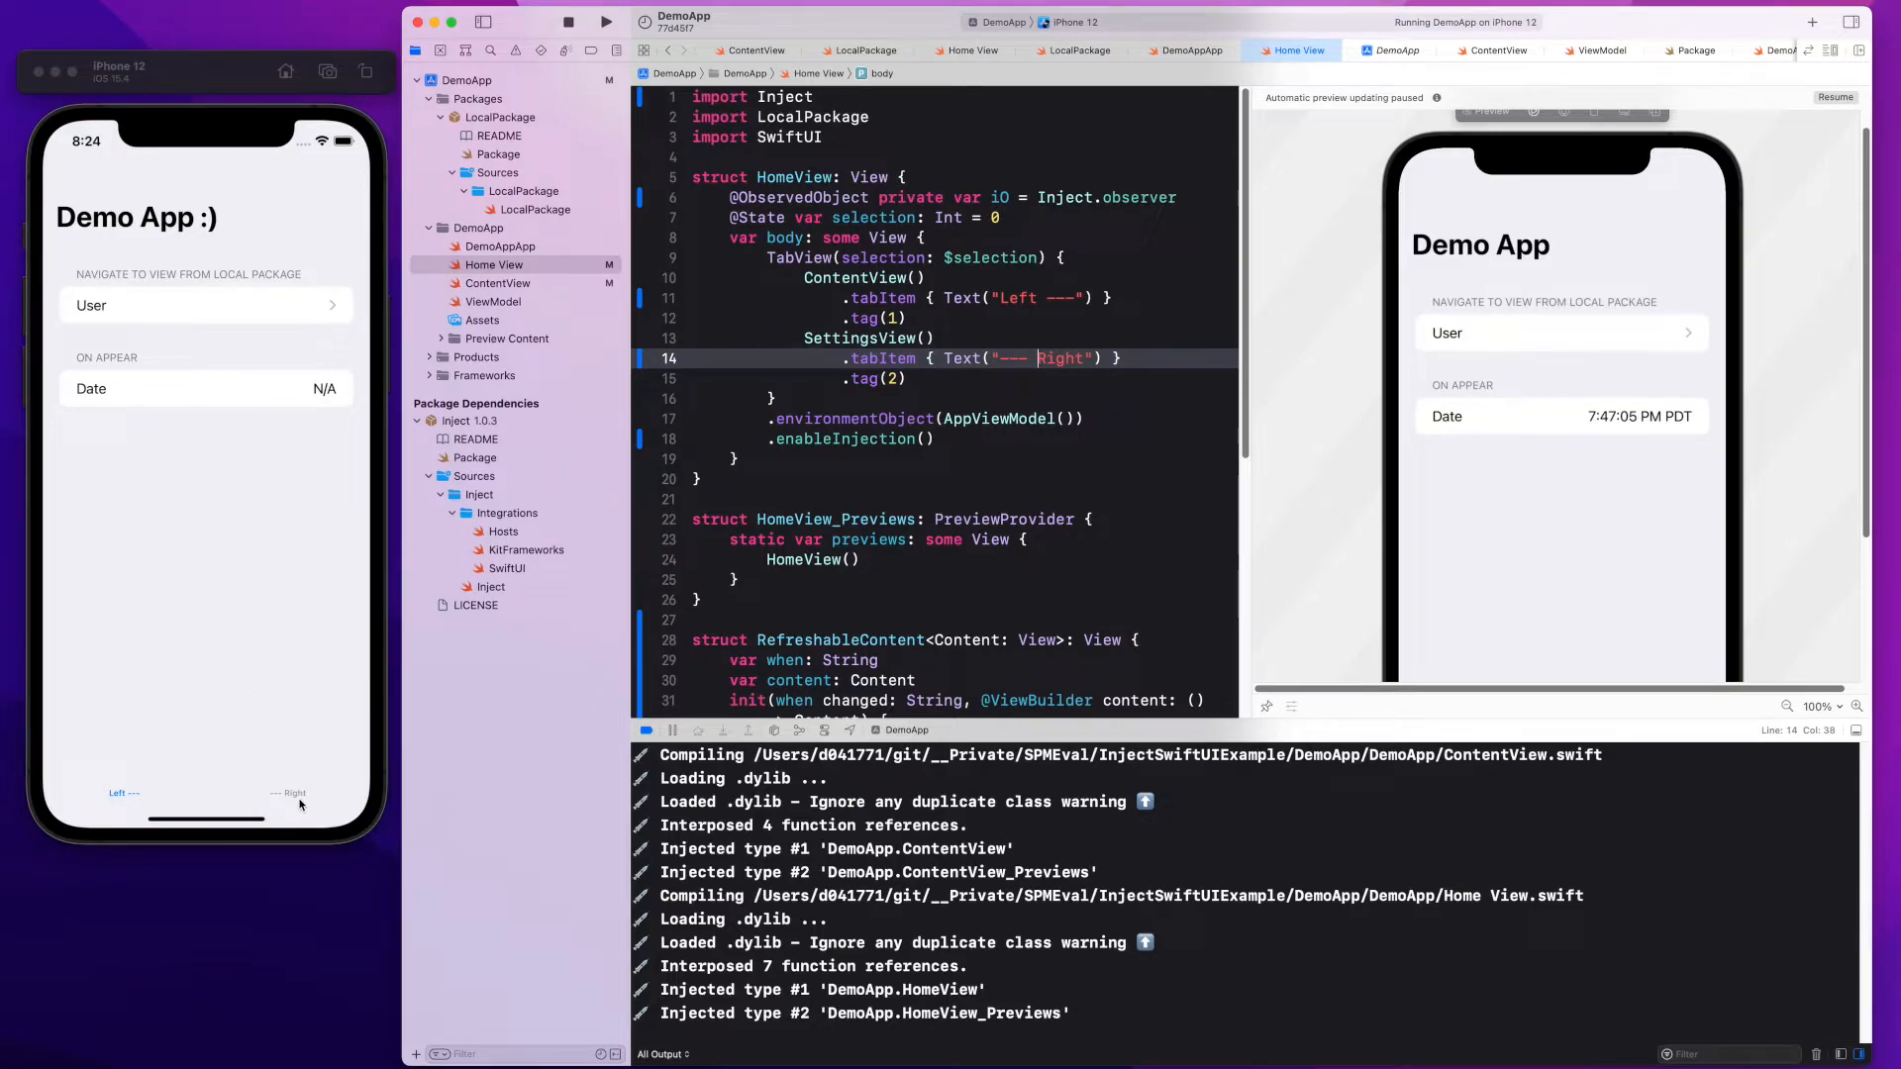
{"action": "mouse_move", "coordinate": [246, 380]}
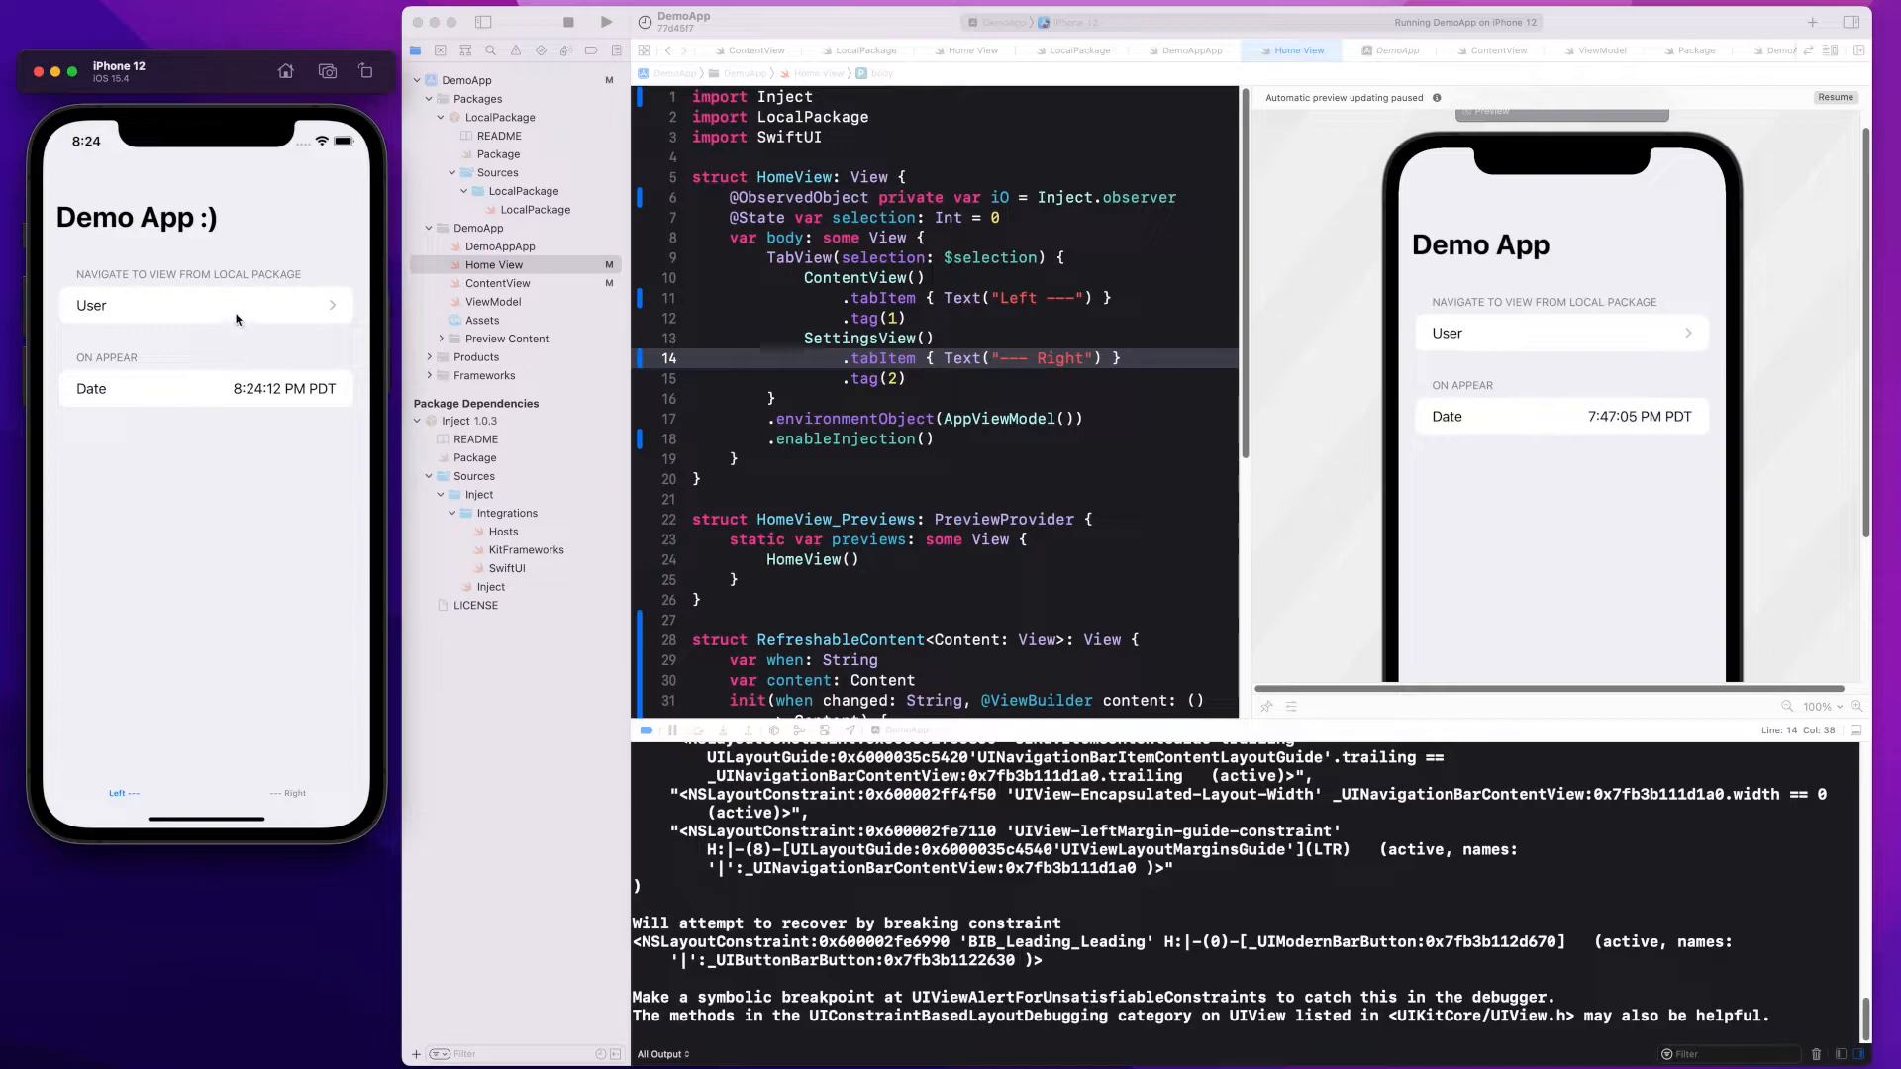
{"action": "left_click", "coordinate": [206, 305]}
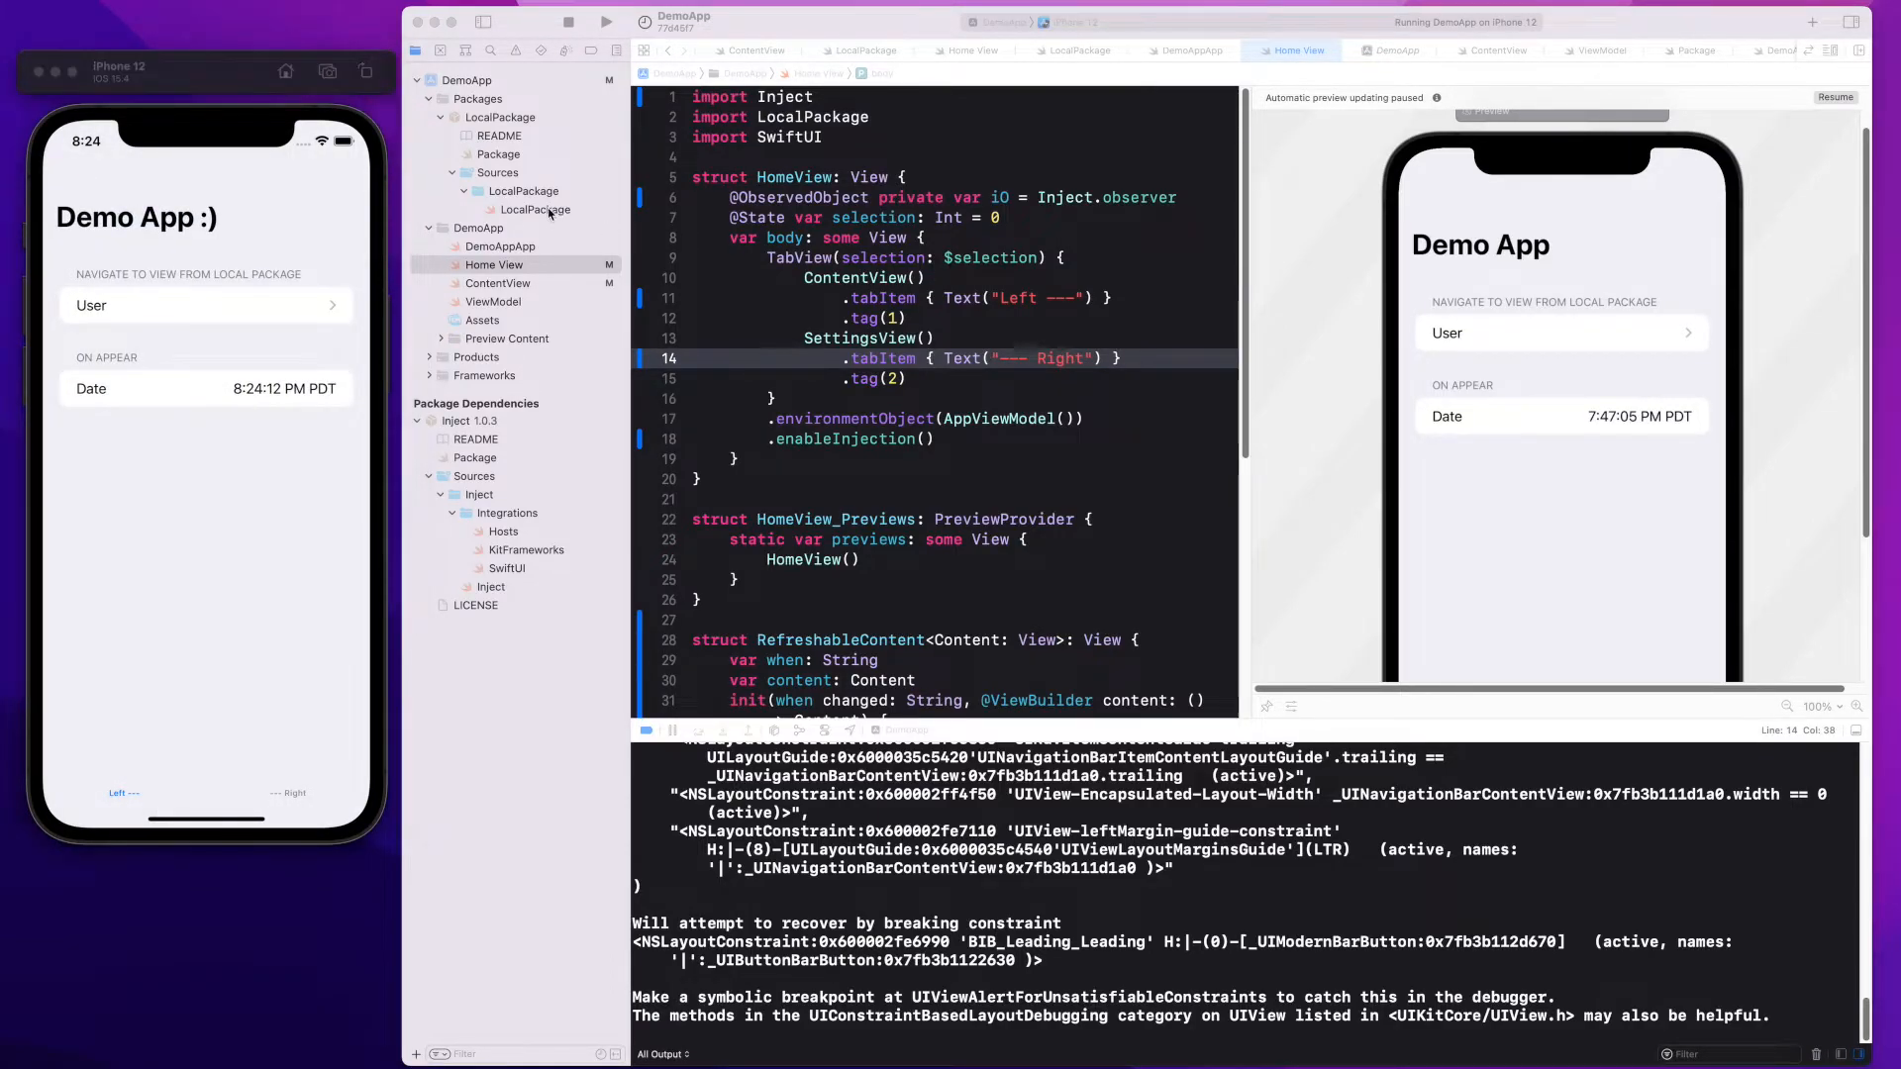
{"action": "left_click", "coordinate": [534, 208]}
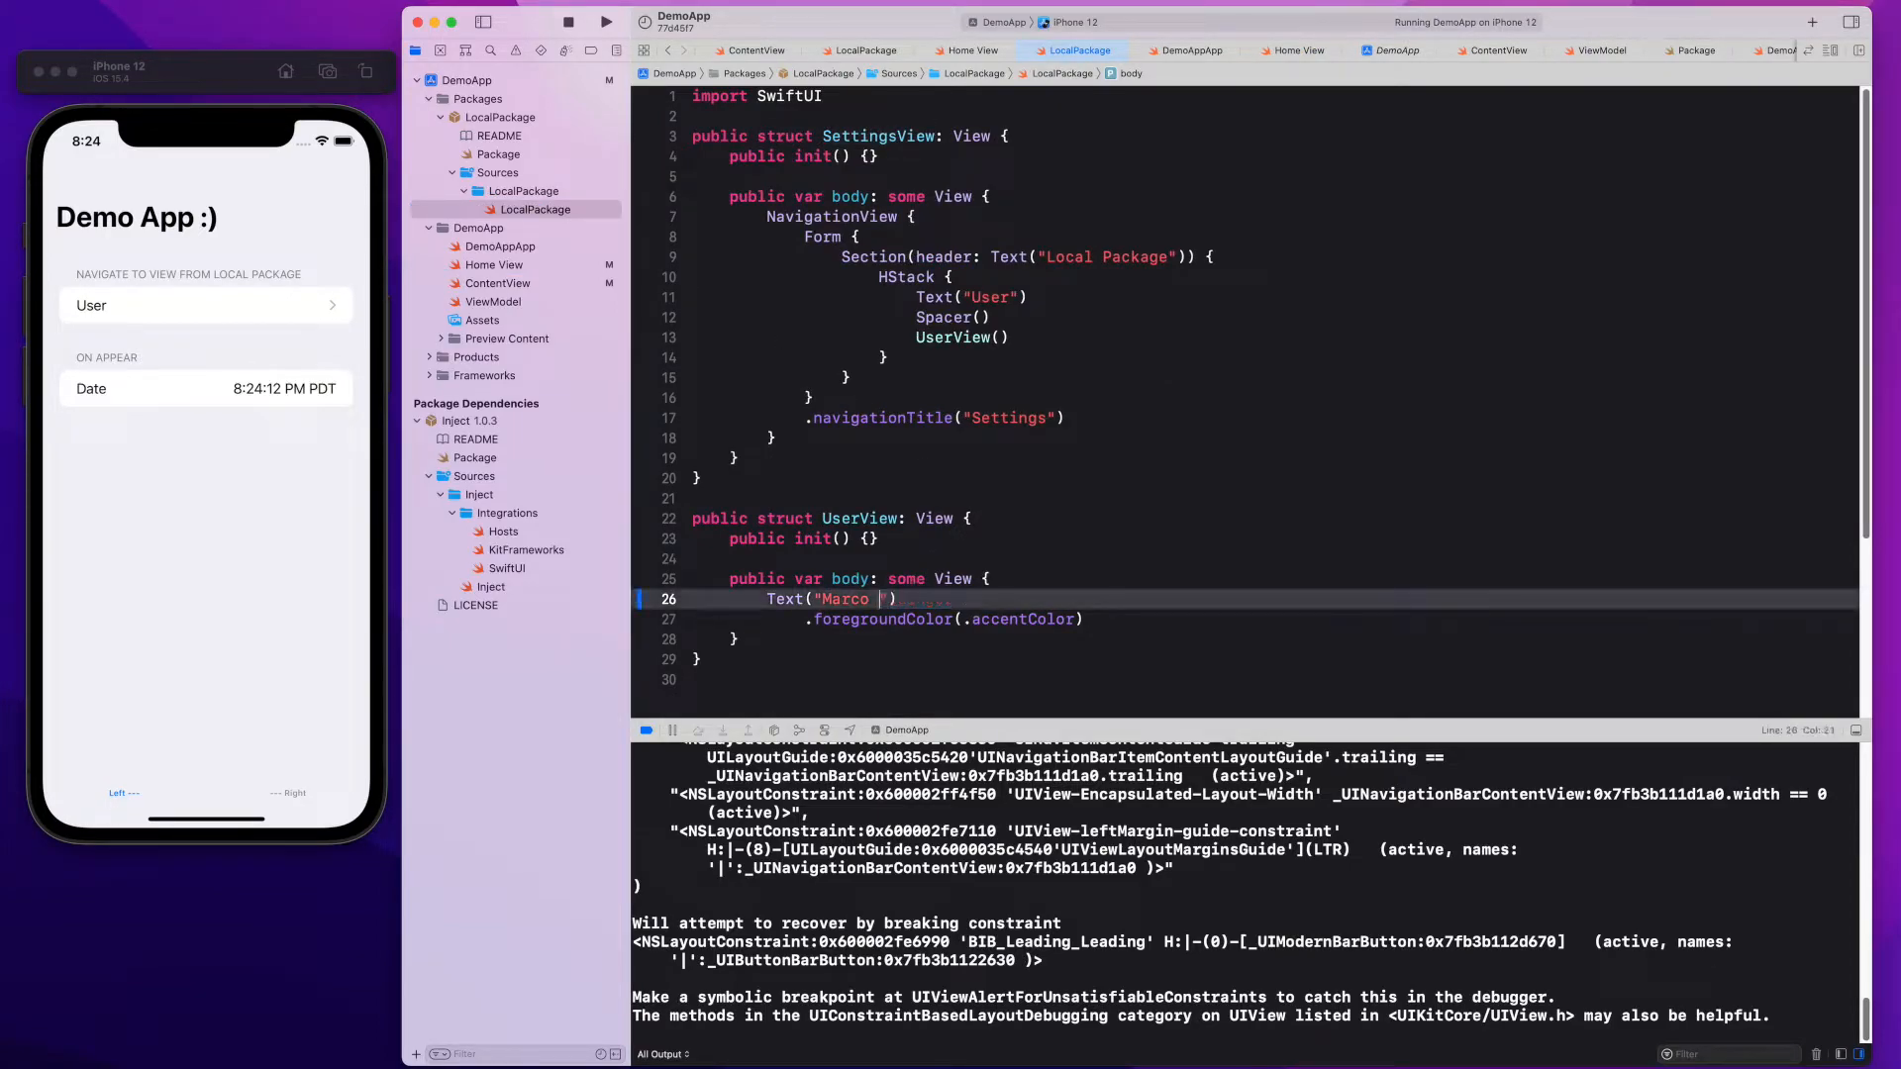
Shorten the UserView text to "Marco E.", inject it via InjectionIII, and show the app's Settings tab
{"action": "key", "text": "Backspace"}
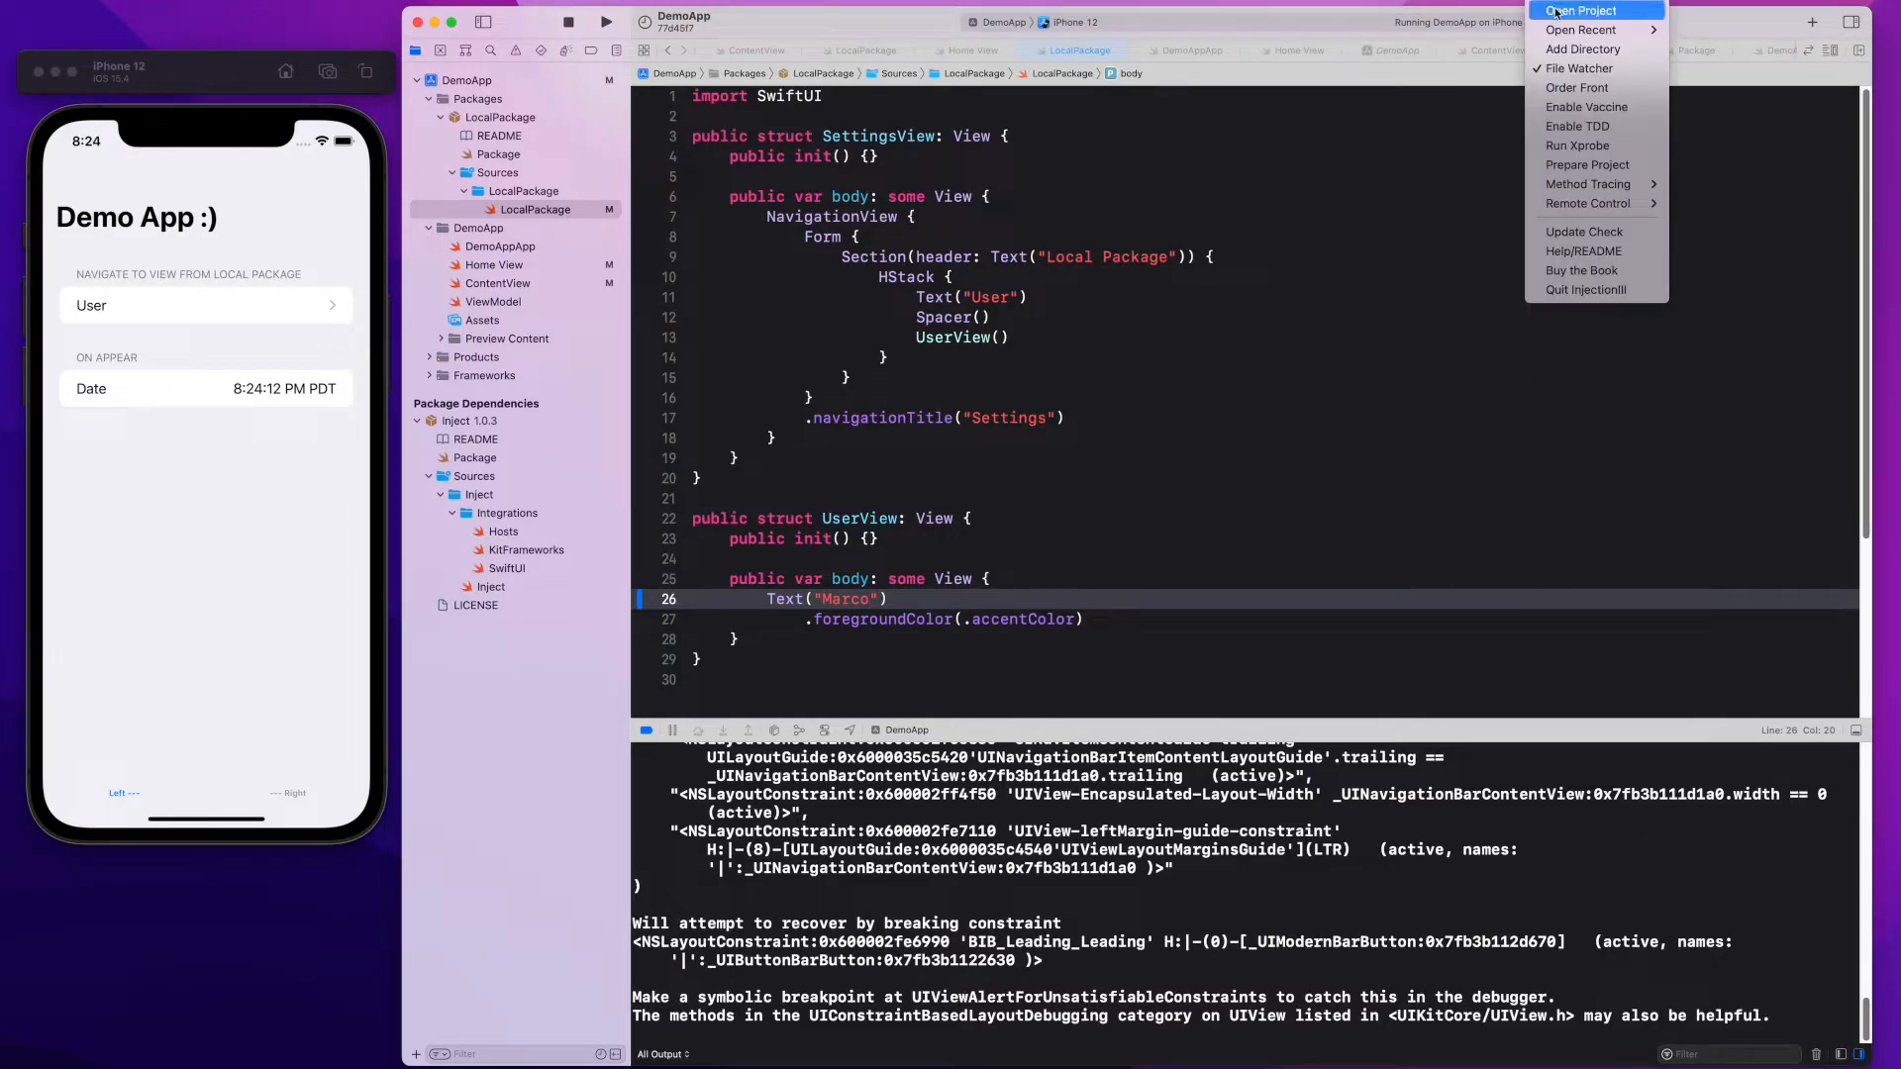
{"action": "left_click", "coordinate": [1455, 89]}
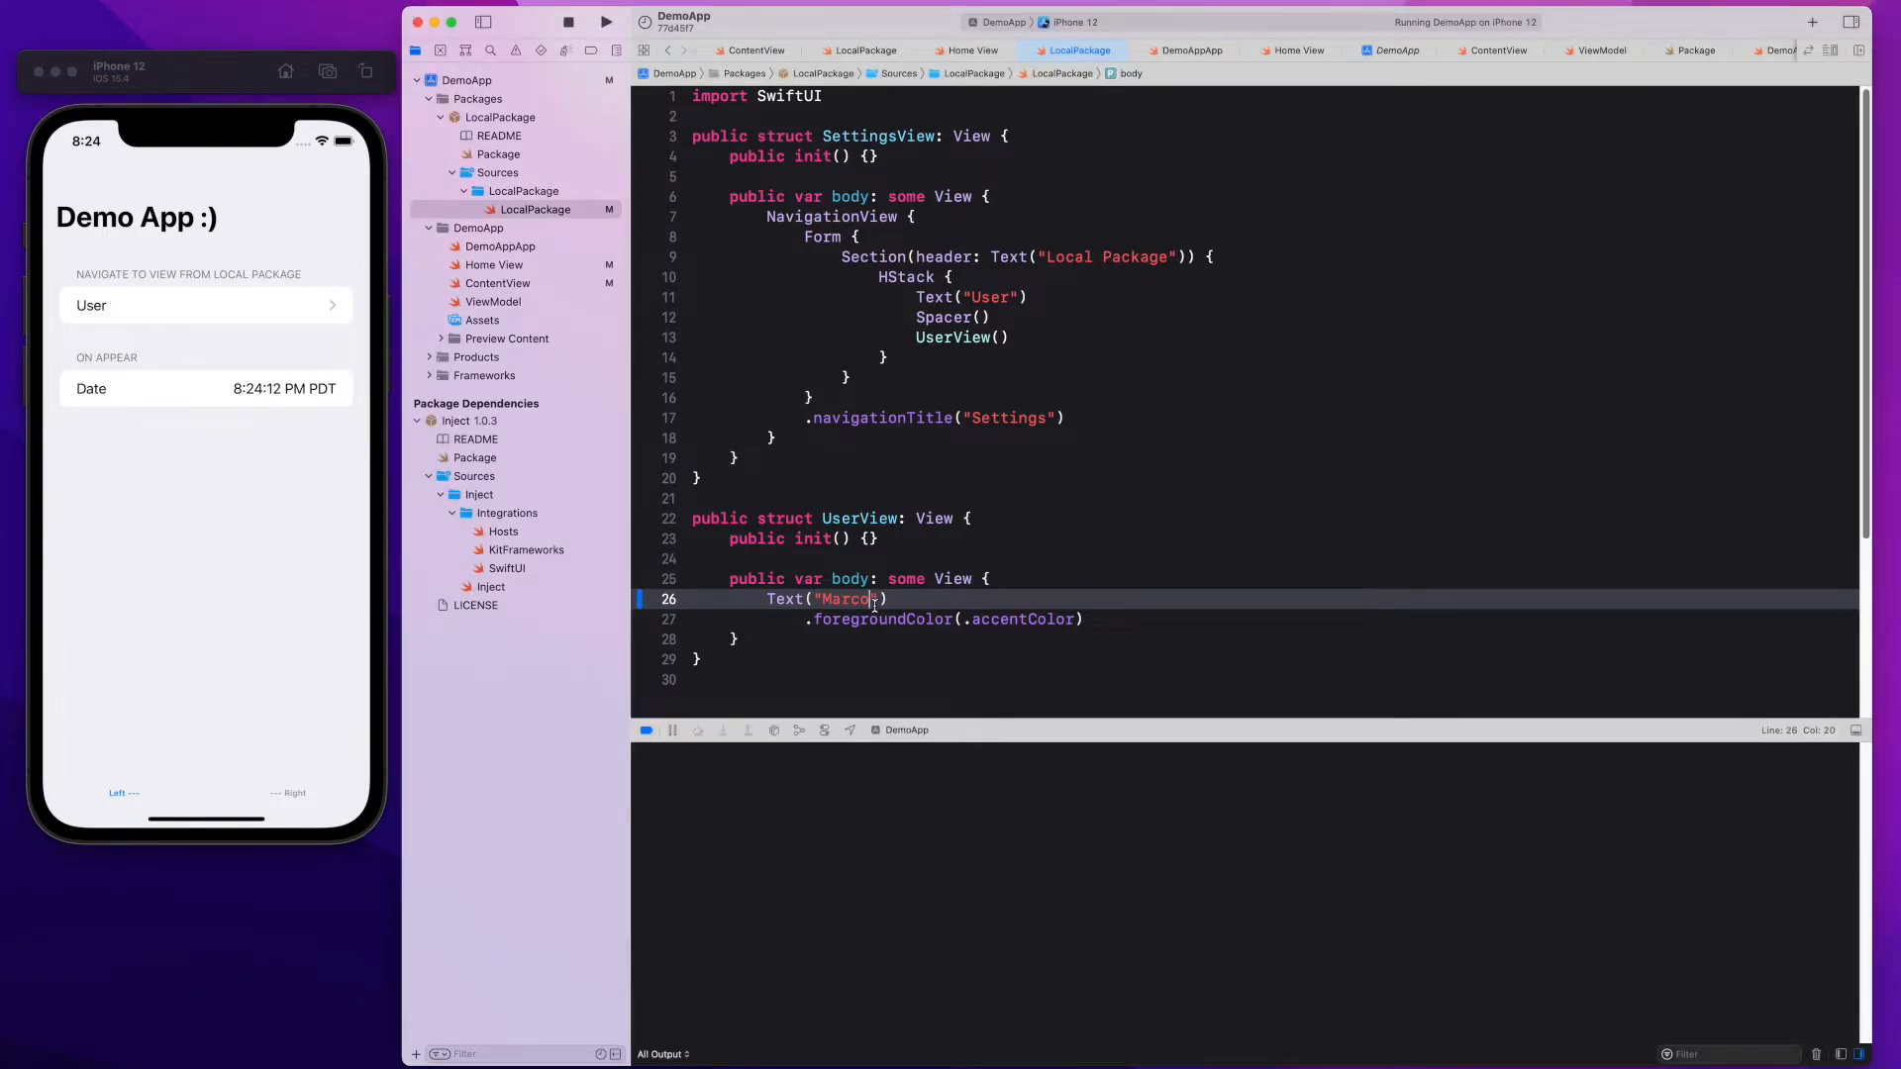
{"action": "type", "text": "\" \""}
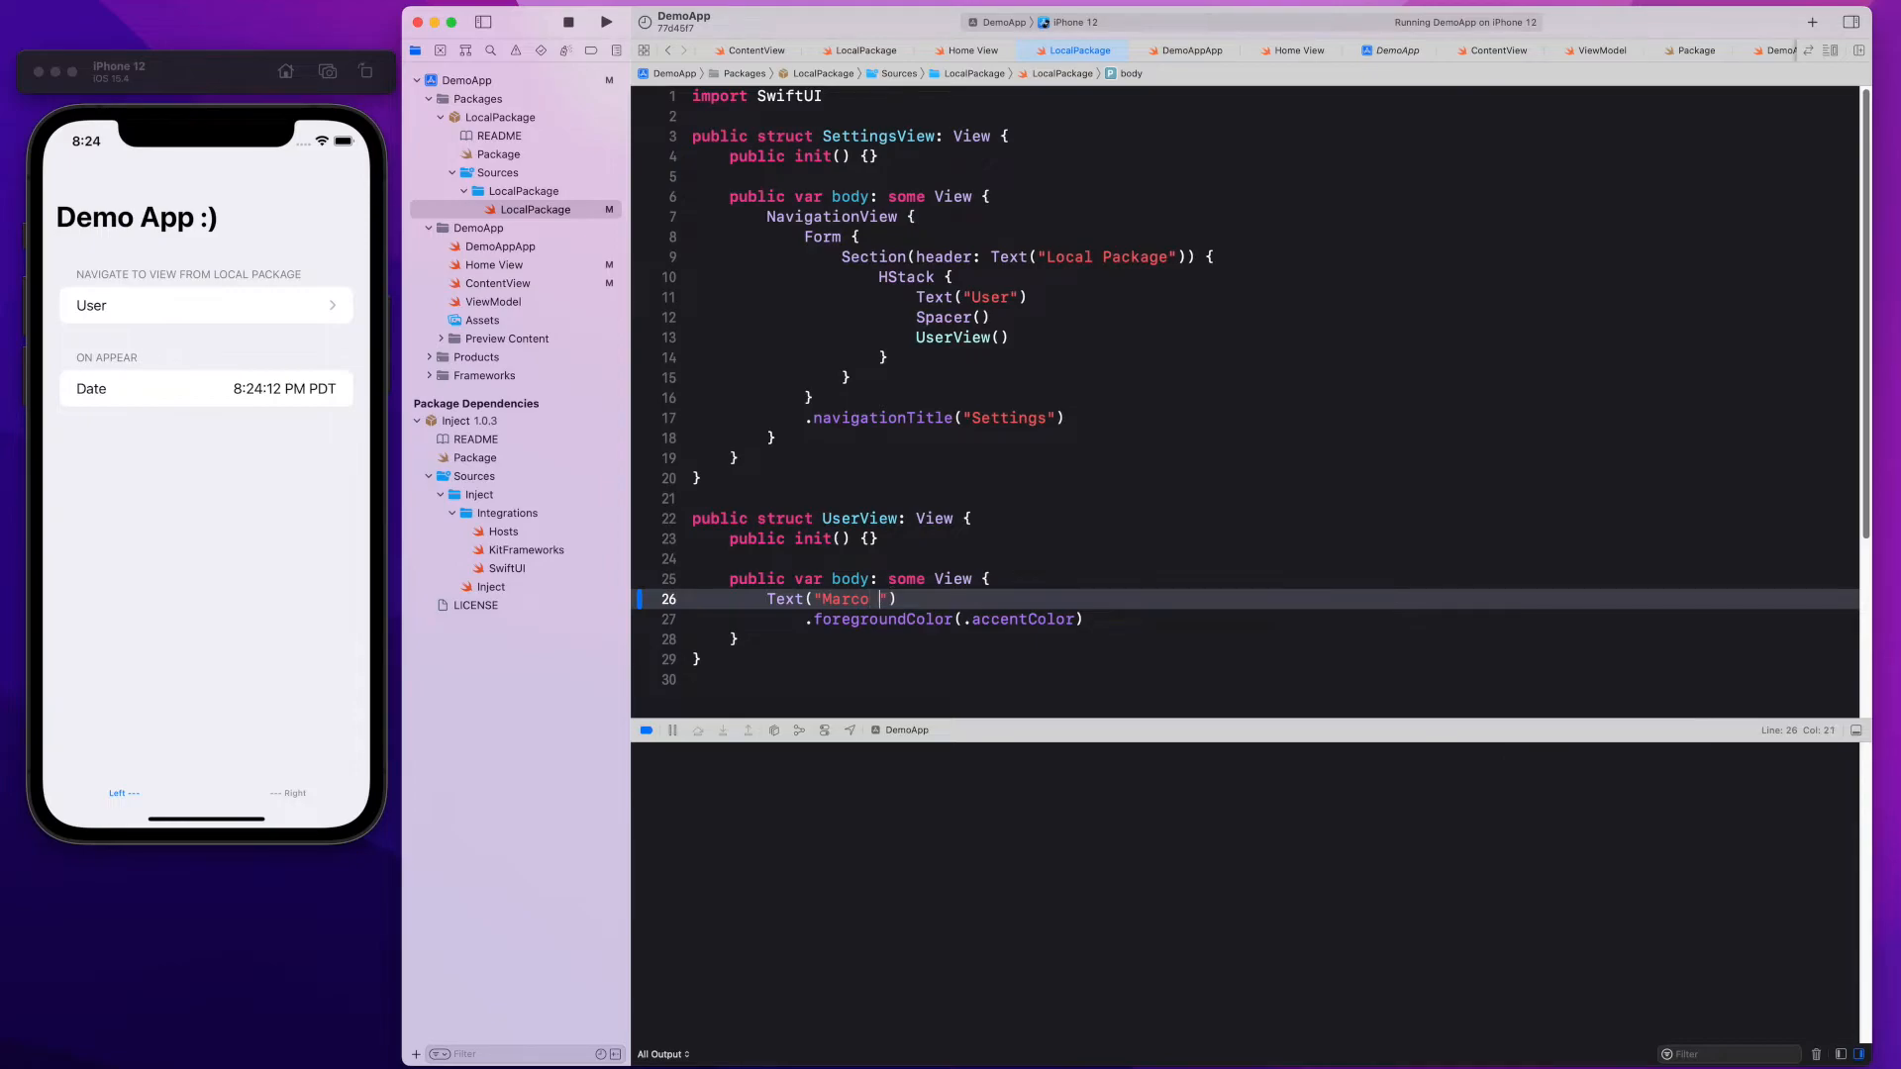
{"action": "type", "text": "E."}
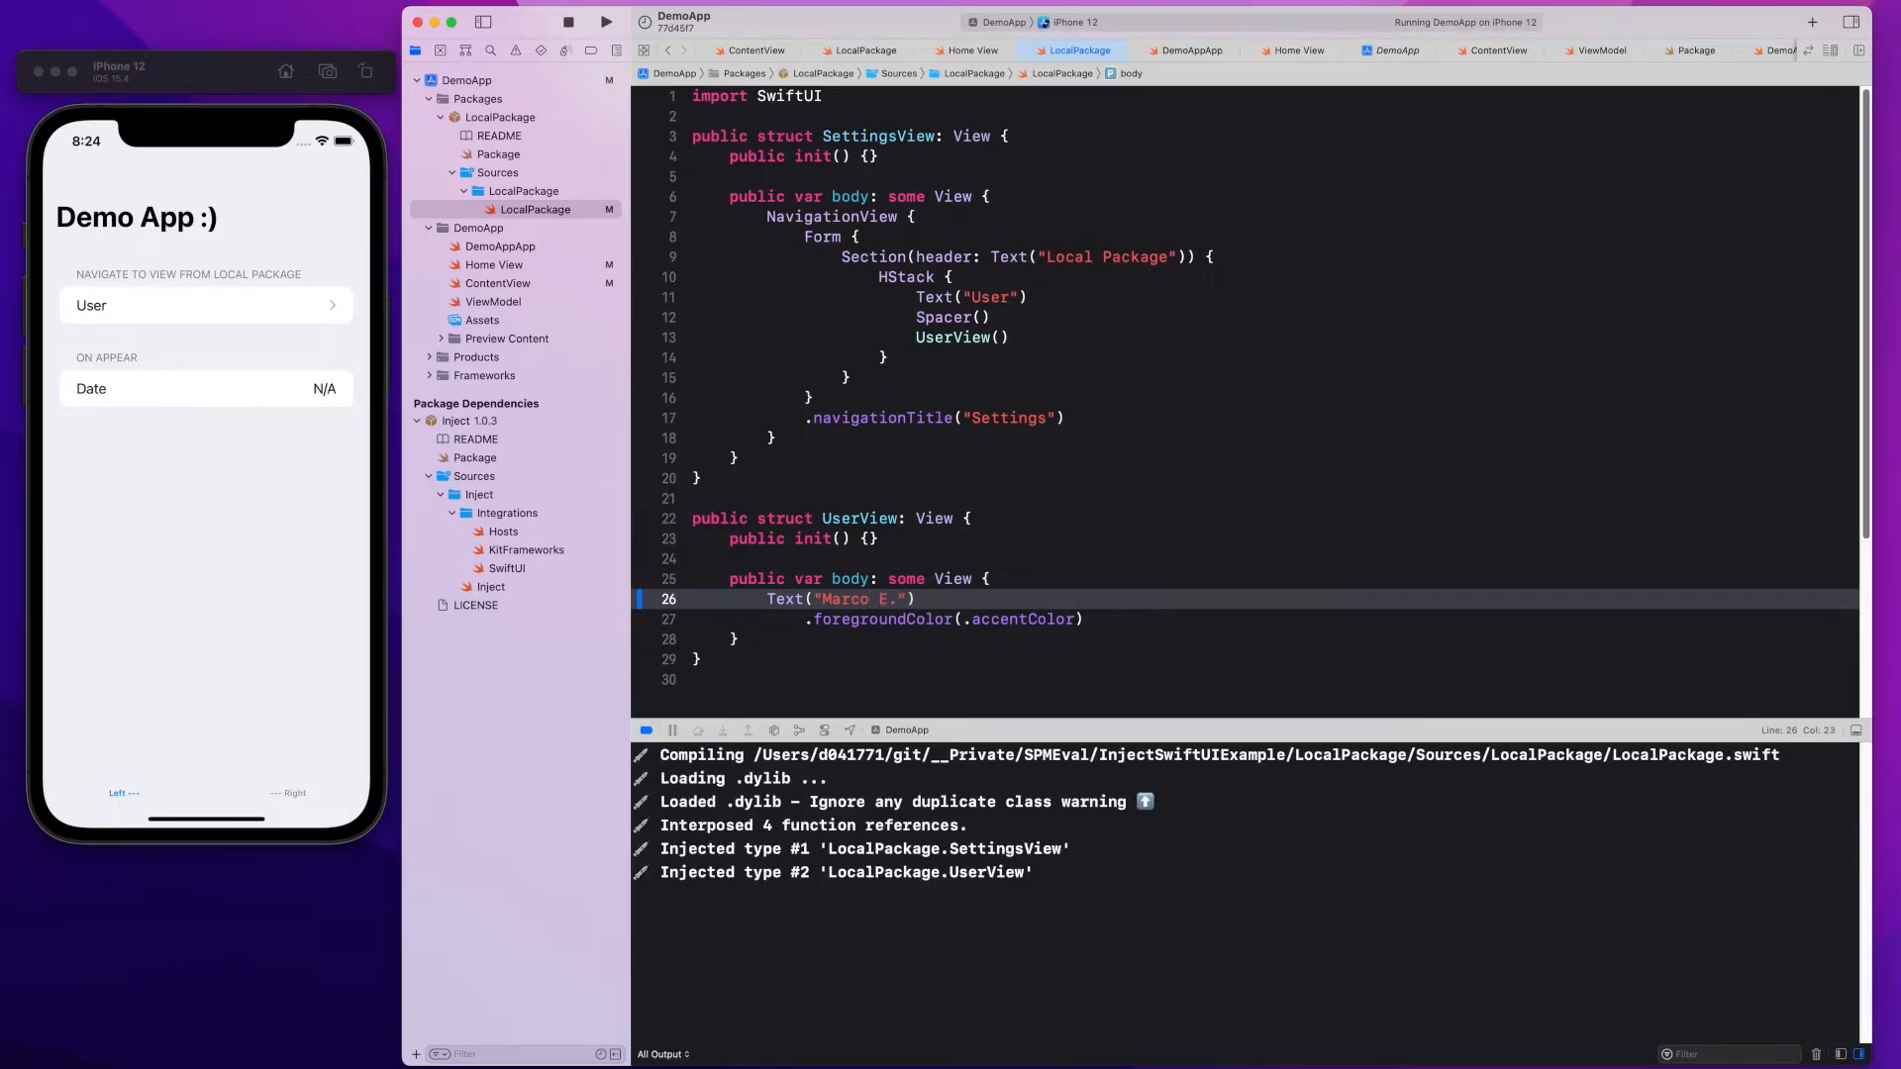
{"action": "left_click", "coordinate": [204, 305]}
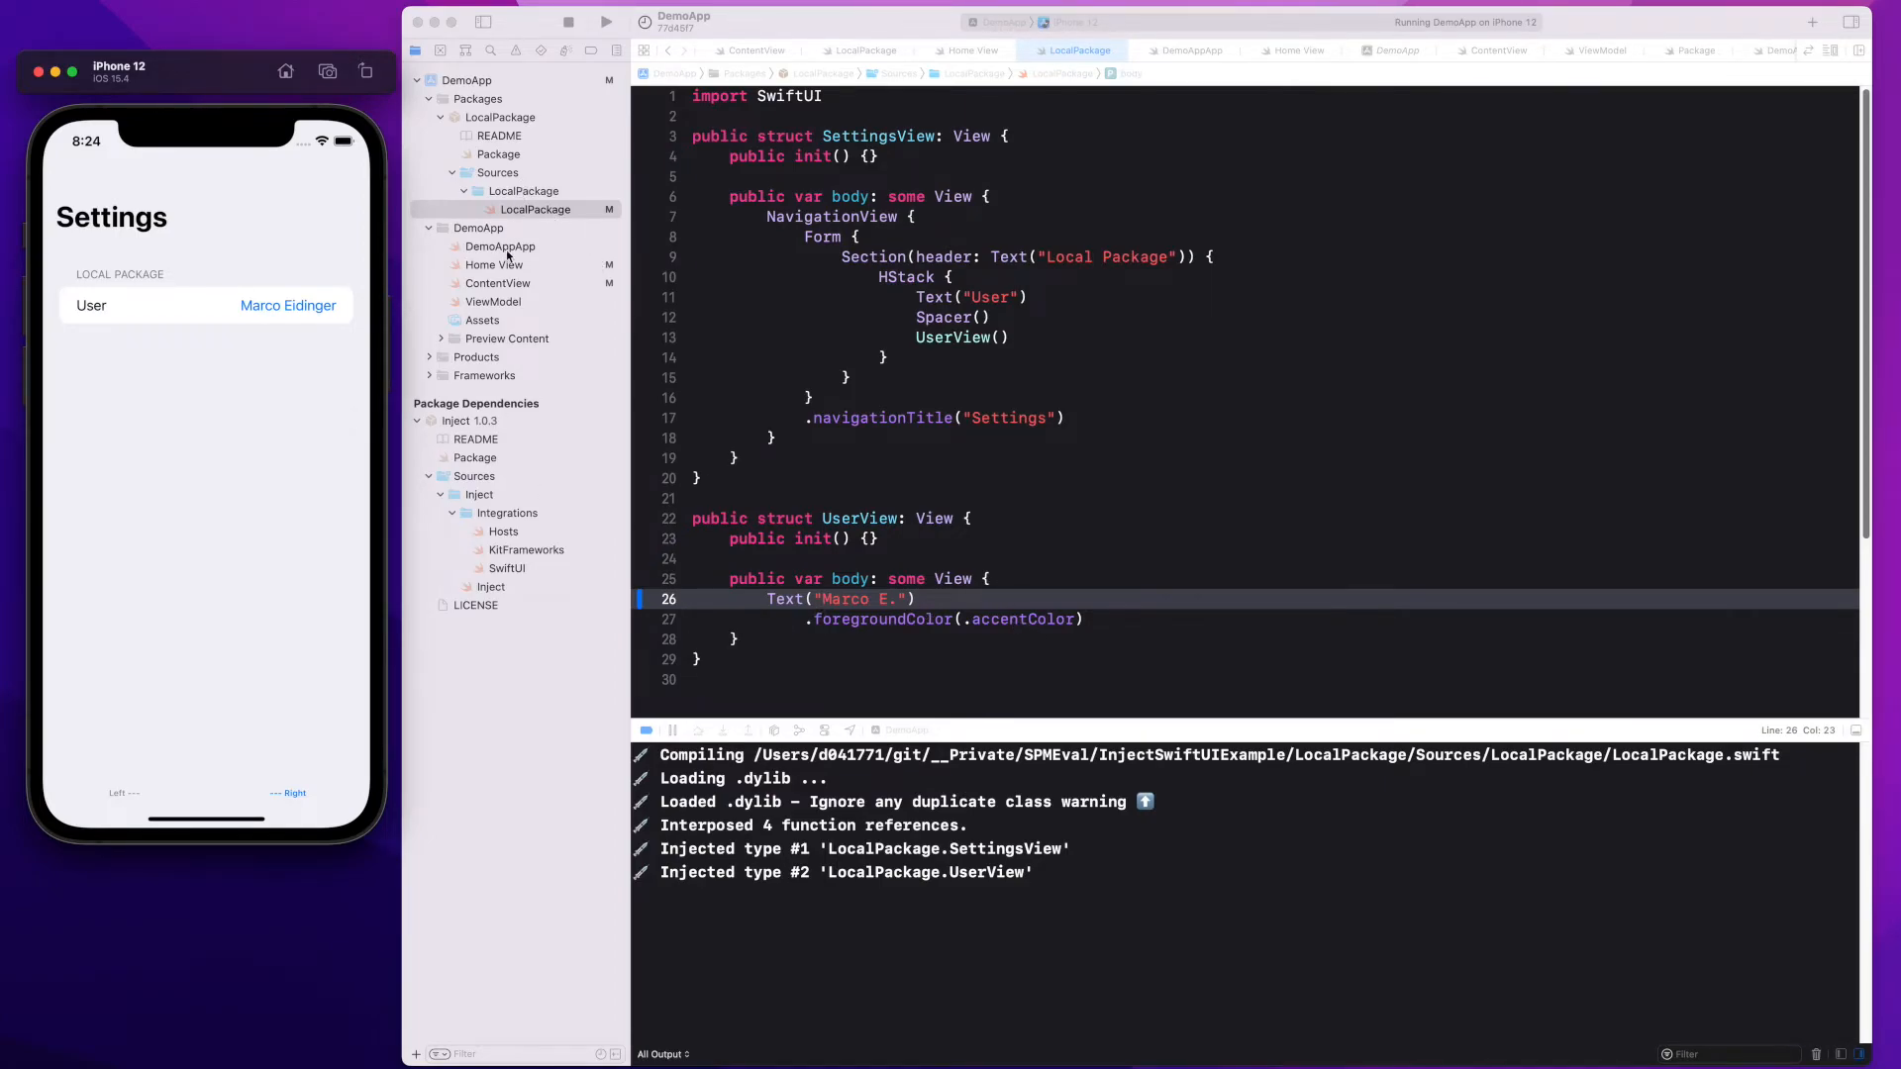
{"action": "left_click", "coordinate": [495, 264]}
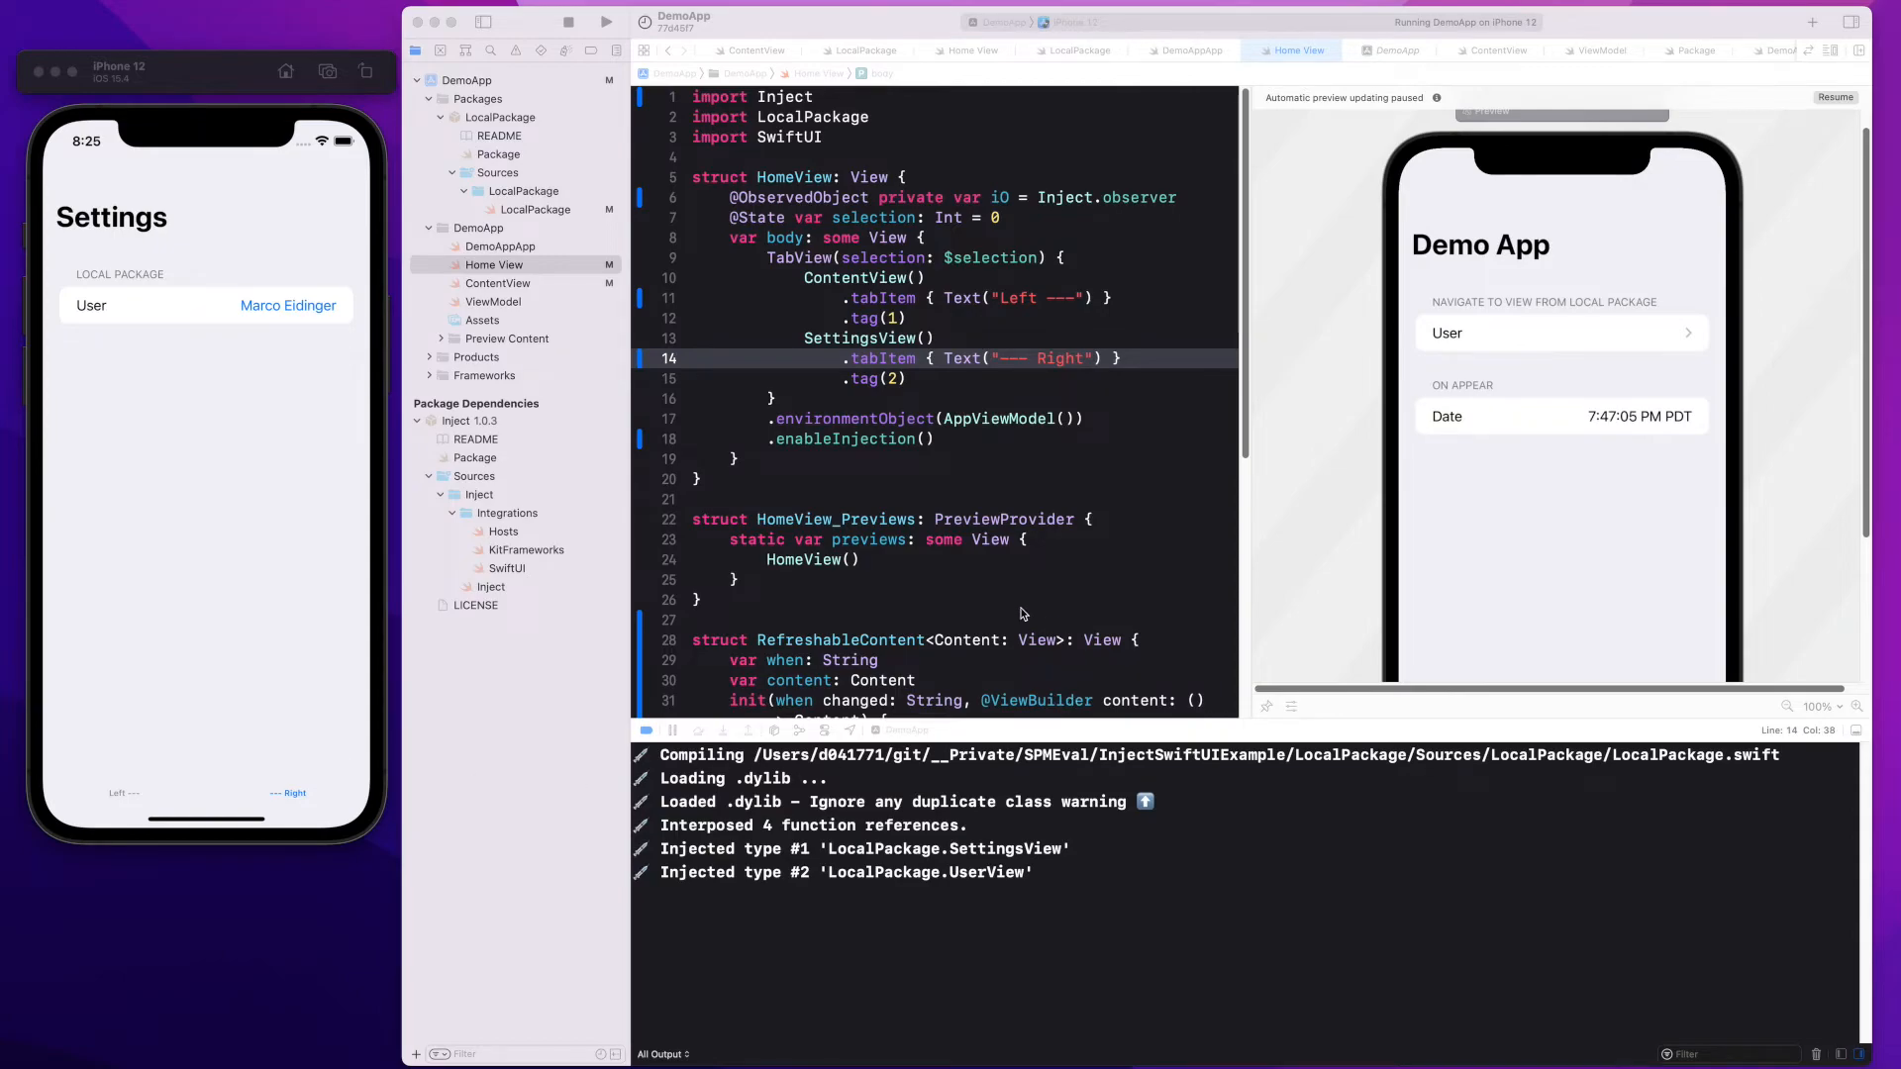
Wrap SettingsView in RefreshableContent keyed on selection and revert UserView text to "Marco Eidinger"
{"action": "scroll", "scroll_direction": "down", "scroll_amount": 3}
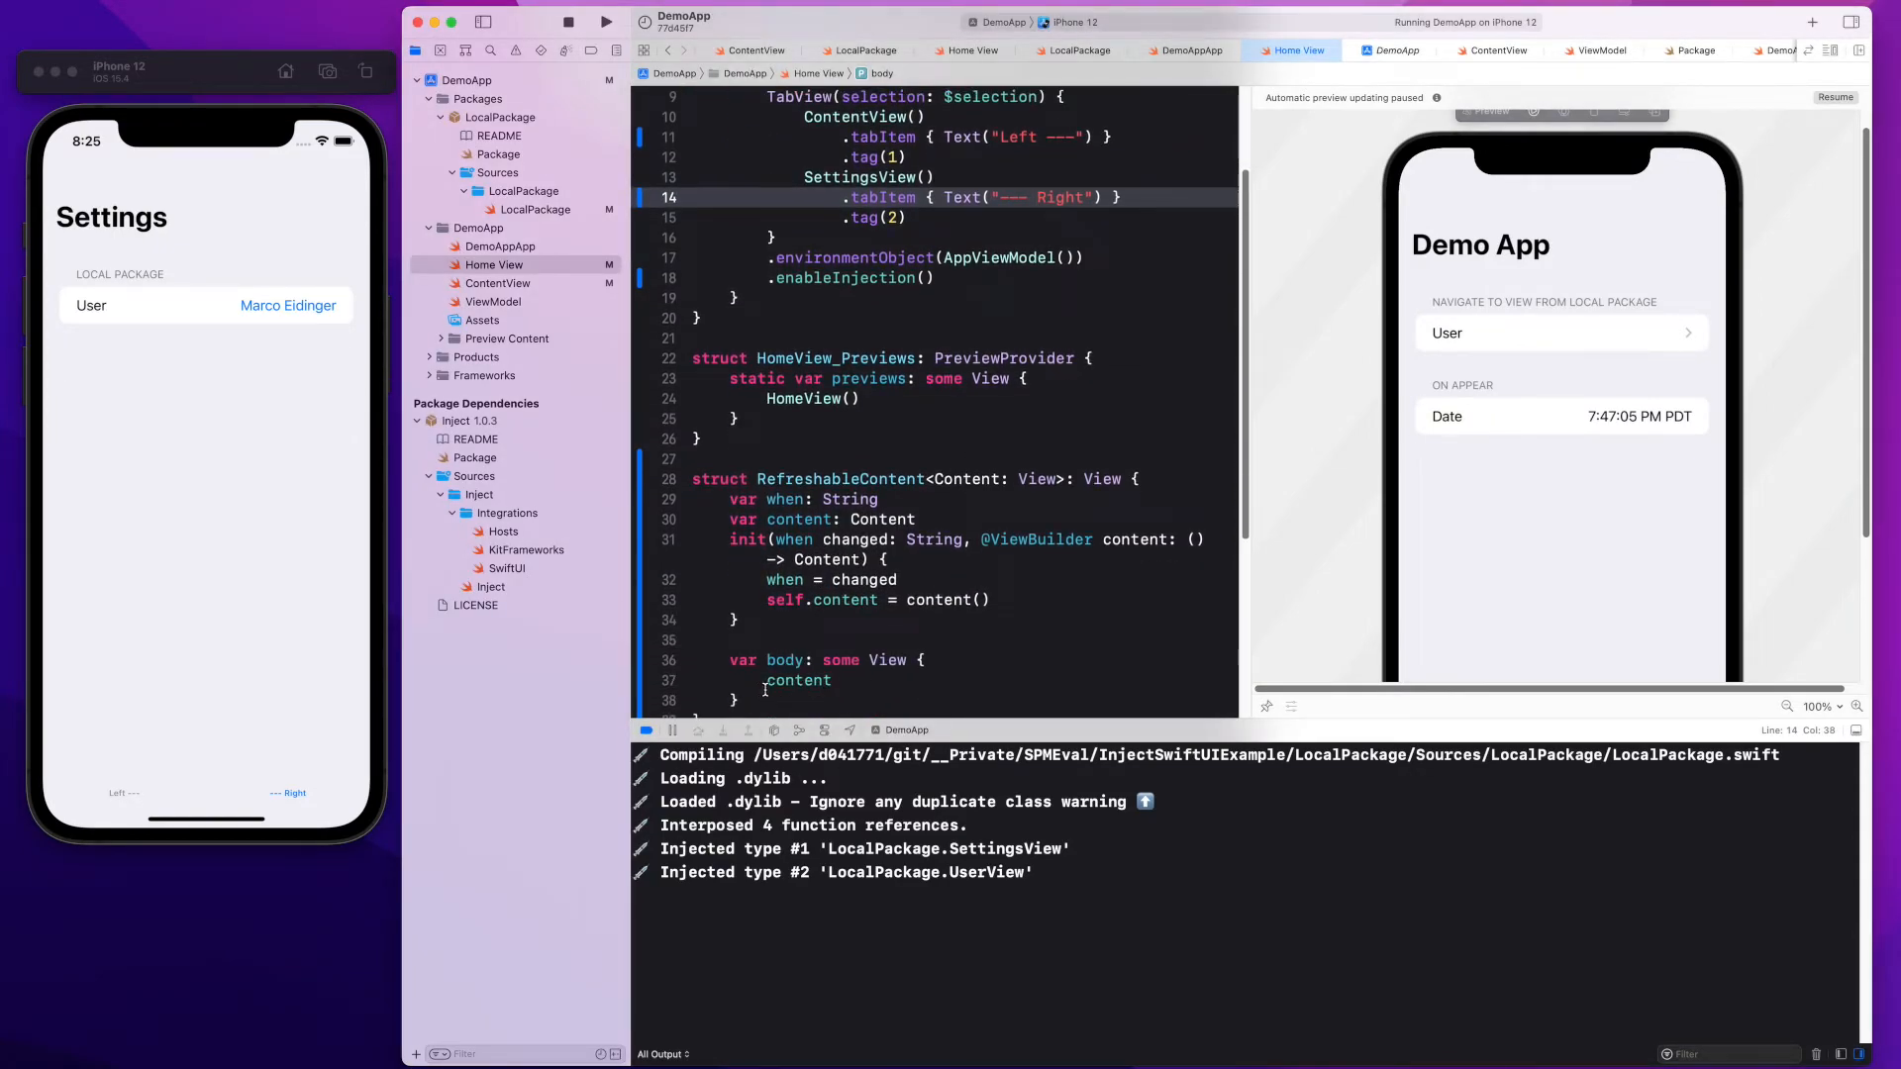
{"action": "scroll", "scroll_direction": "down", "scroll_amount": 3}
{"action": "type", "text": "RefreshableContent(when: \"\\(selection)\") {"}
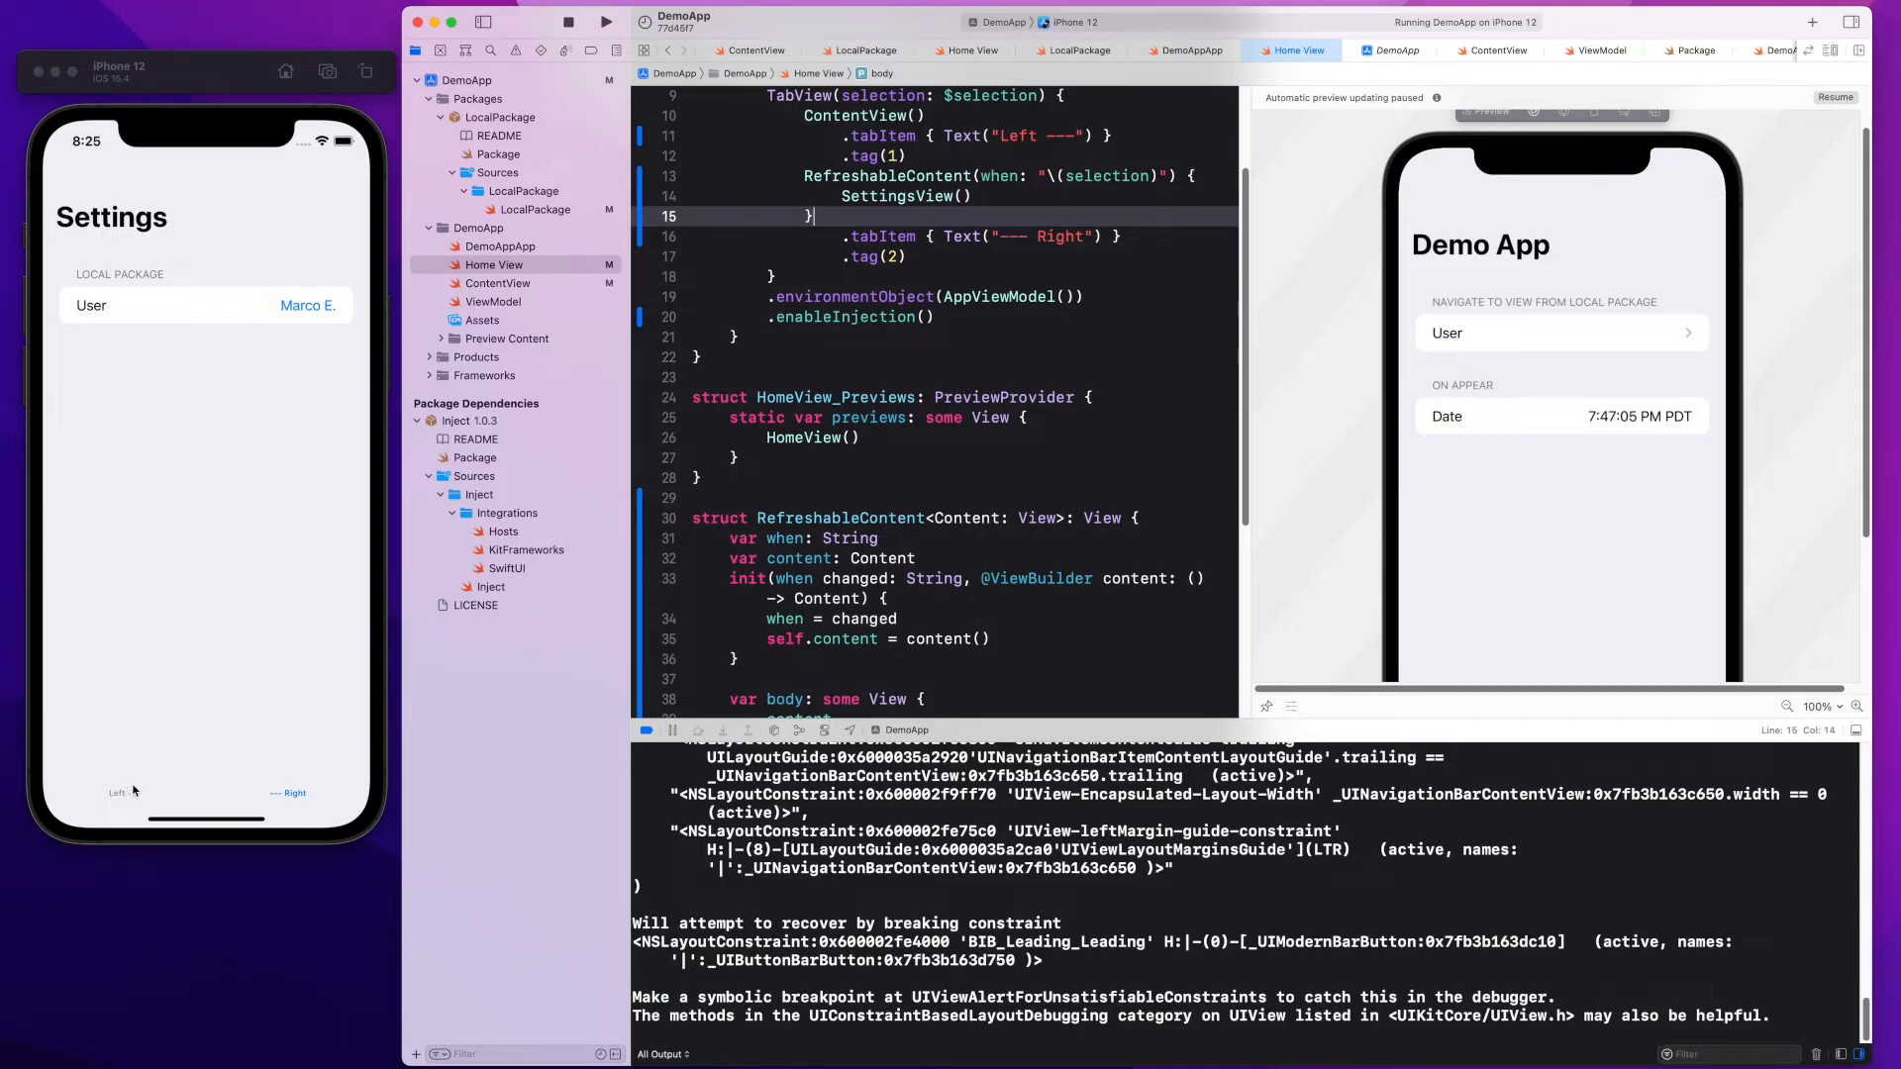
{"action": "left_click", "coordinate": [532, 208]}
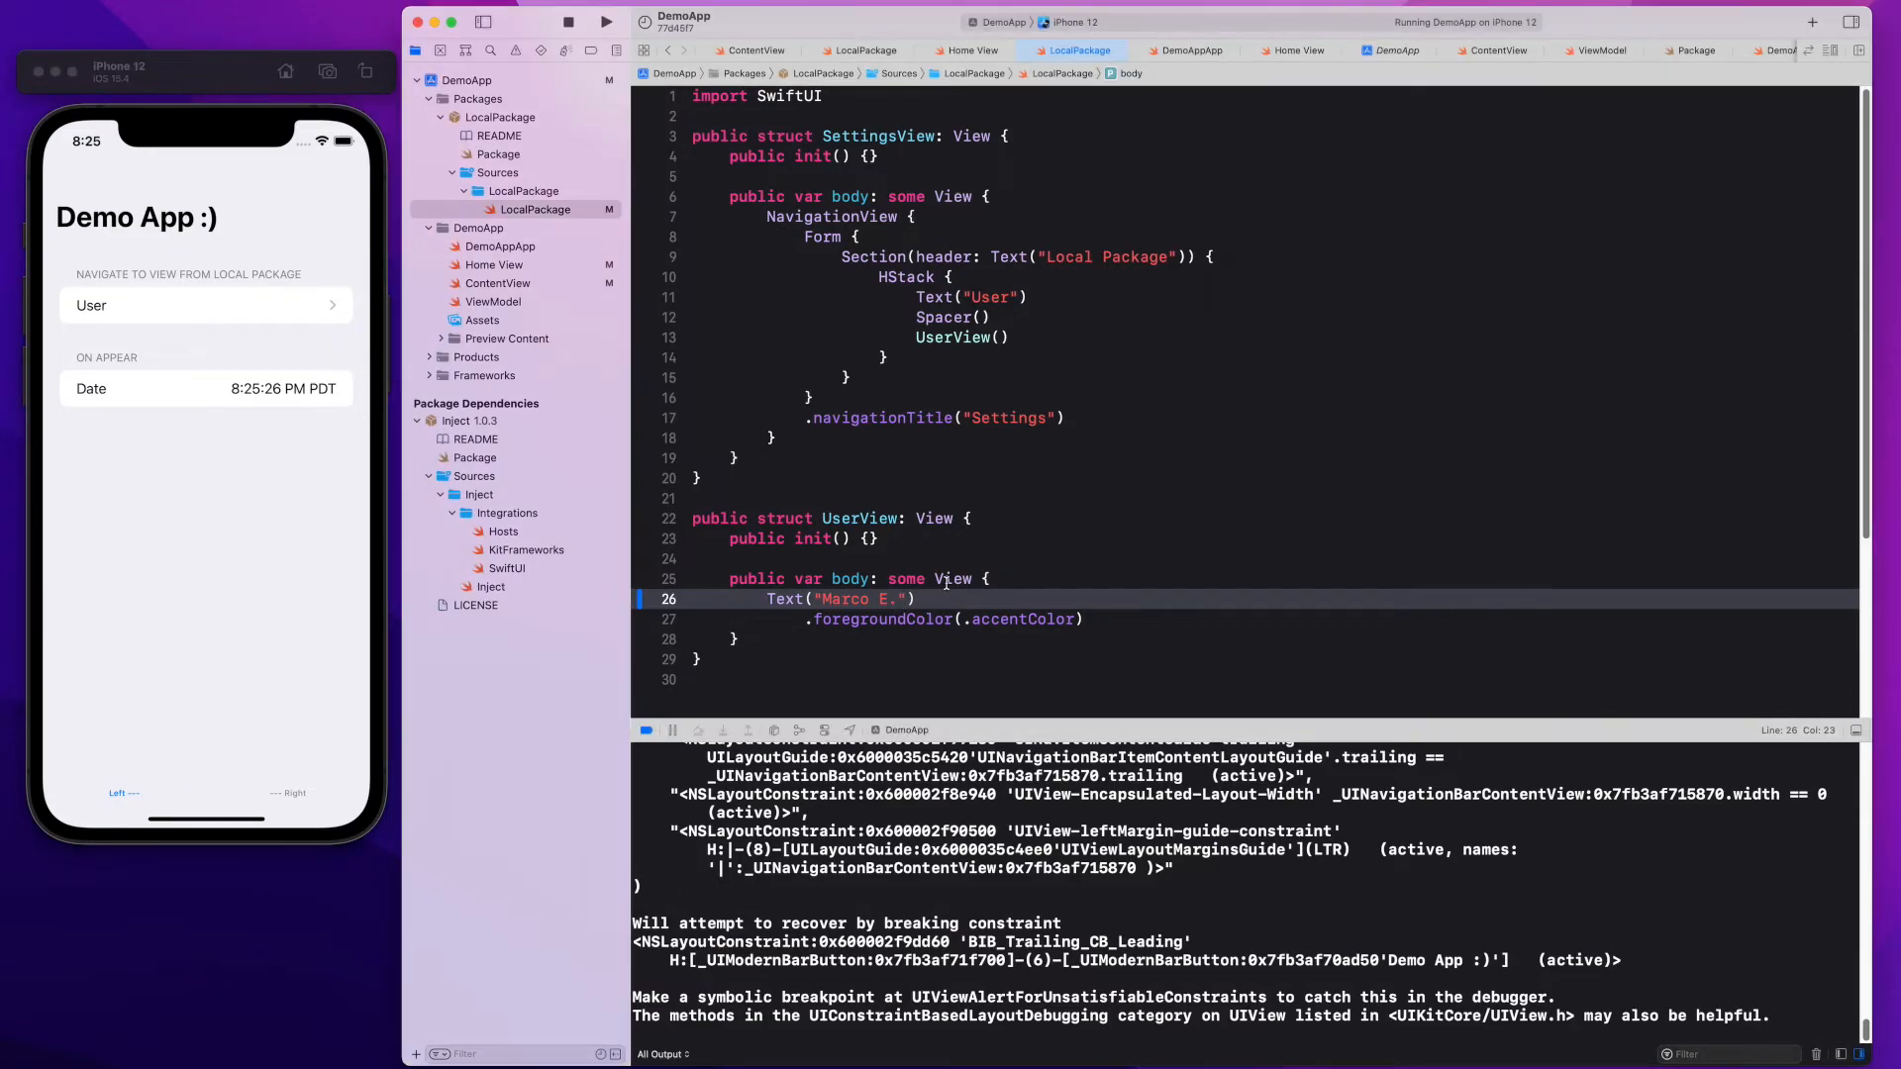
{"action": "key", "text": "backspace"}
{"action": "type", "text": "idinger"}
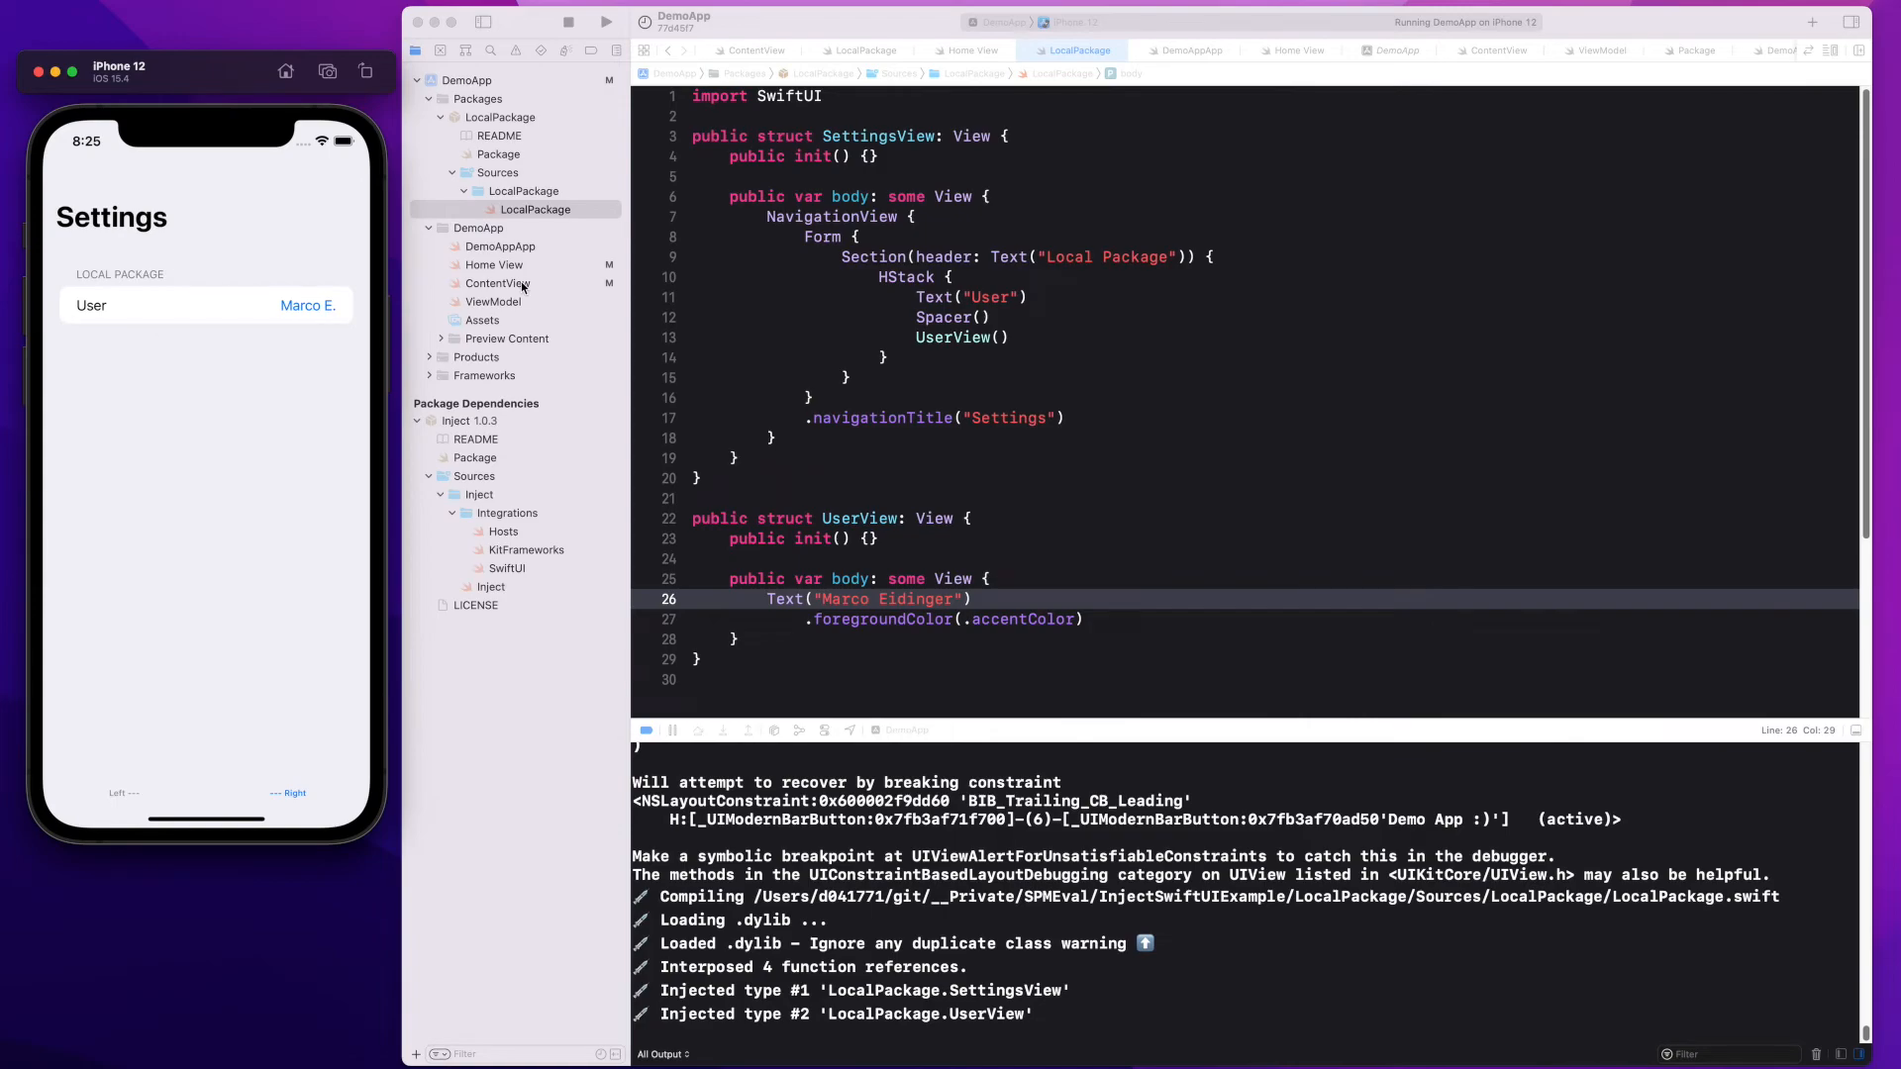
{"action": "left_click", "coordinate": [495, 283]}
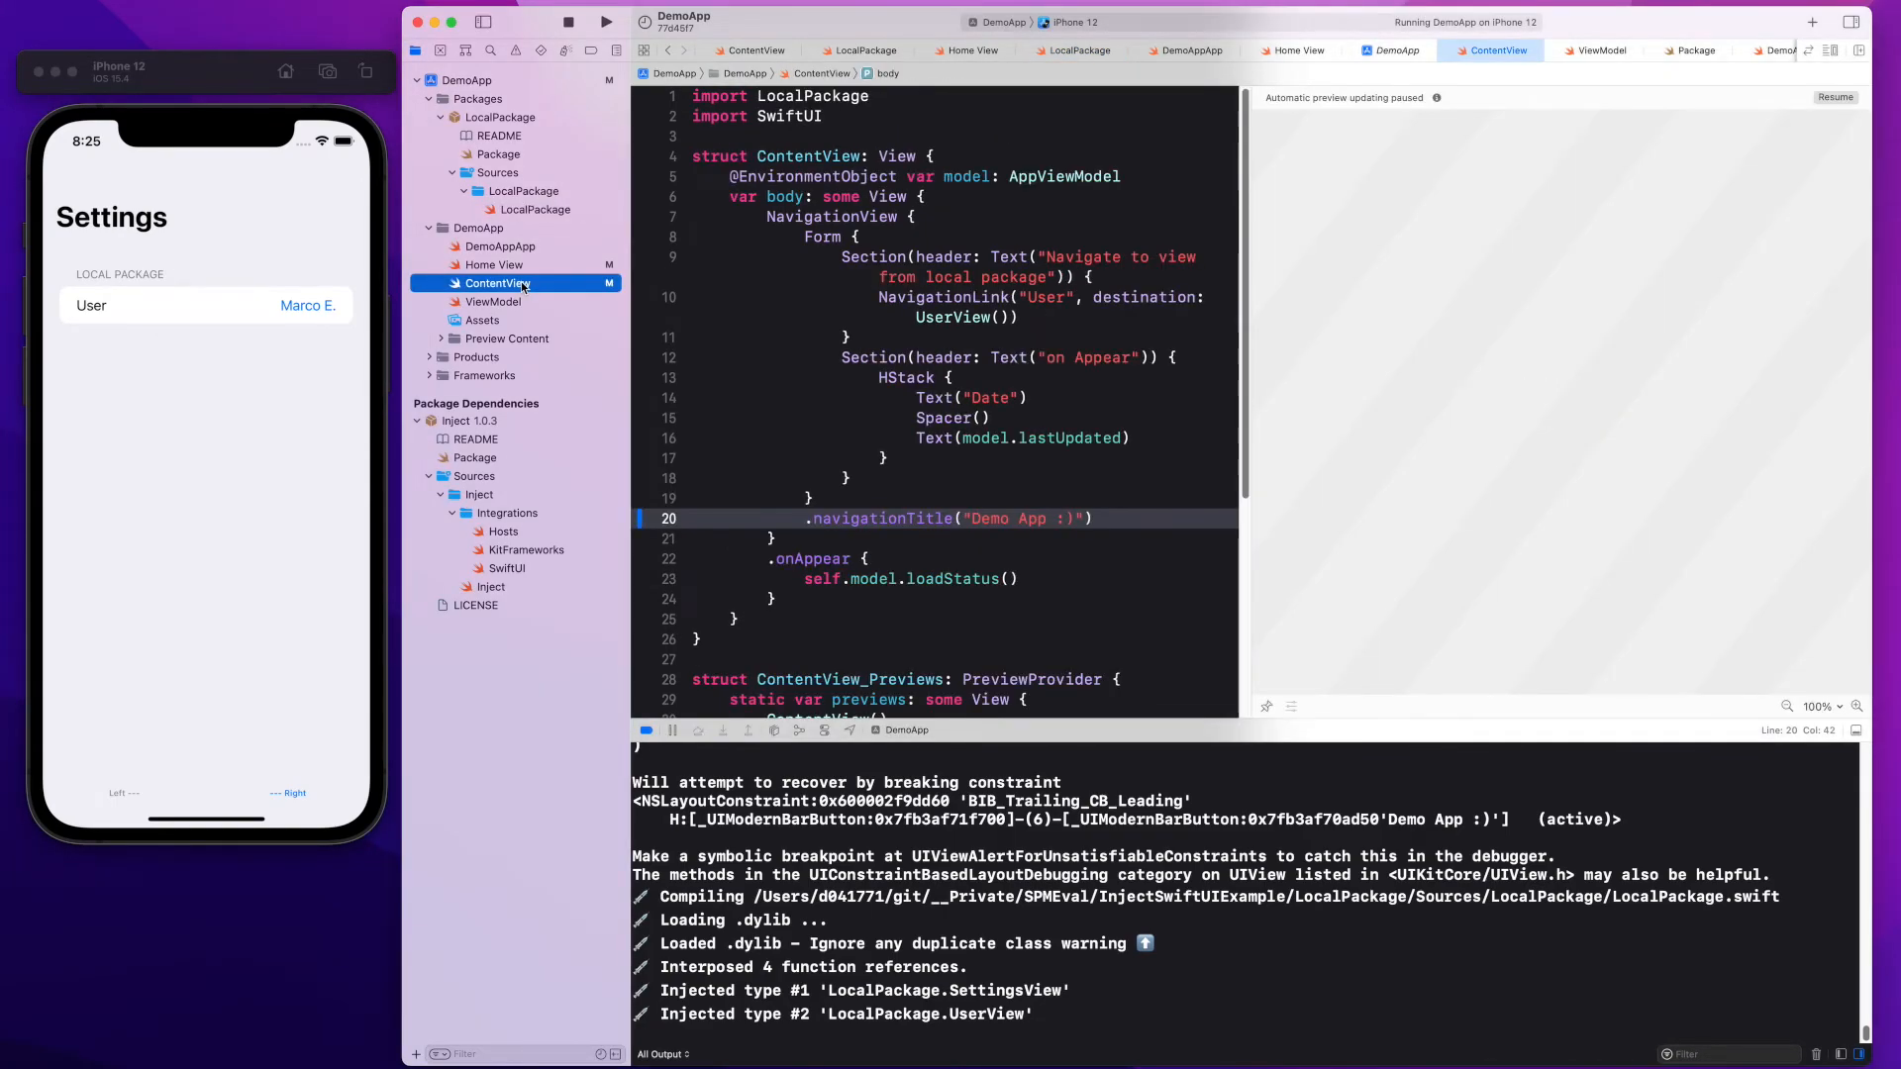
{"action": "left_click", "coordinate": [493, 263]}
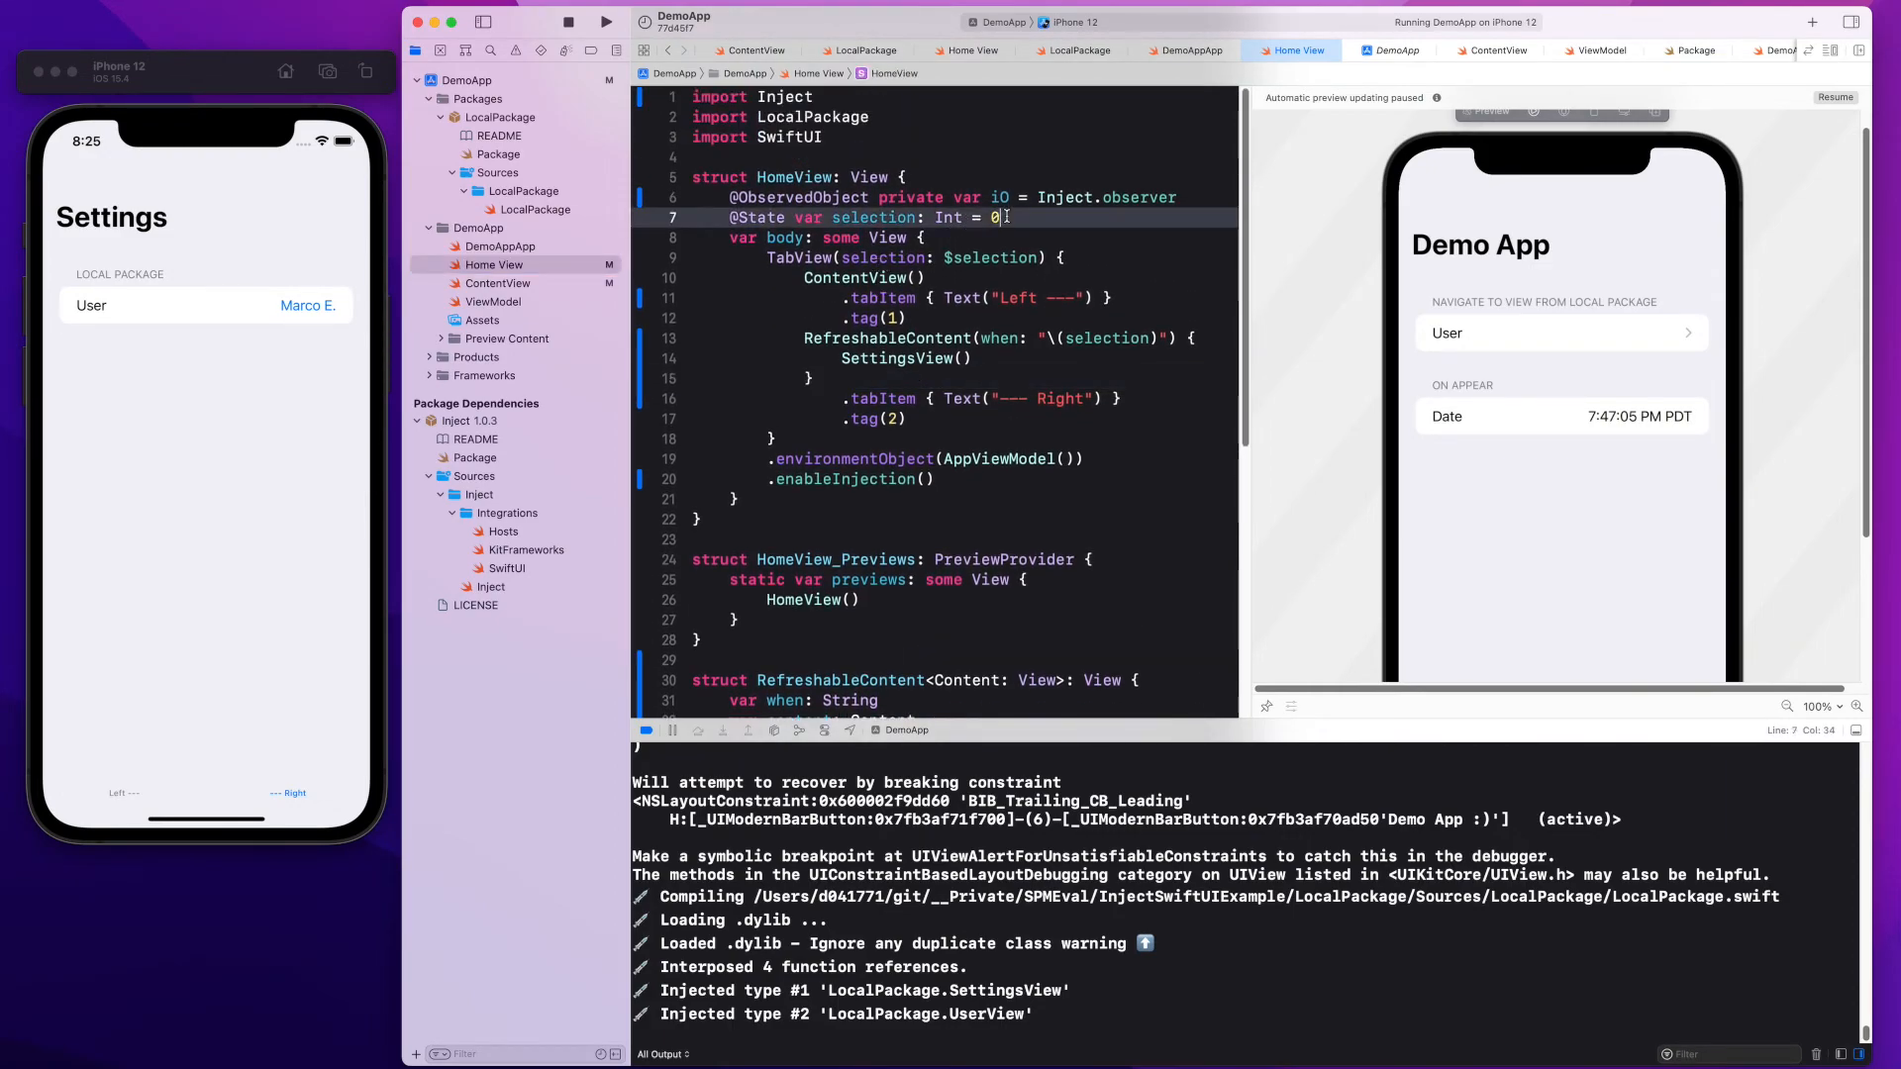
{"action": "type", "text": "1"}
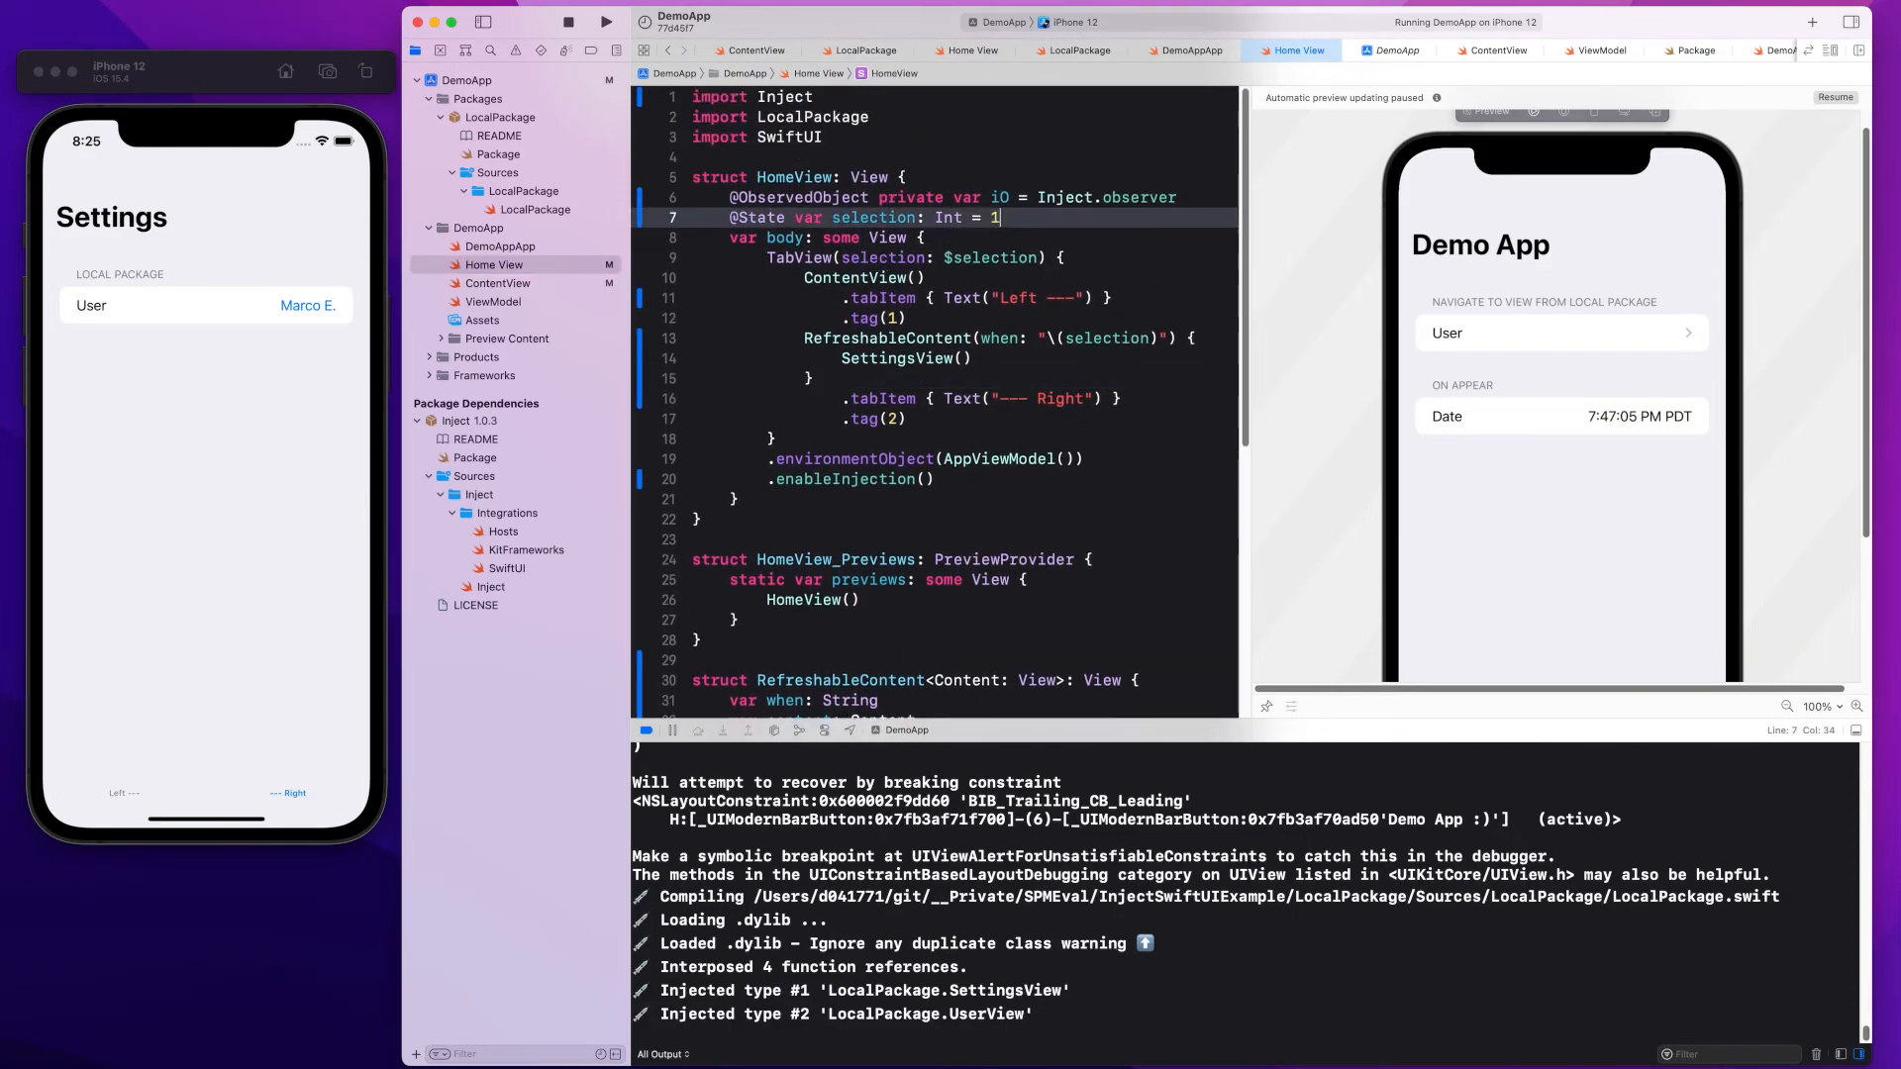